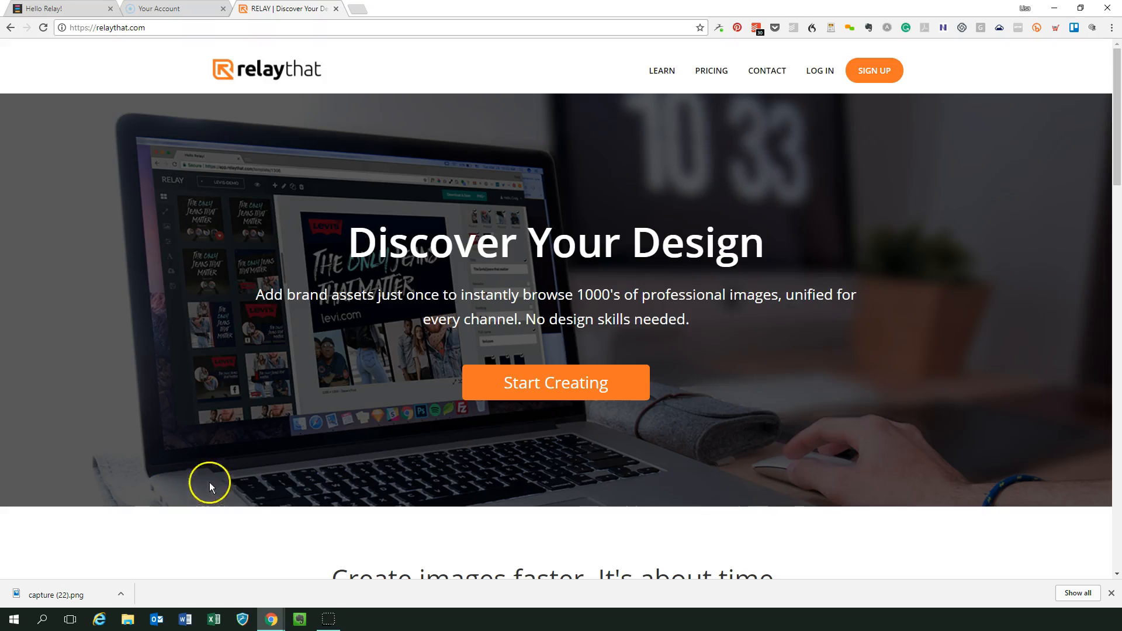
{"action": "mouse_move", "coordinate": [273, 474]}
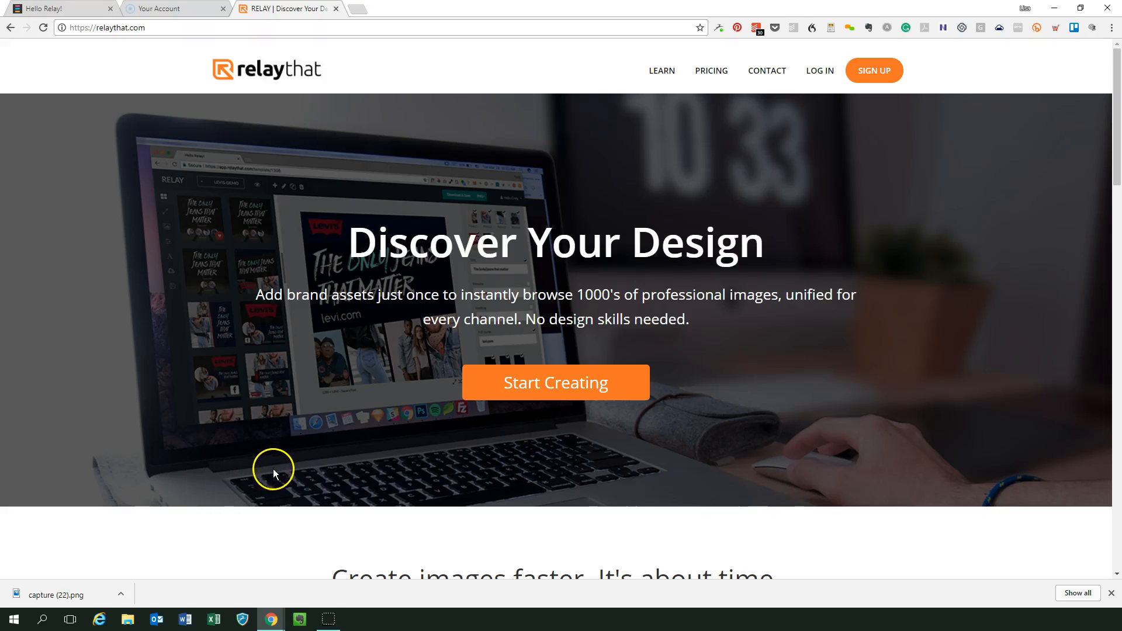
{"action": "mouse_move", "coordinate": [294, 108]}
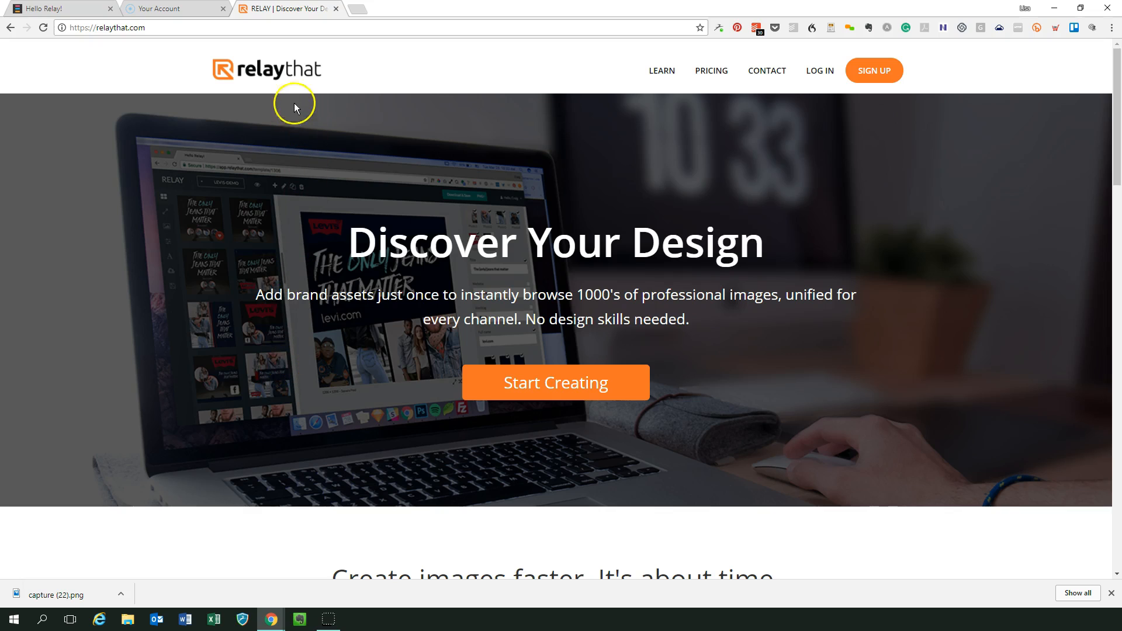
{"action": "mouse_move", "coordinate": [286, 80]}
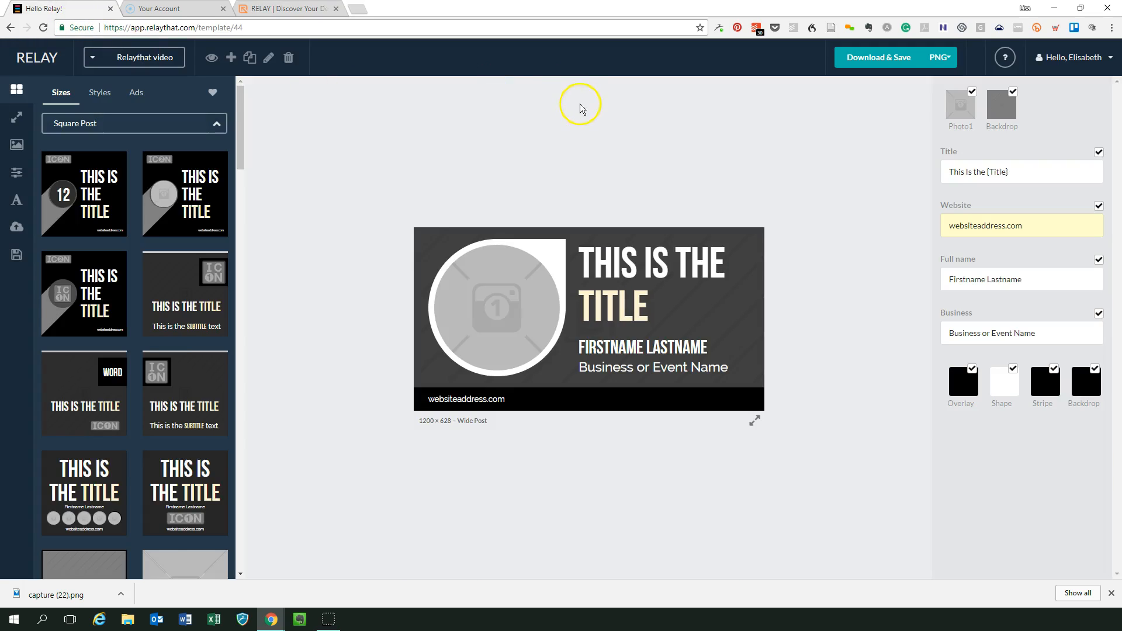
{"action": "mouse_move", "coordinate": [594, 155]}
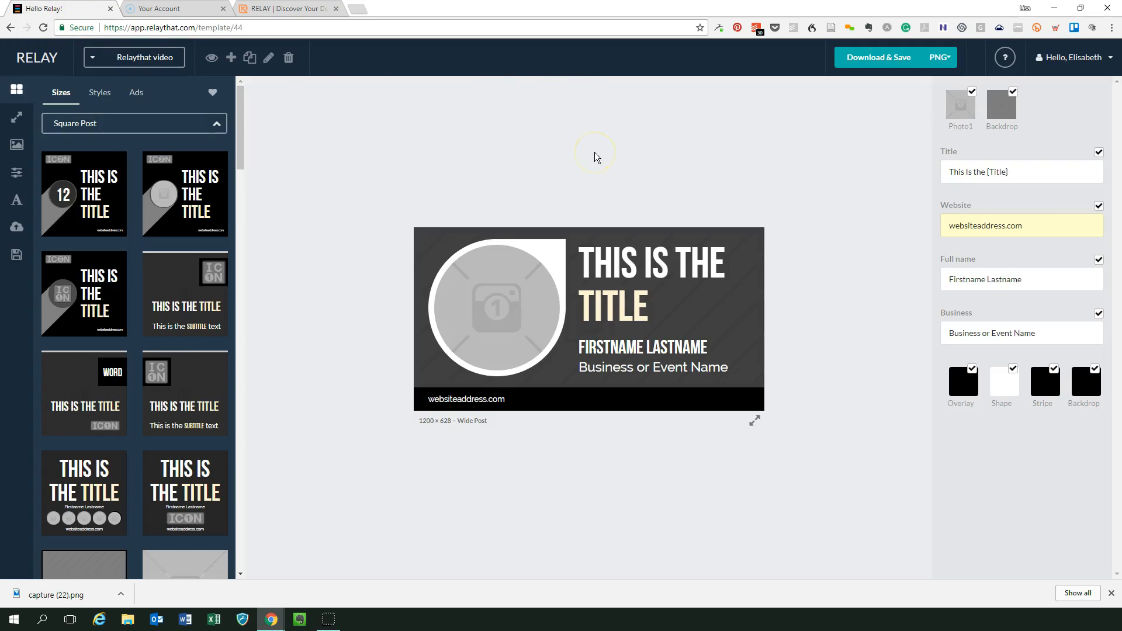
{"action": "mouse_move", "coordinate": [665, 136]}
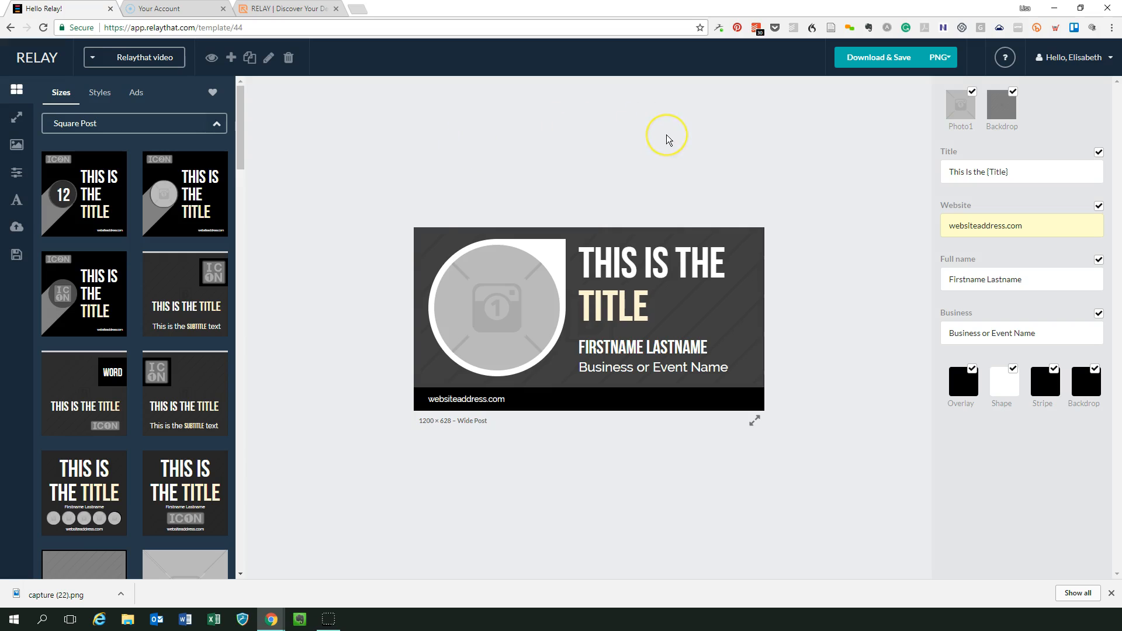
{"action": "mouse_move", "coordinate": [133, 58]}
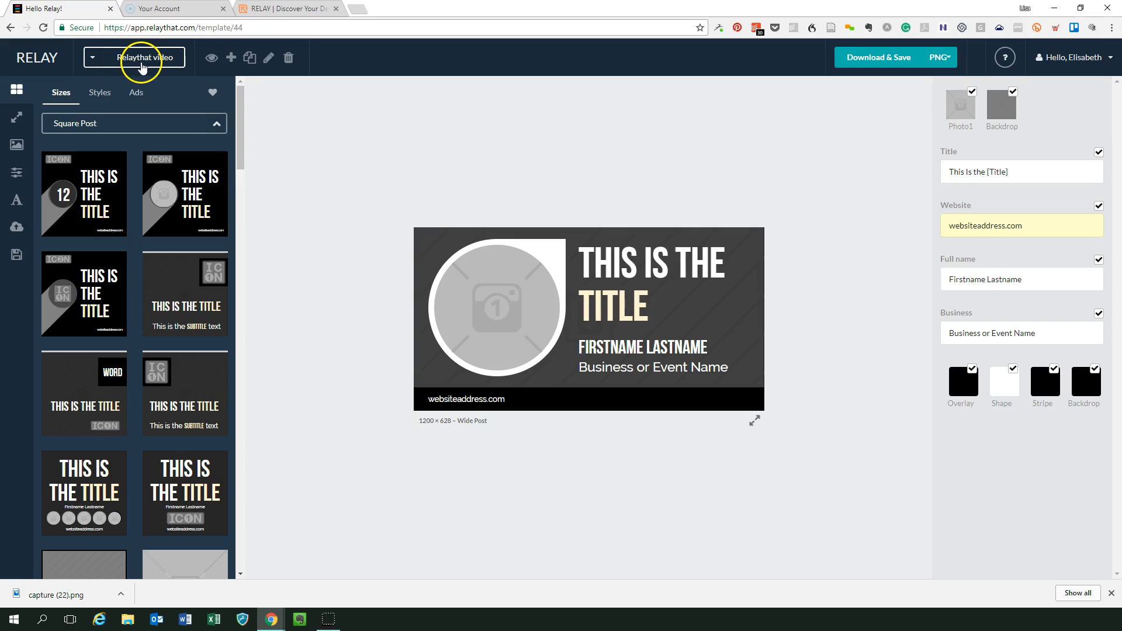
{"action": "mouse_move", "coordinate": [526, 151]}
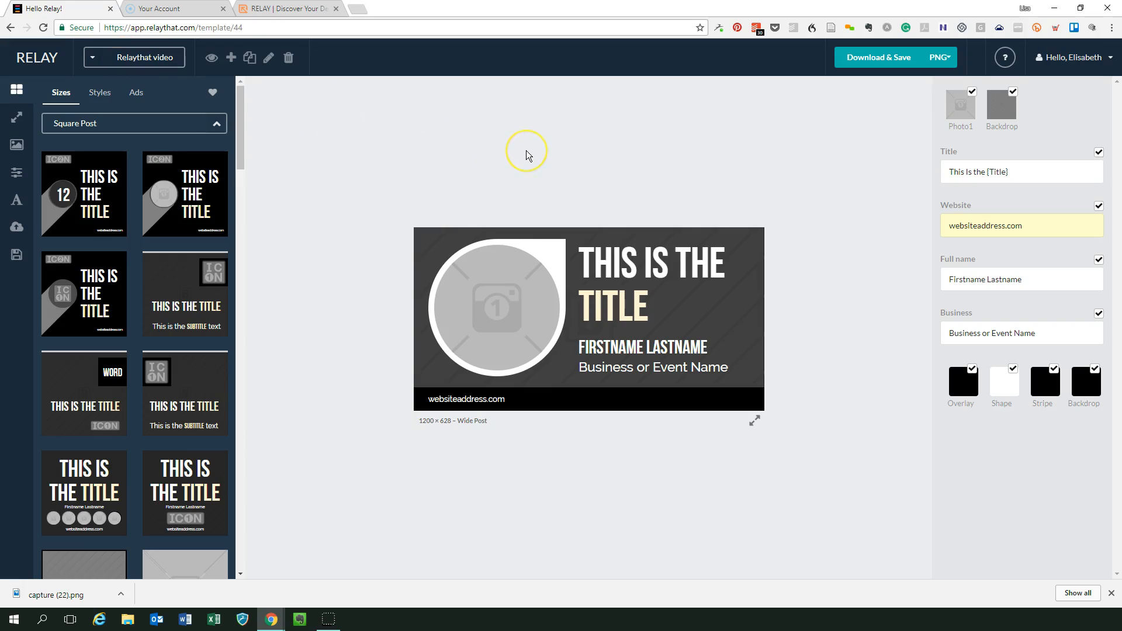
{"action": "mouse_move", "coordinate": [527, 155]}
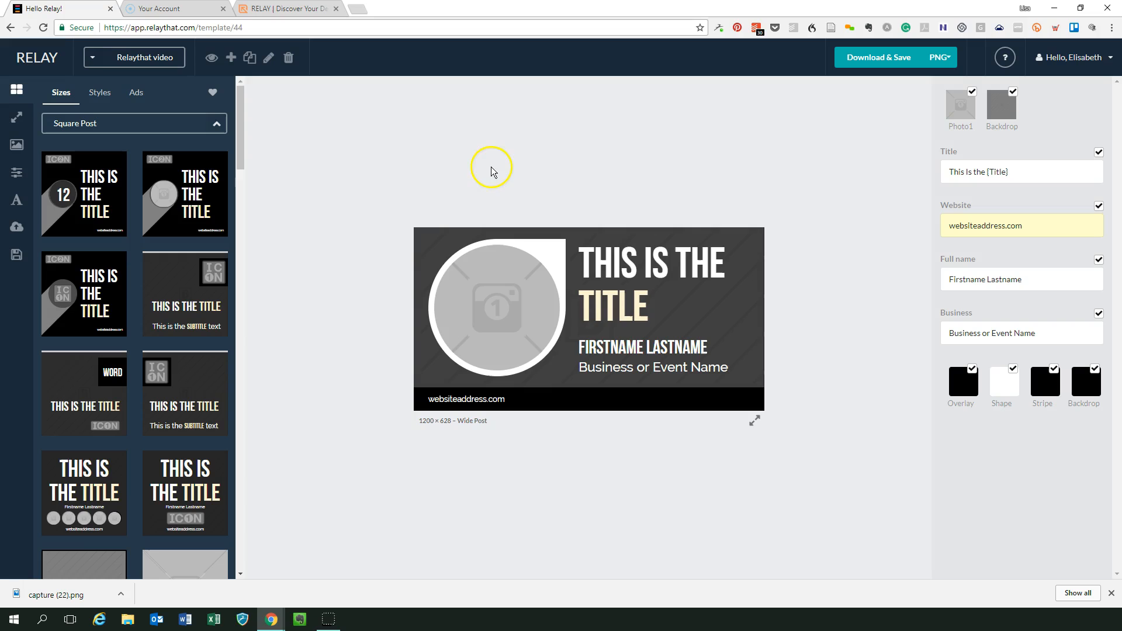
{"action": "mouse_move", "coordinate": [609, 330]}
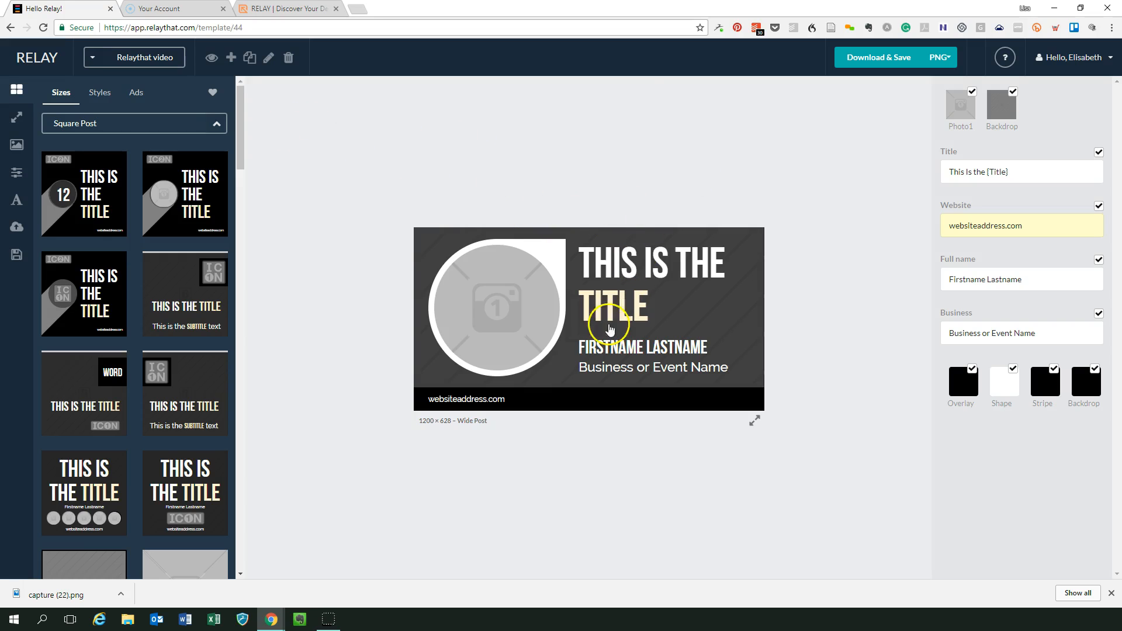
{"action": "mouse_move", "coordinate": [461, 319]}
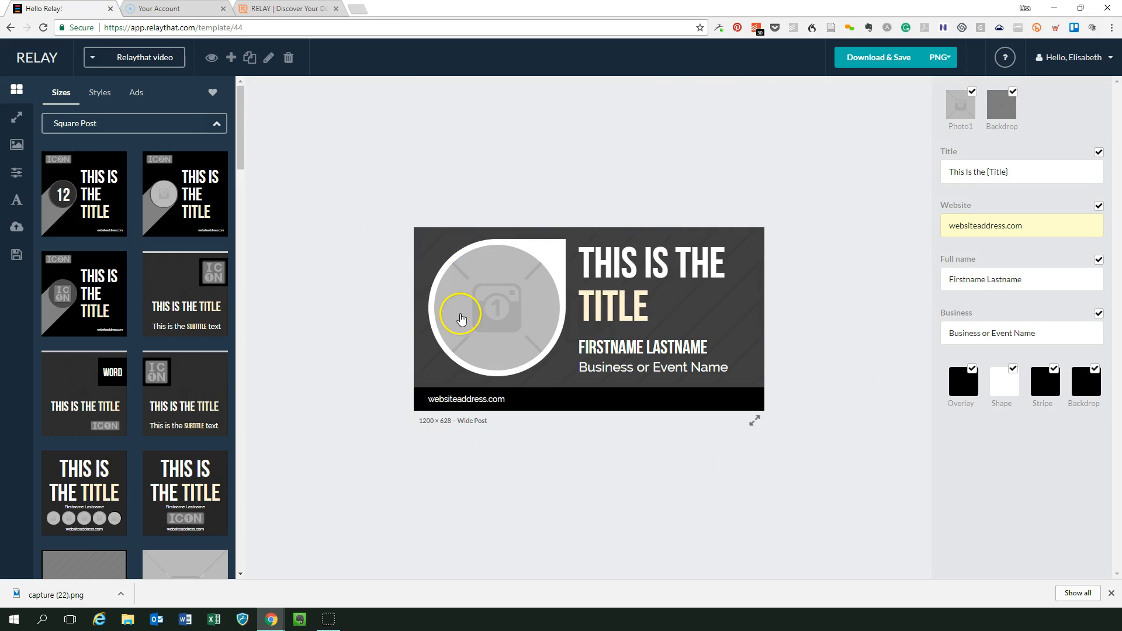
{"action": "mouse_move", "coordinate": [92, 554]}
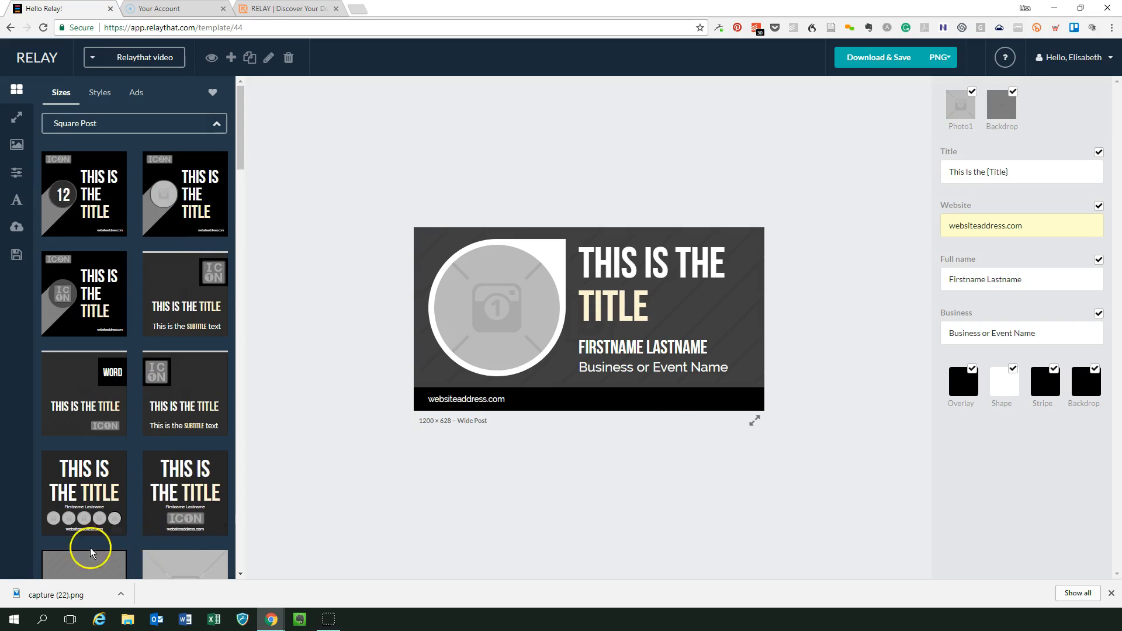
{"action": "mouse_move", "coordinate": [726, 350]}
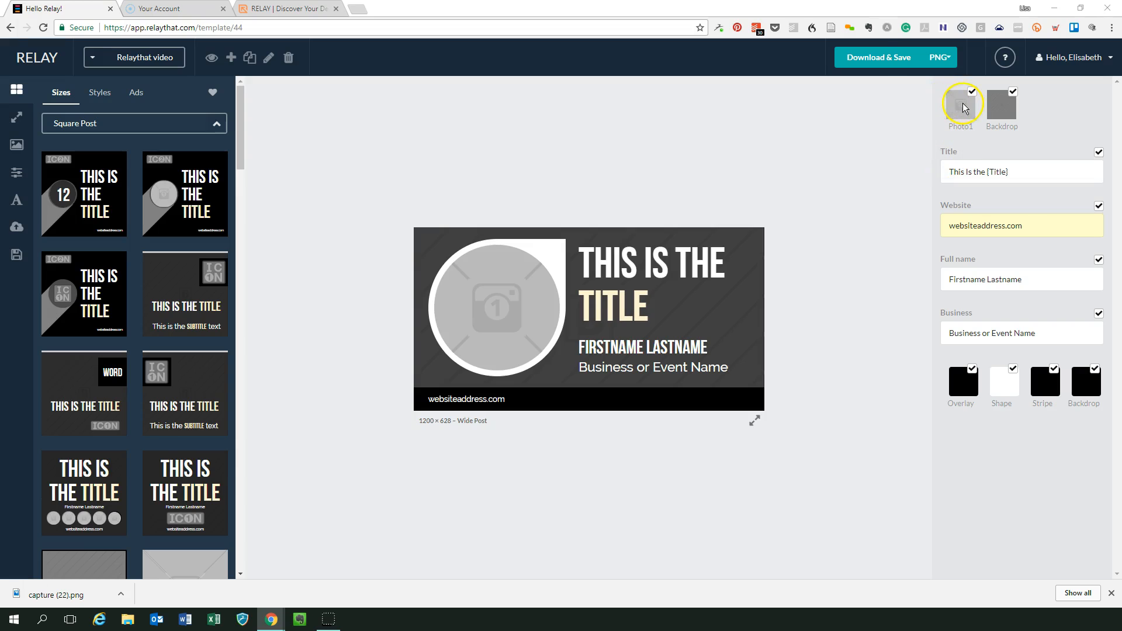
Upload the square portrait photo into the circular Photo1 spot.
{"action": "left_click", "coordinate": [959, 104]}
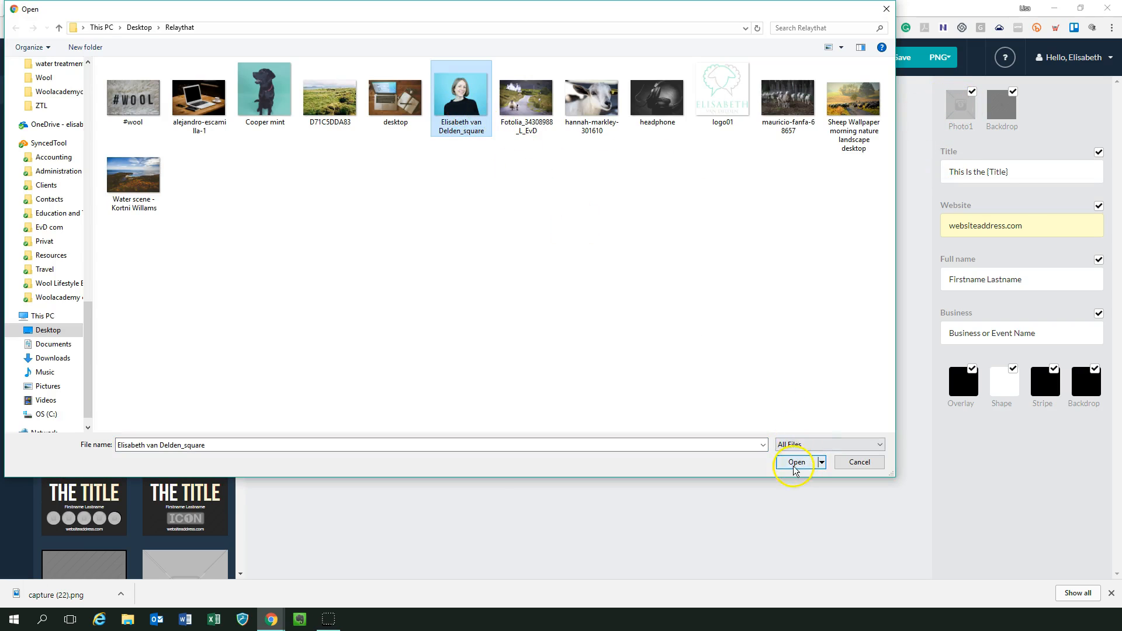
{"action": "left_click", "coordinate": [794, 462]}
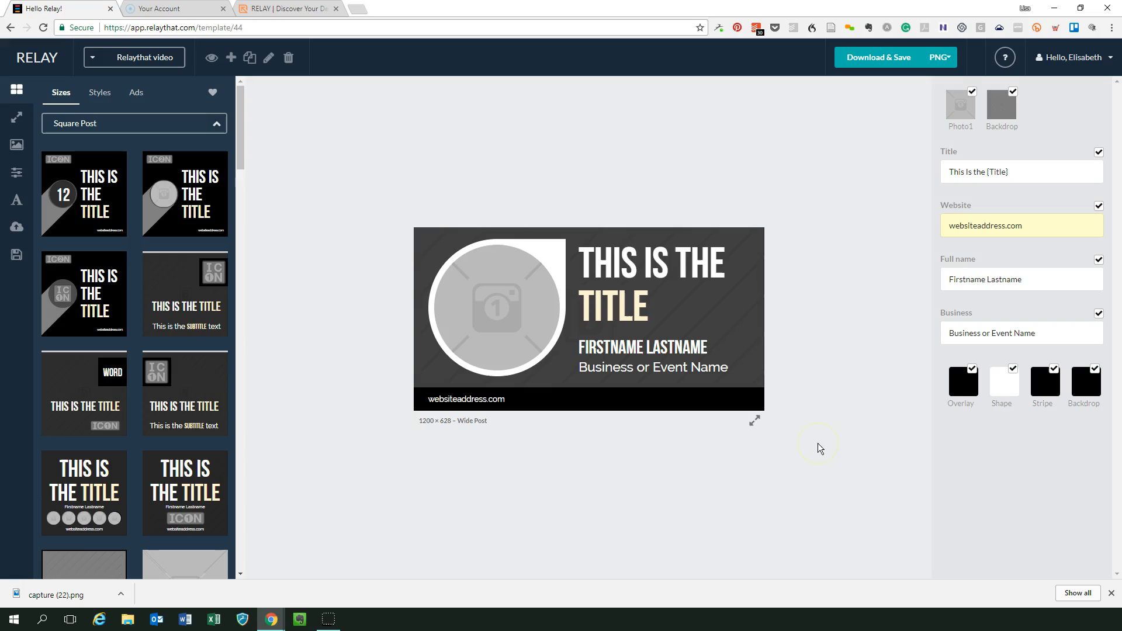
{"action": "mouse_move", "coordinate": [812, 433]}
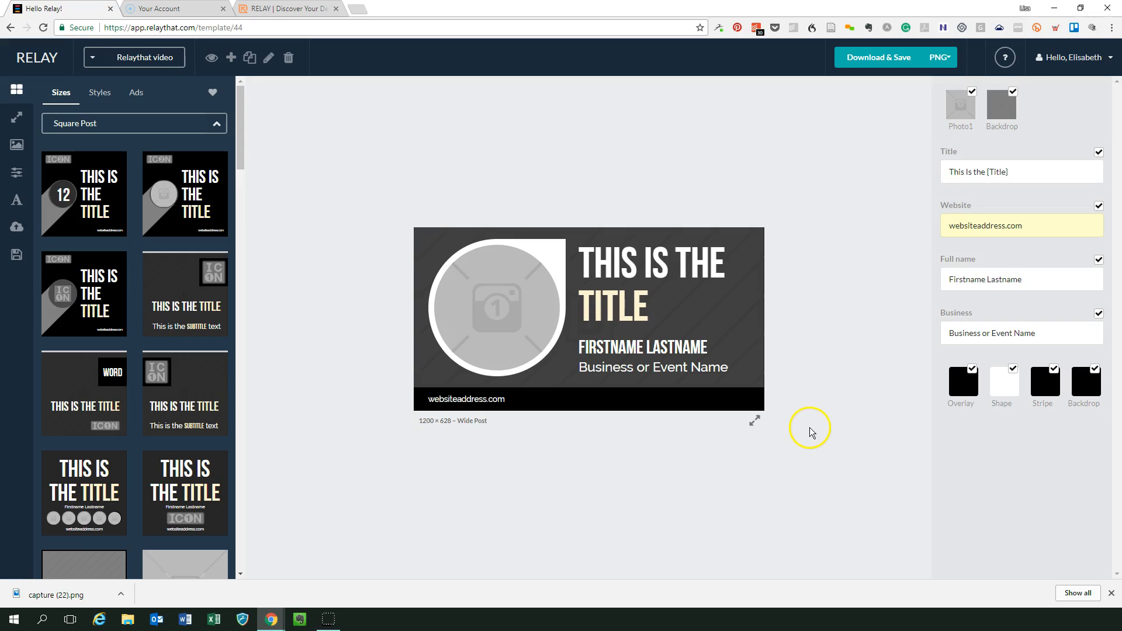
{"action": "left_click", "coordinate": [971, 92]}
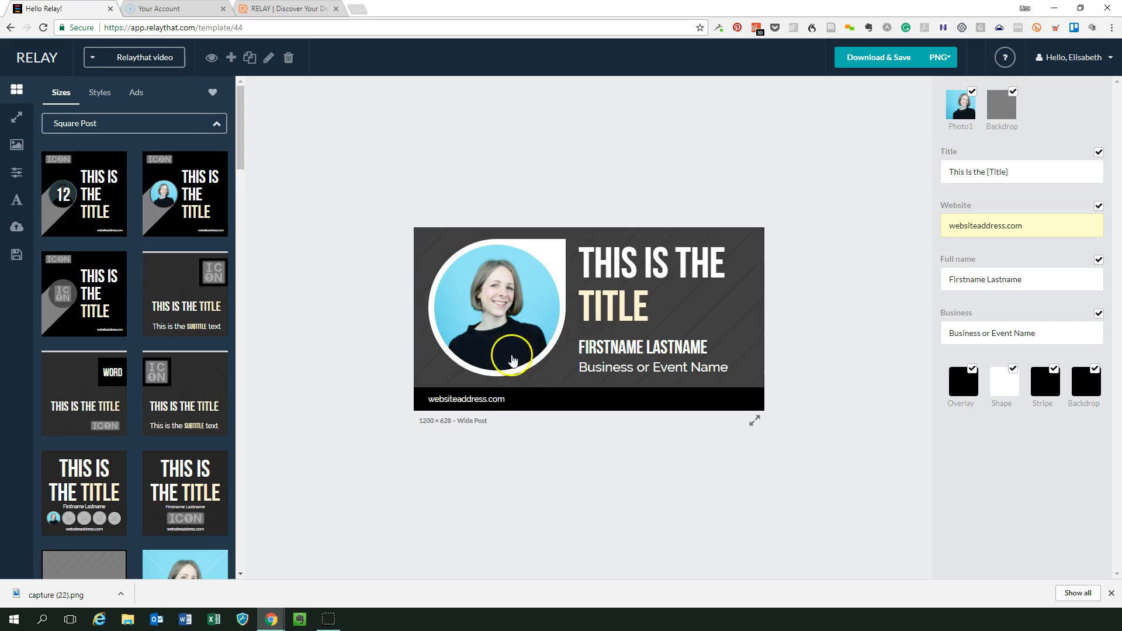
{"action": "mouse_move", "coordinate": [496, 298]}
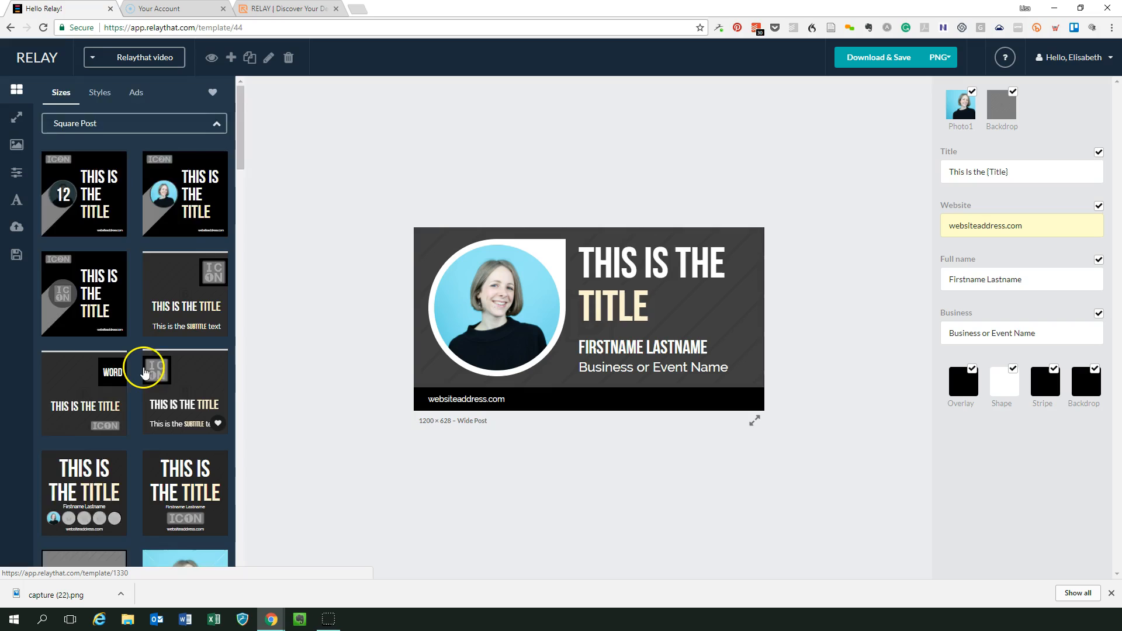
Browse the layout thumbnails, then select the photo to access its size and filter options.
{"action": "scroll", "scroll_direction": "down", "scroll_amount": 3}
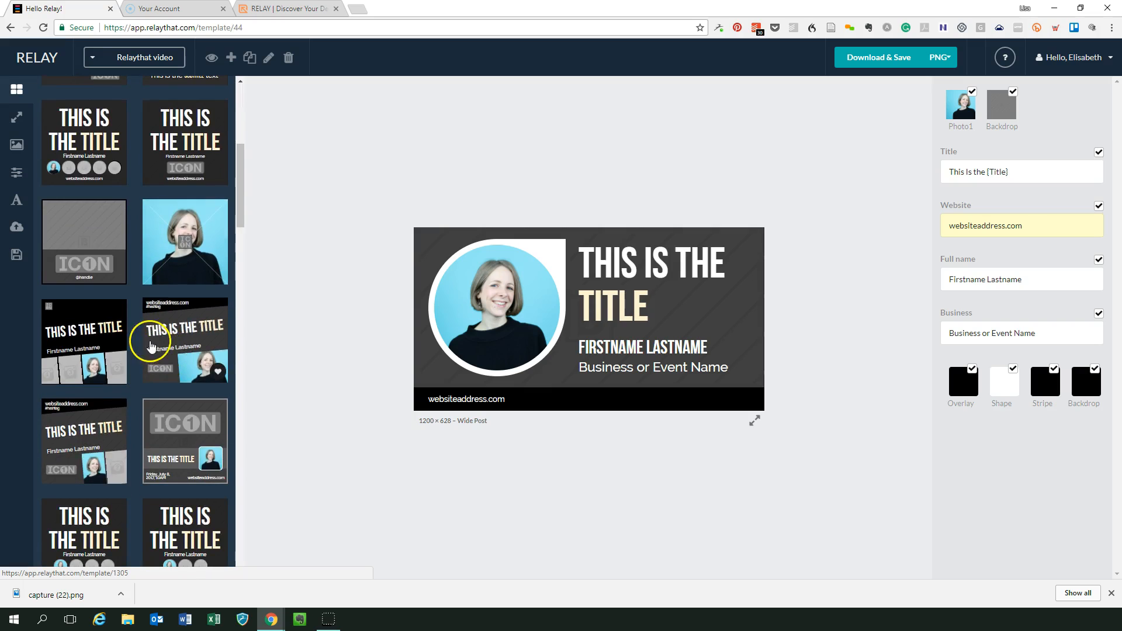
{"action": "scroll", "scroll_direction": "down", "scroll_amount": 3}
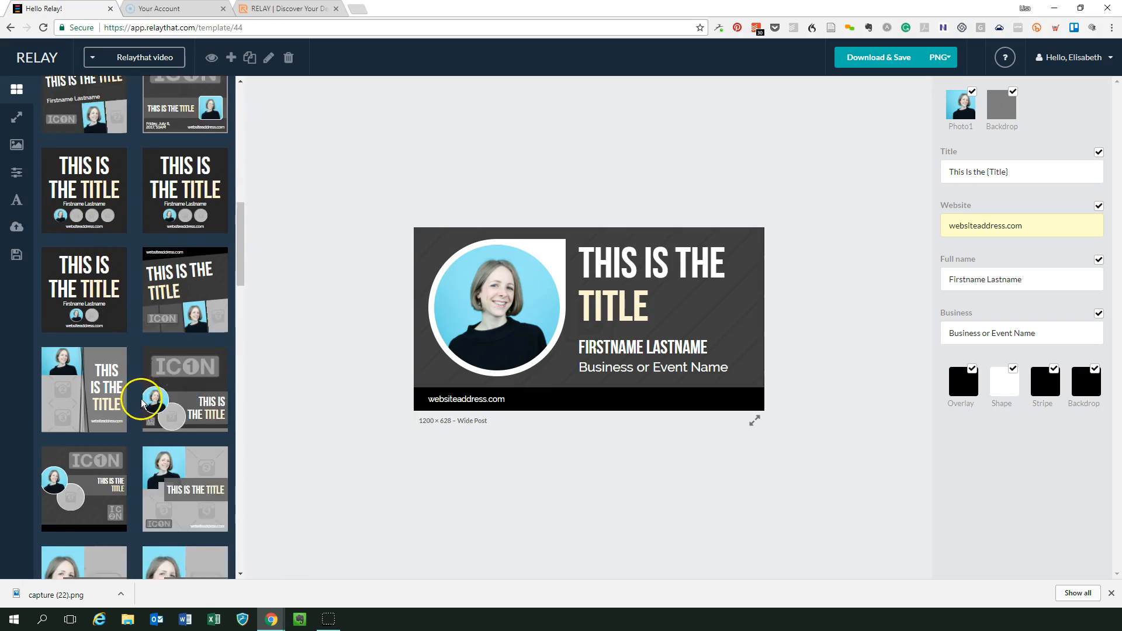
{"action": "scroll", "scroll_direction": "down", "scroll_amount": 3}
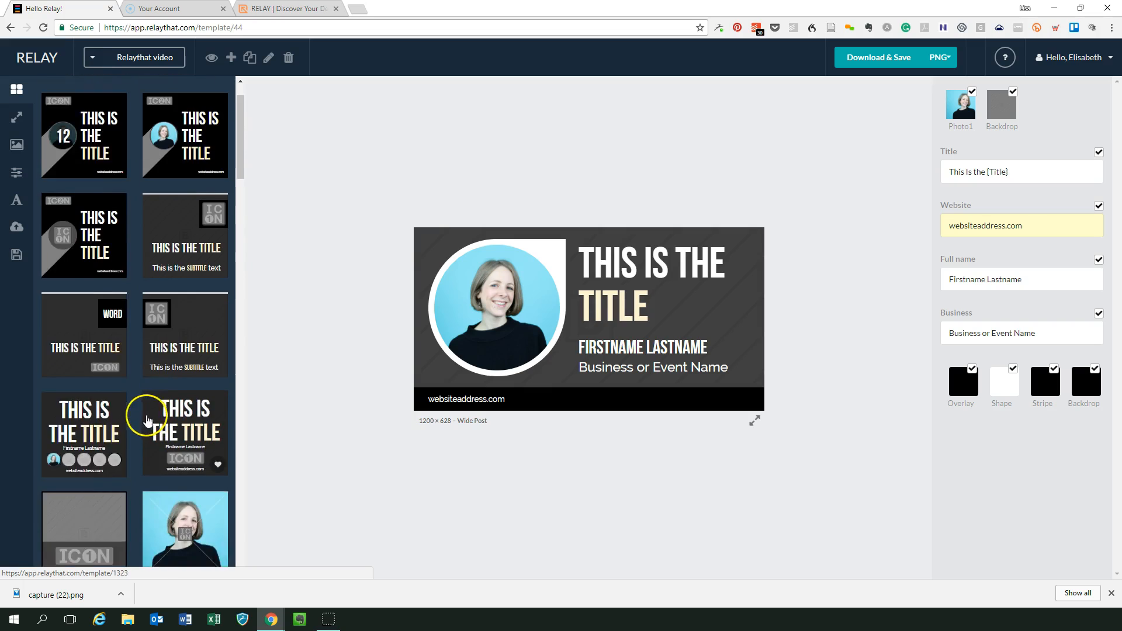
{"action": "left_click", "coordinate": [16, 89]}
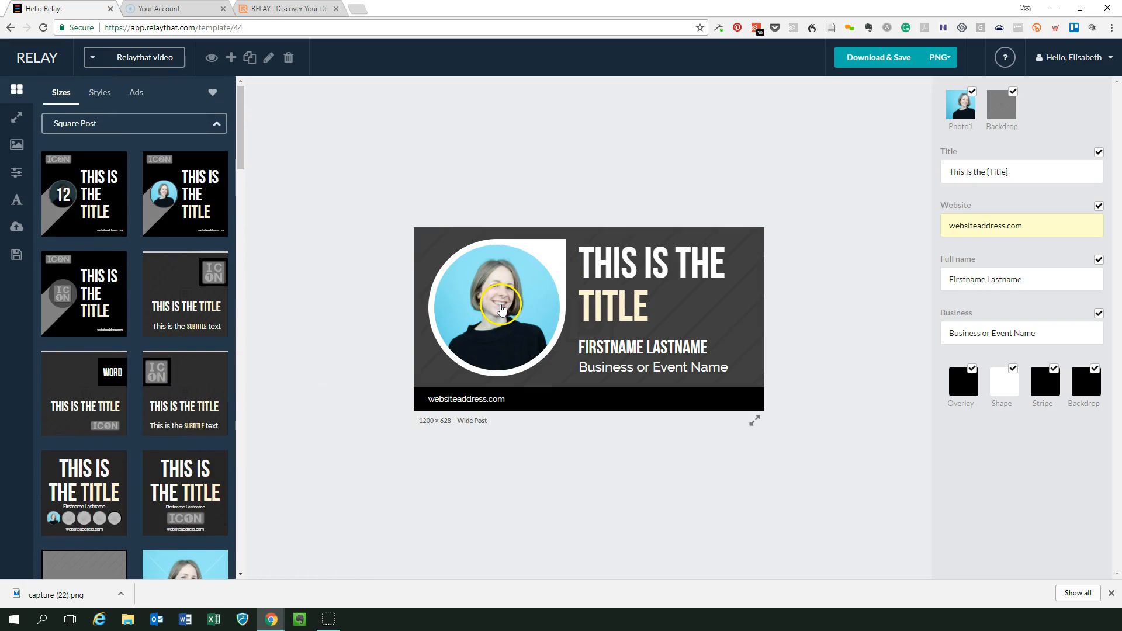
{"action": "left_click", "coordinate": [16, 172]}
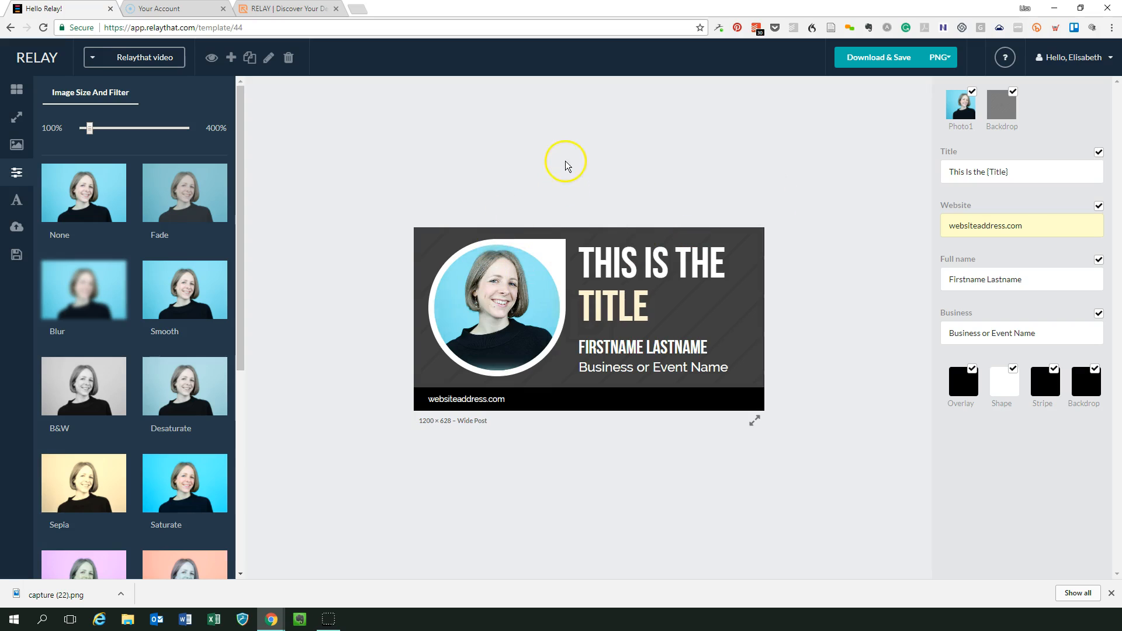
{"action": "mouse_move", "coordinate": [83, 385]}
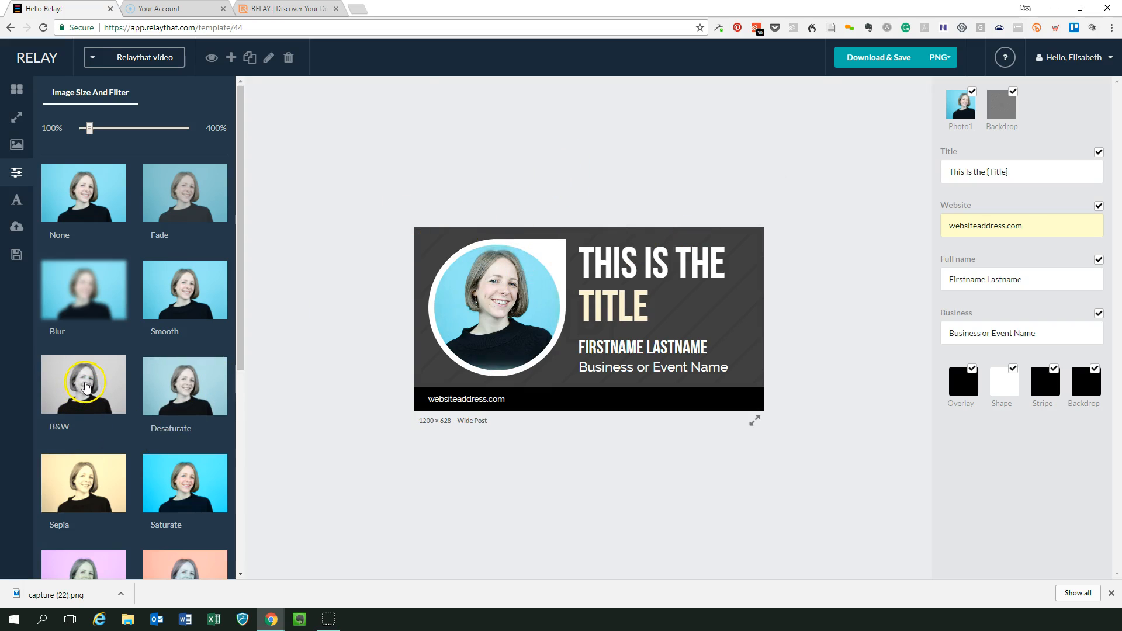
Keep the headshot in full colour by selecting the None filter.
{"action": "left_click", "coordinate": [83, 383]}
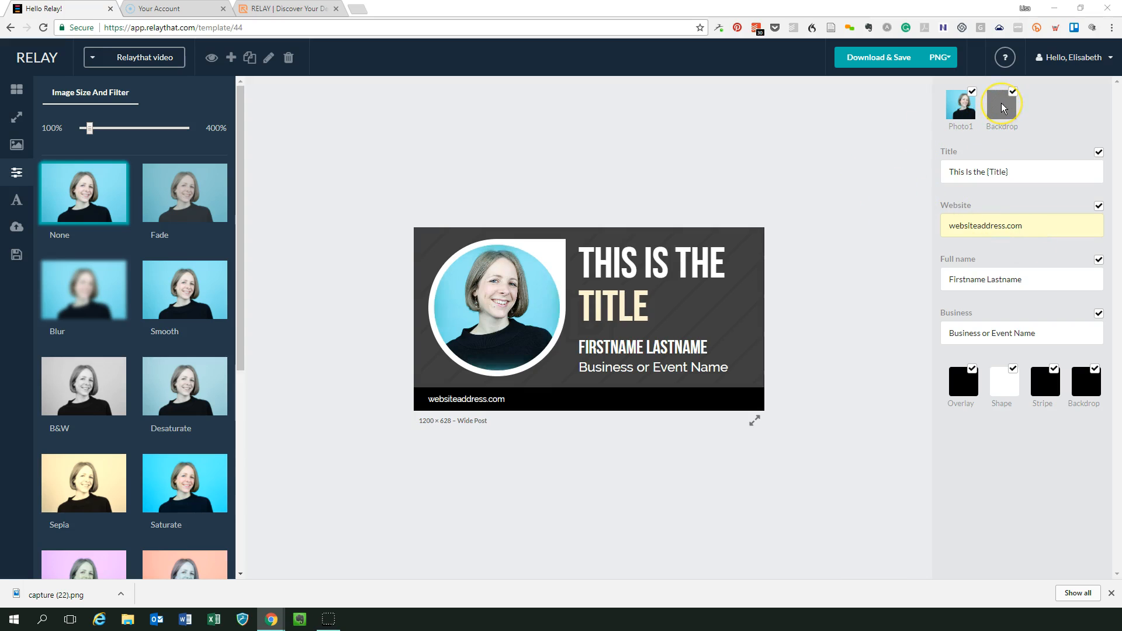
{"action": "left_click", "coordinate": [1001, 104]}
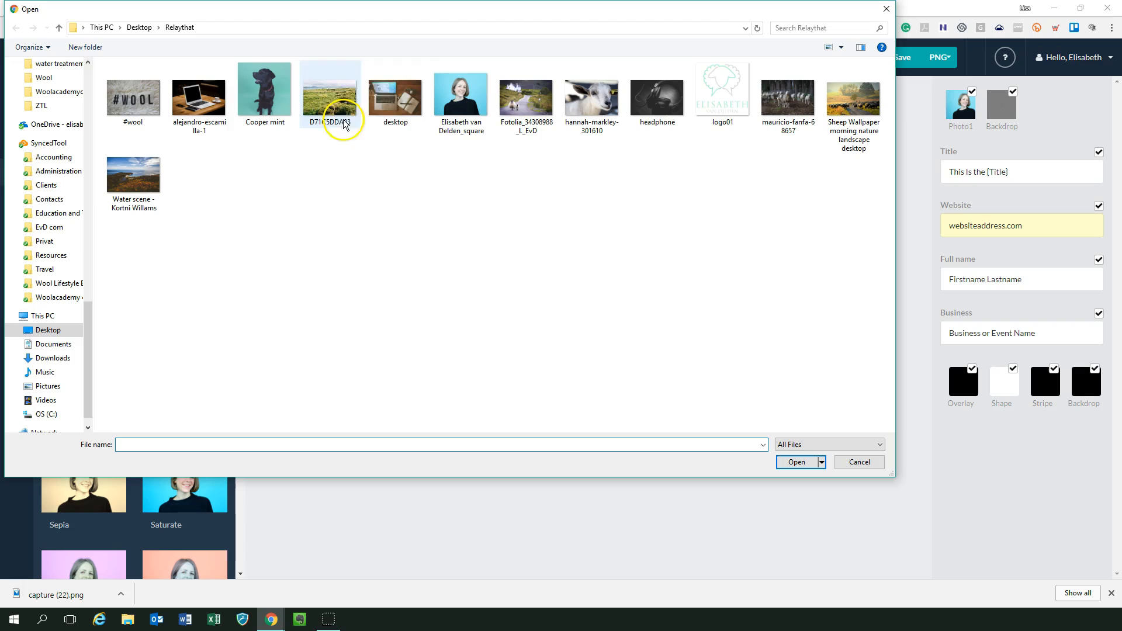
{"action": "left_click", "coordinate": [796, 462]}
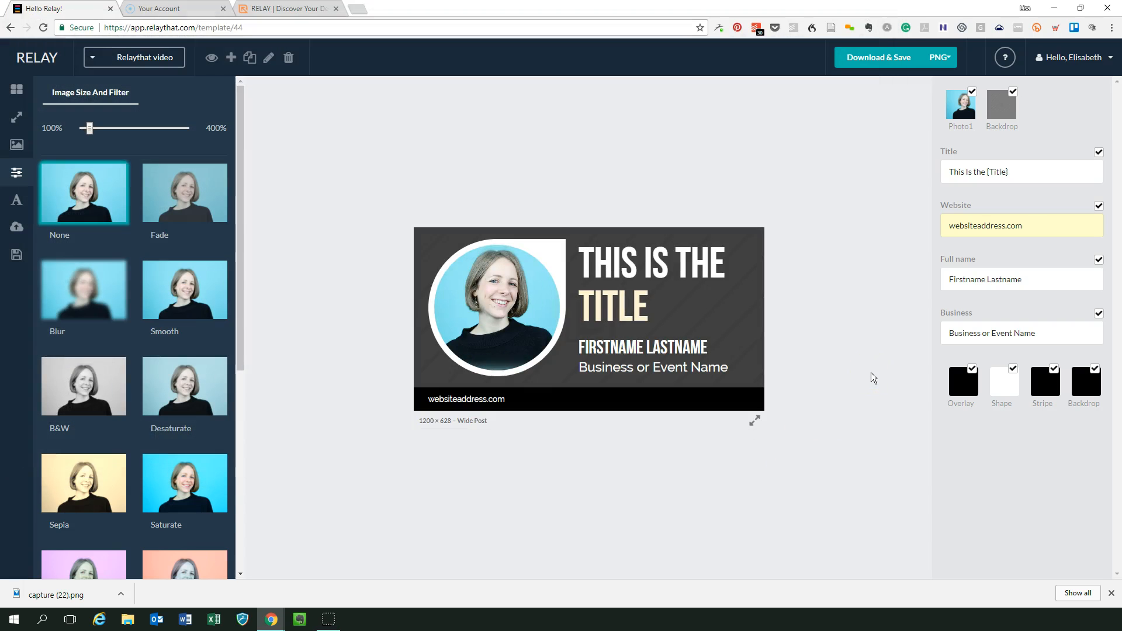
{"action": "left_click", "coordinate": [1001, 104]}
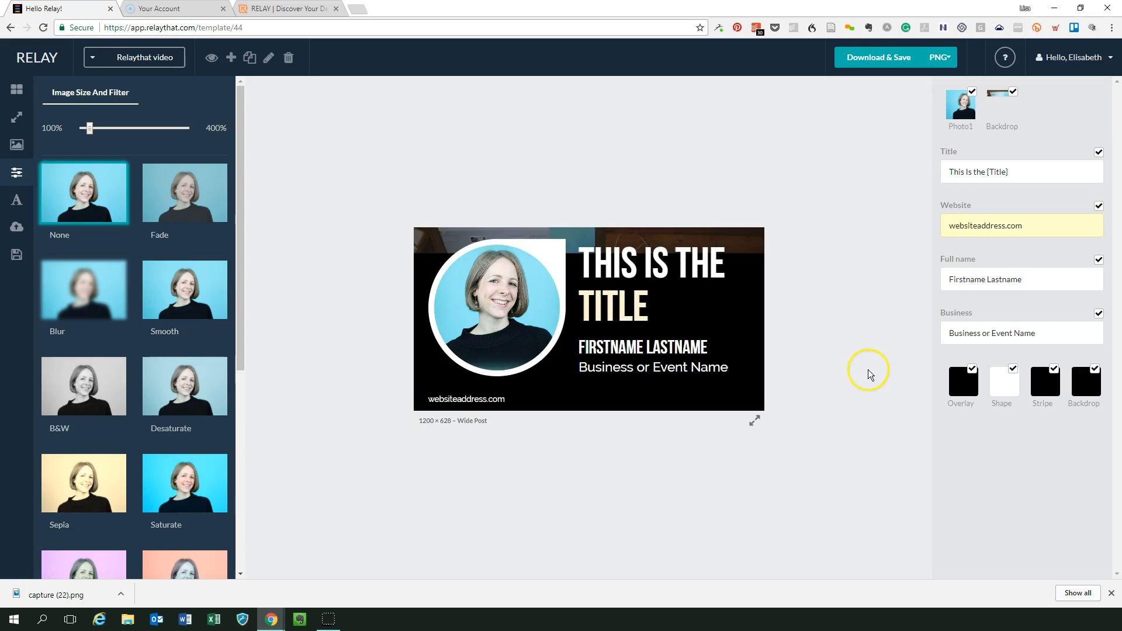
{"action": "left_click", "coordinate": [1002, 106]}
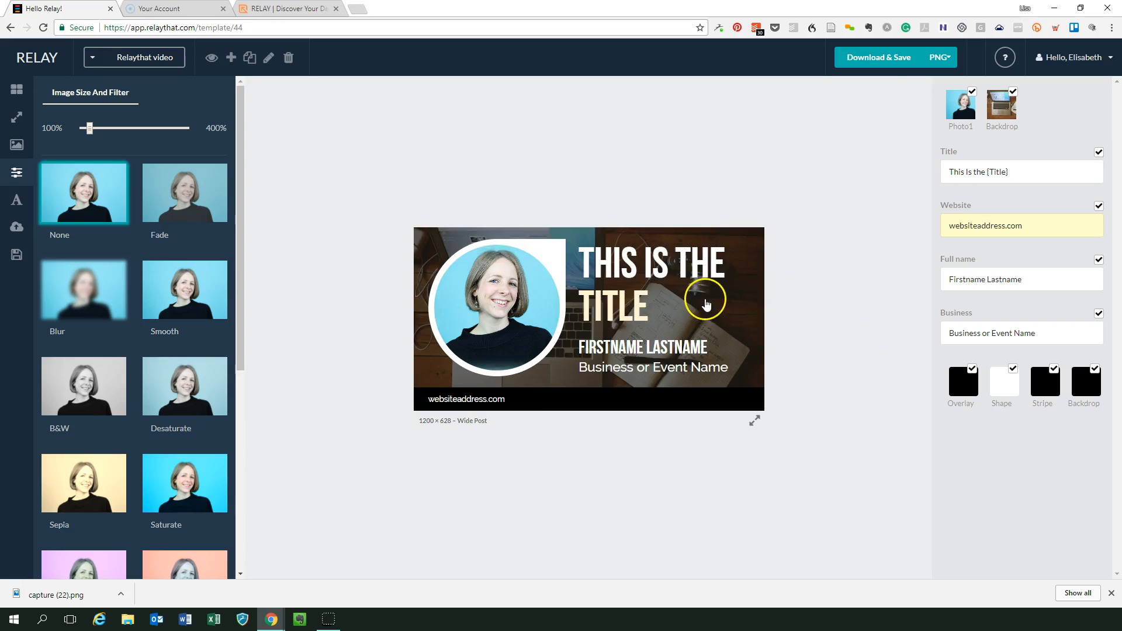
{"action": "mouse_move", "coordinate": [921, 408]}
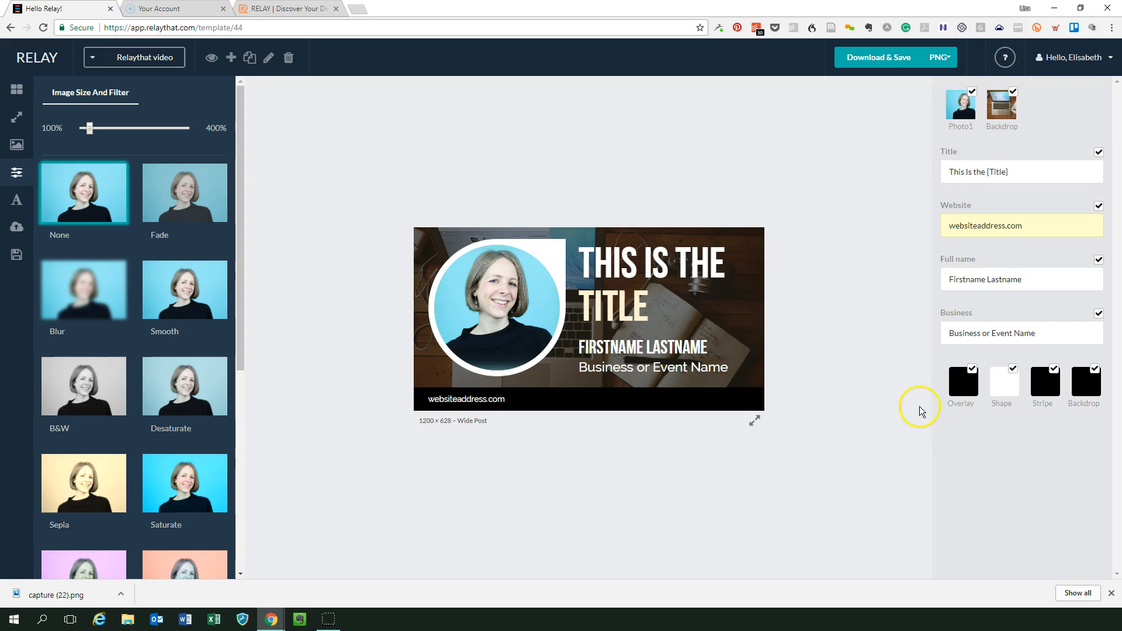
{"action": "mouse_move", "coordinate": [619, 248]}
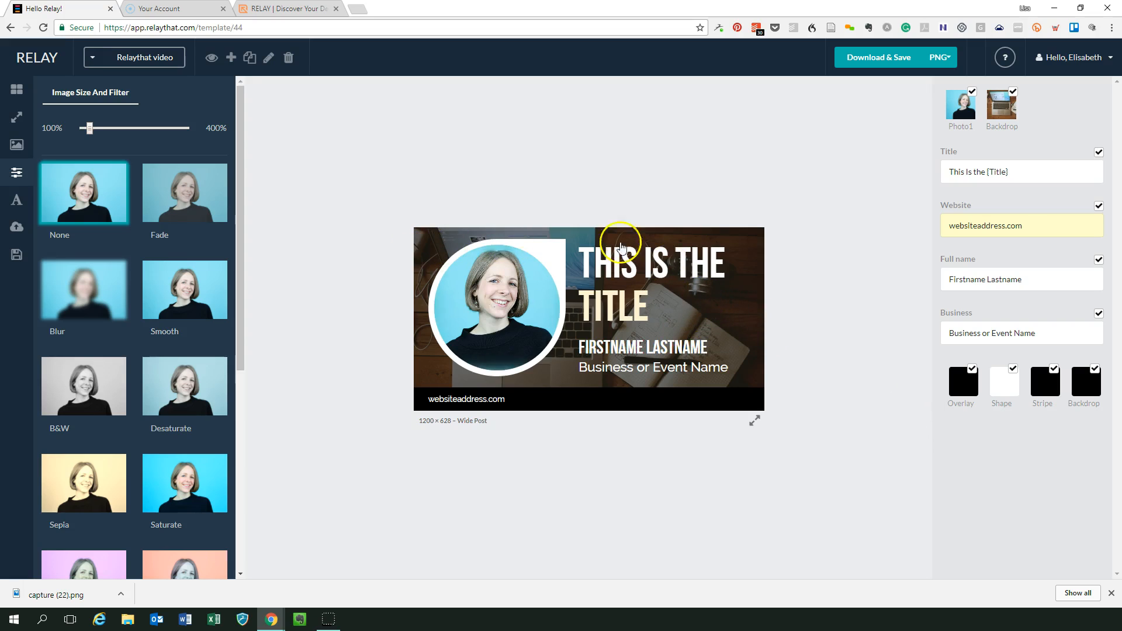
{"action": "mouse_move", "coordinate": [937, 387]}
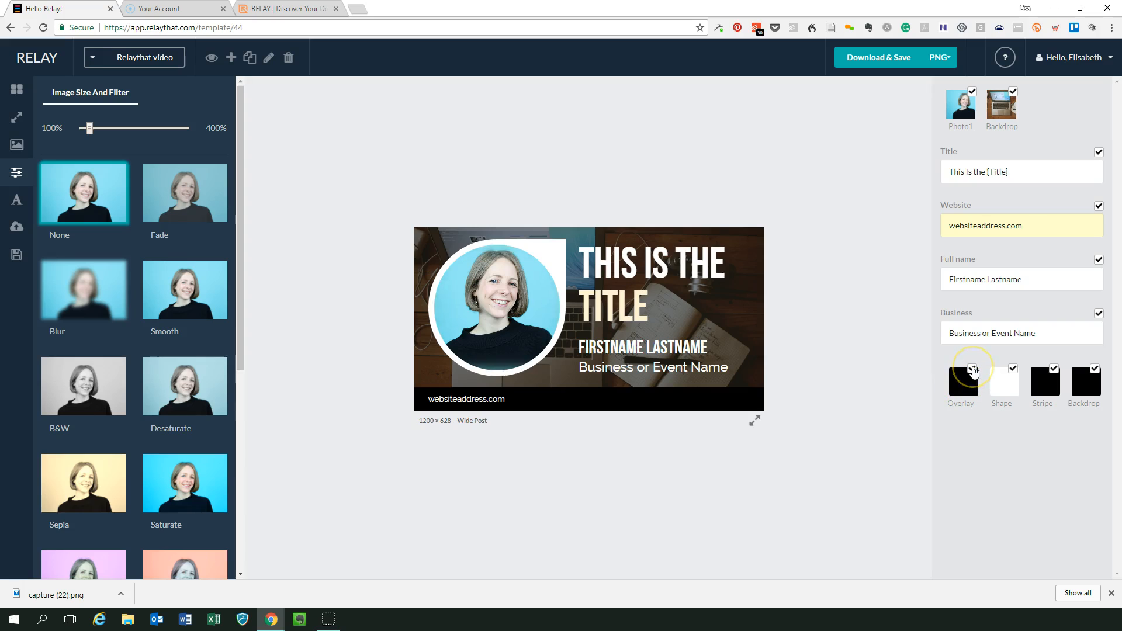
Set the post's overlay swatch to white instead of black.
{"action": "left_click", "coordinate": [959, 369]}
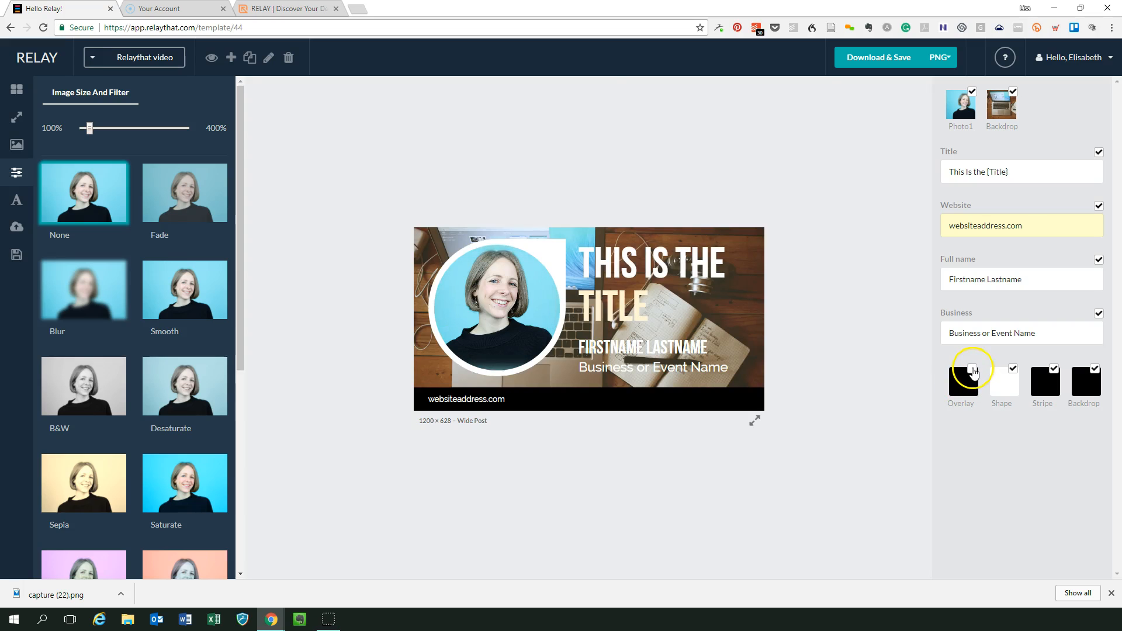
{"action": "left_click", "coordinate": [960, 379]}
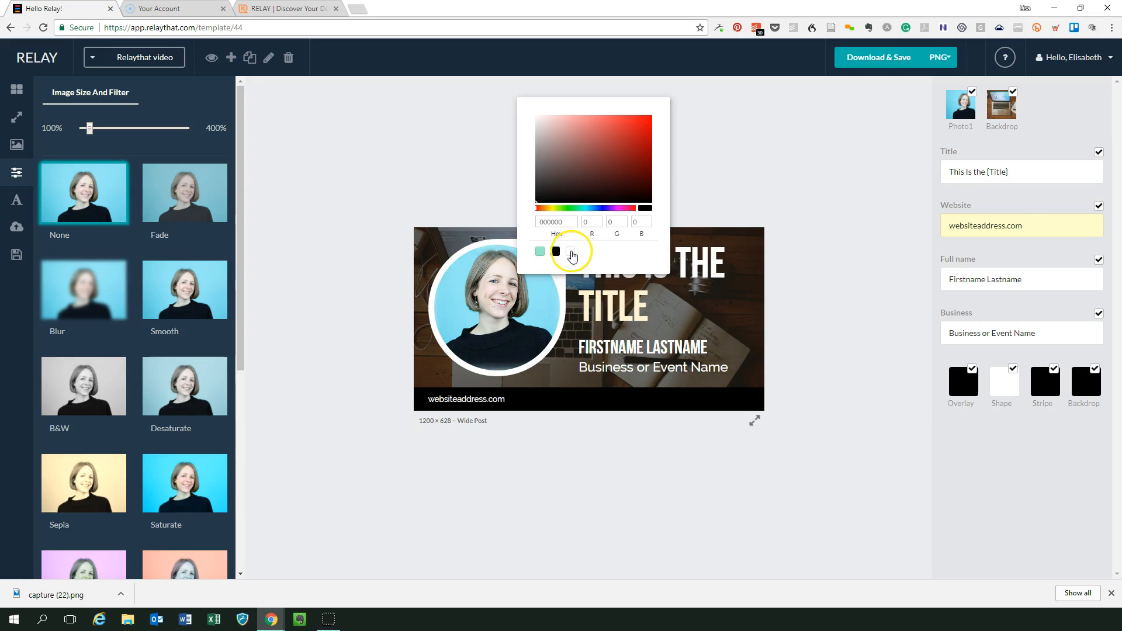
{"action": "left_click", "coordinate": [570, 252]}
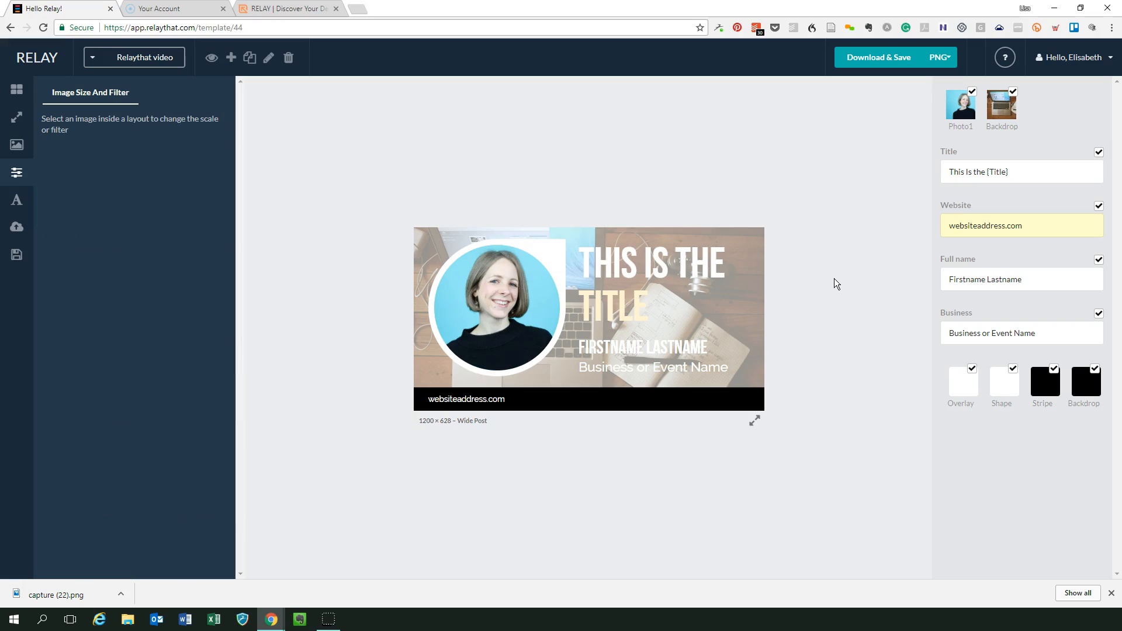
{"action": "mouse_move", "coordinate": [781, 296]}
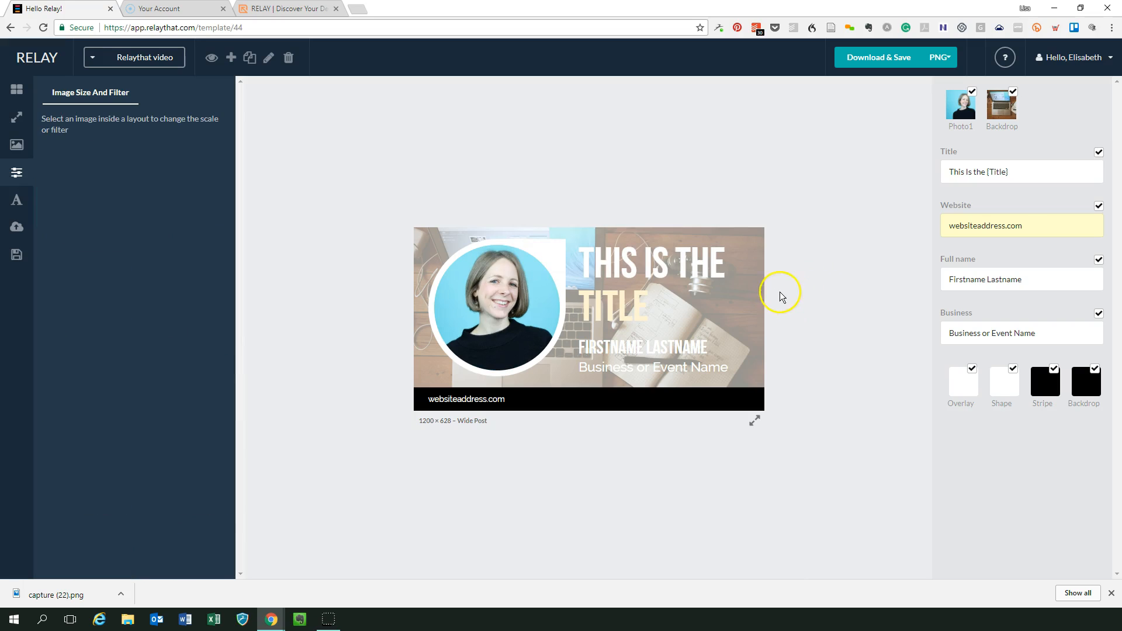
{"action": "mouse_move", "coordinate": [793, 297]}
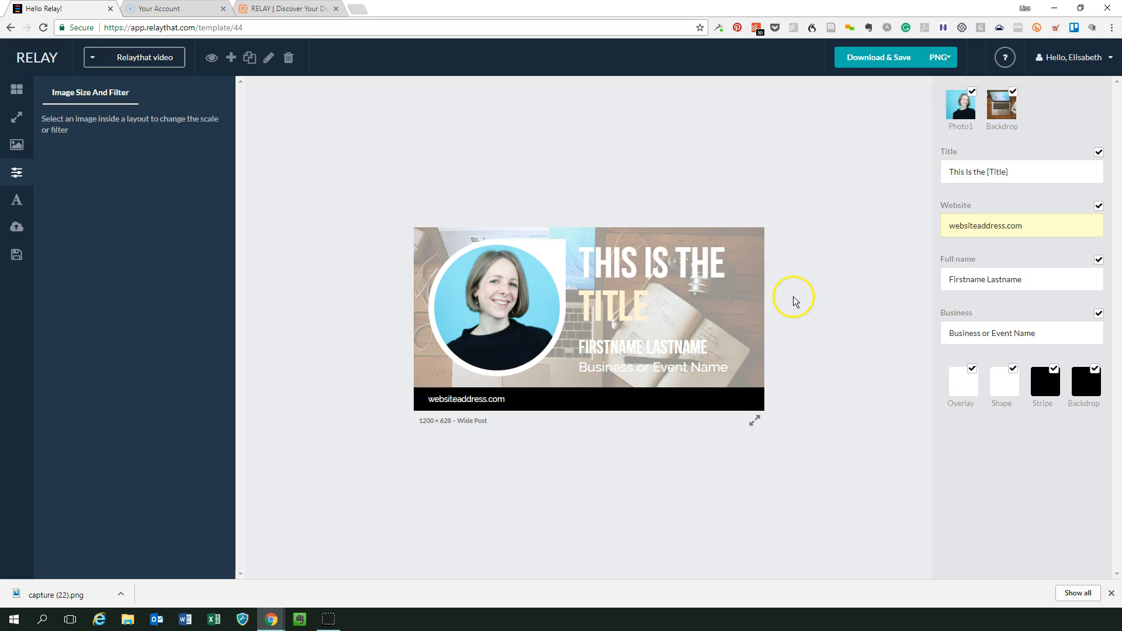
{"action": "mouse_move", "coordinate": [650, 278]}
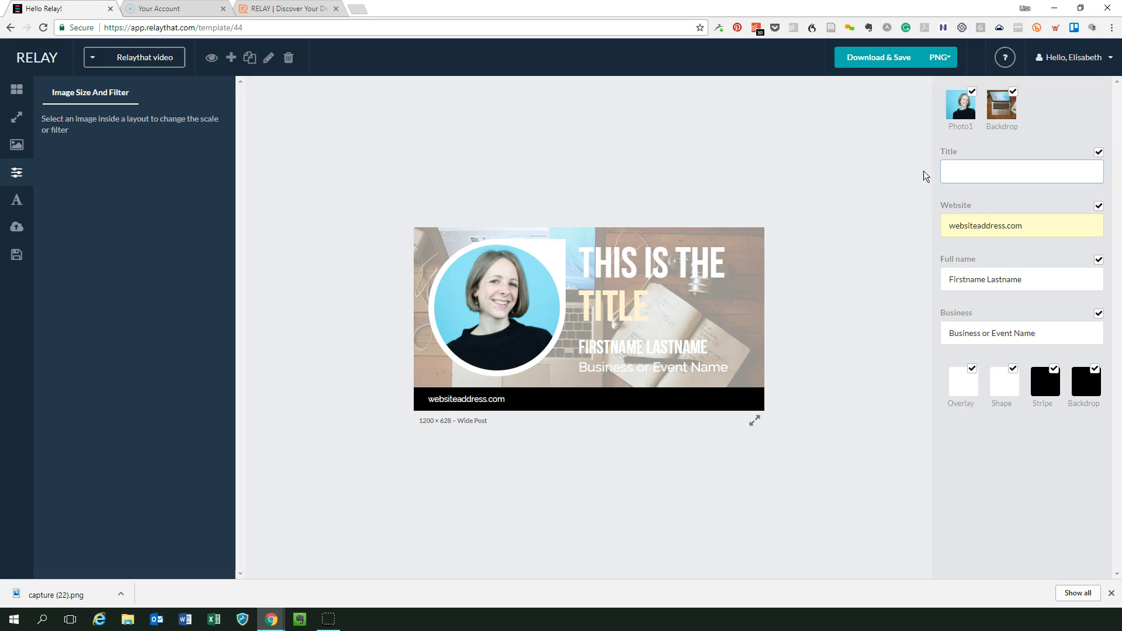
Type the title 'How to use Relaythat'.
{"action": "type", "text": "How"}
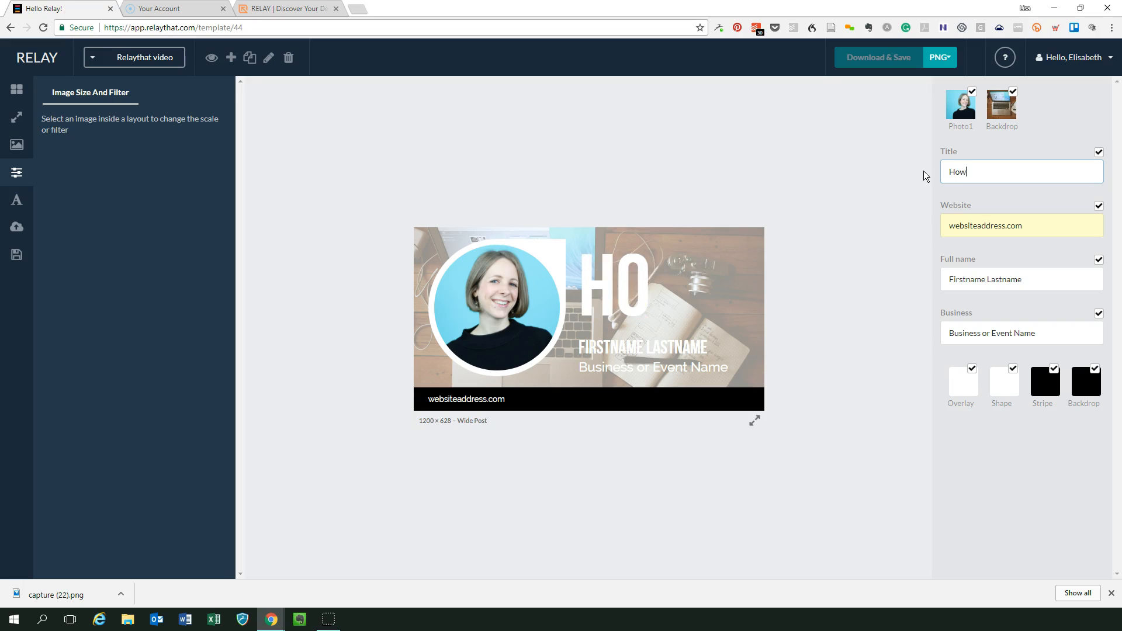
{"action": "type", "text": "to u"}
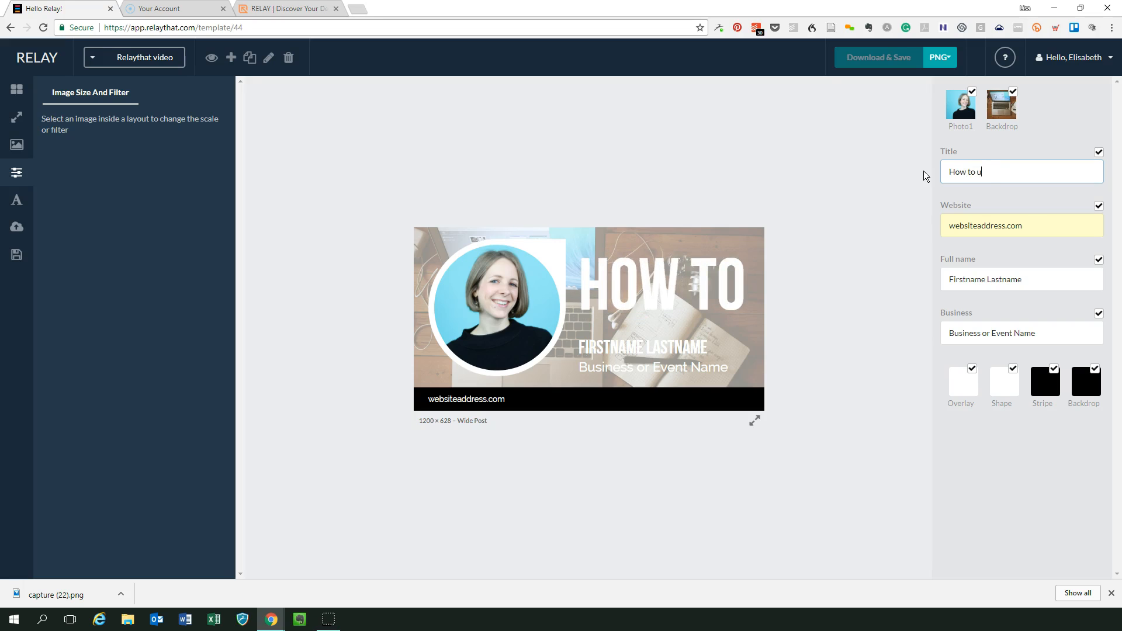
{"action": "type", "text": "se Relaytha"}
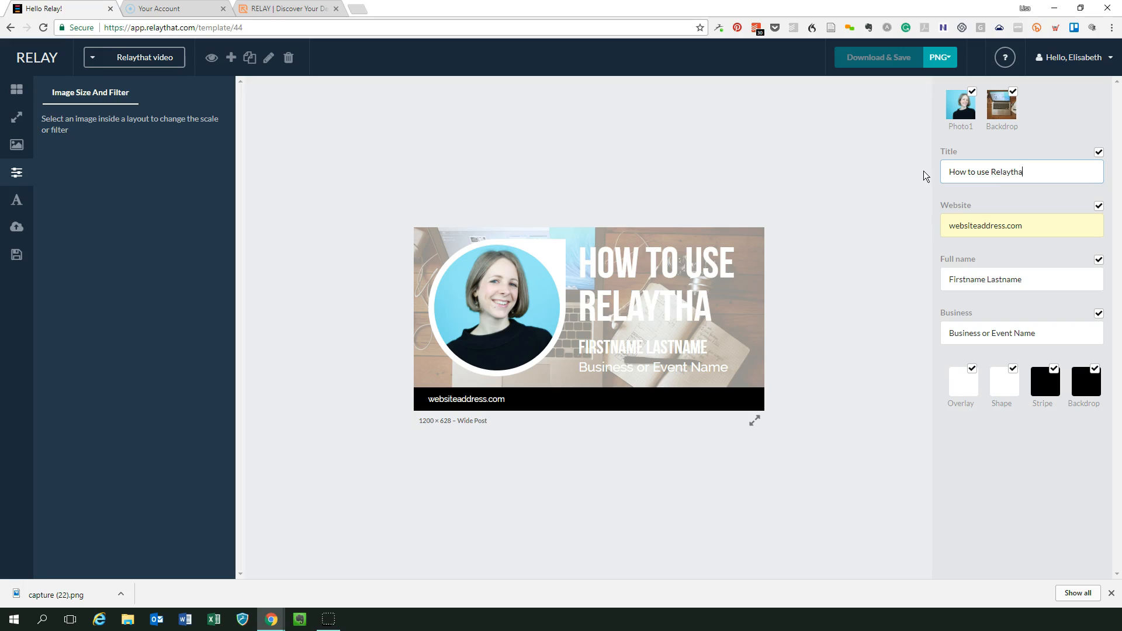
{"action": "type", "text": "t"}
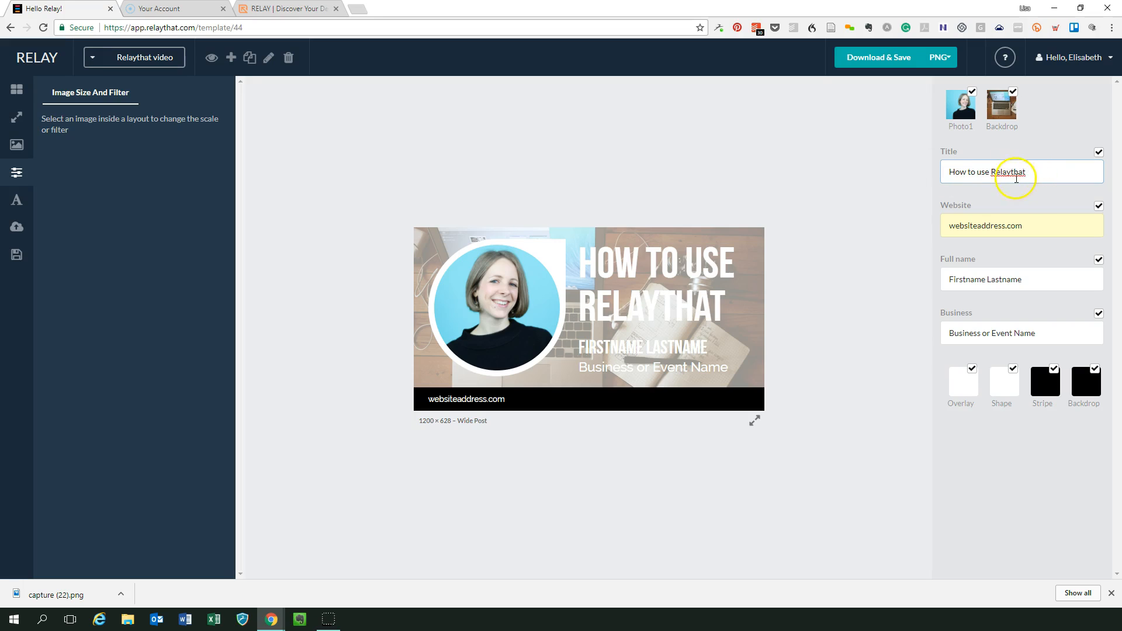
{"action": "mouse_move", "coordinate": [642, 316]}
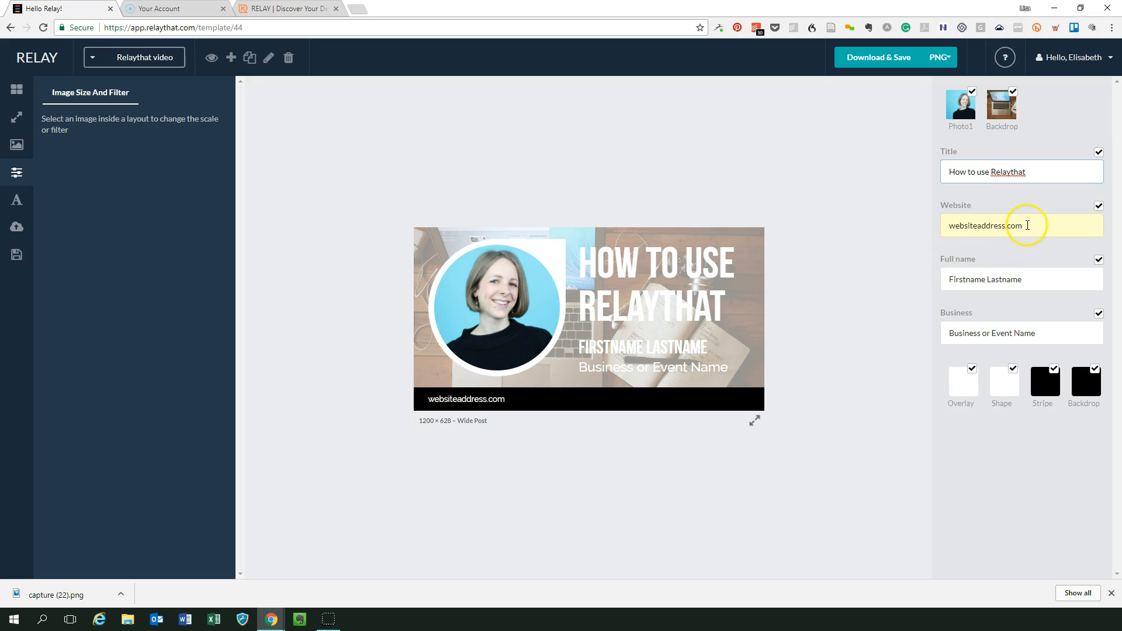
{"action": "triple_click", "coordinate": [985, 226]}
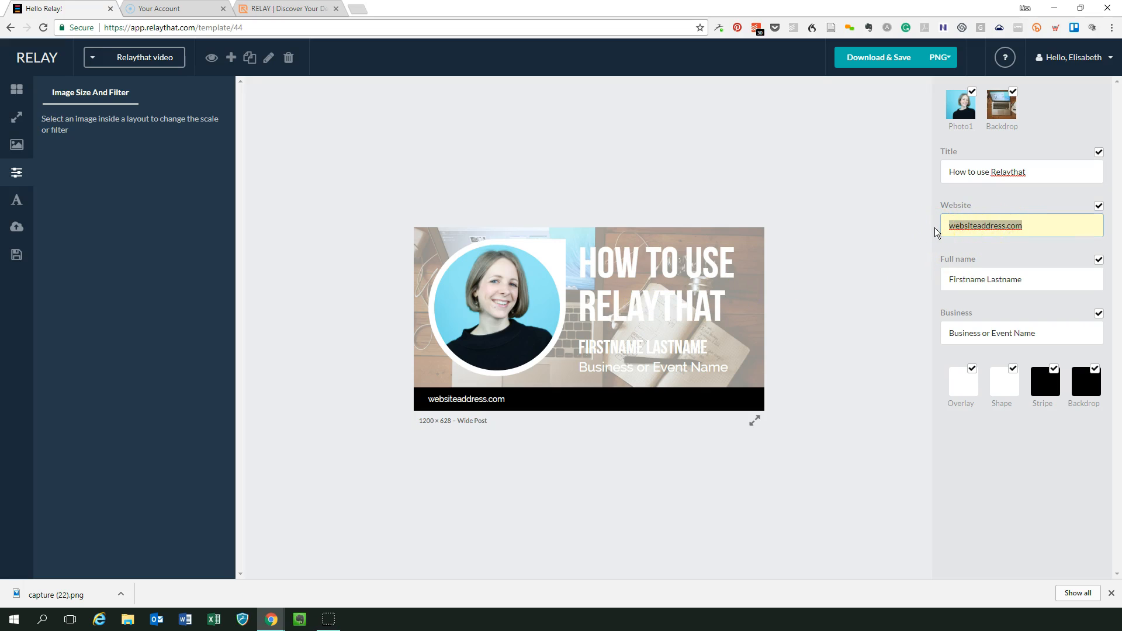
{"action": "type", "text": "www."}
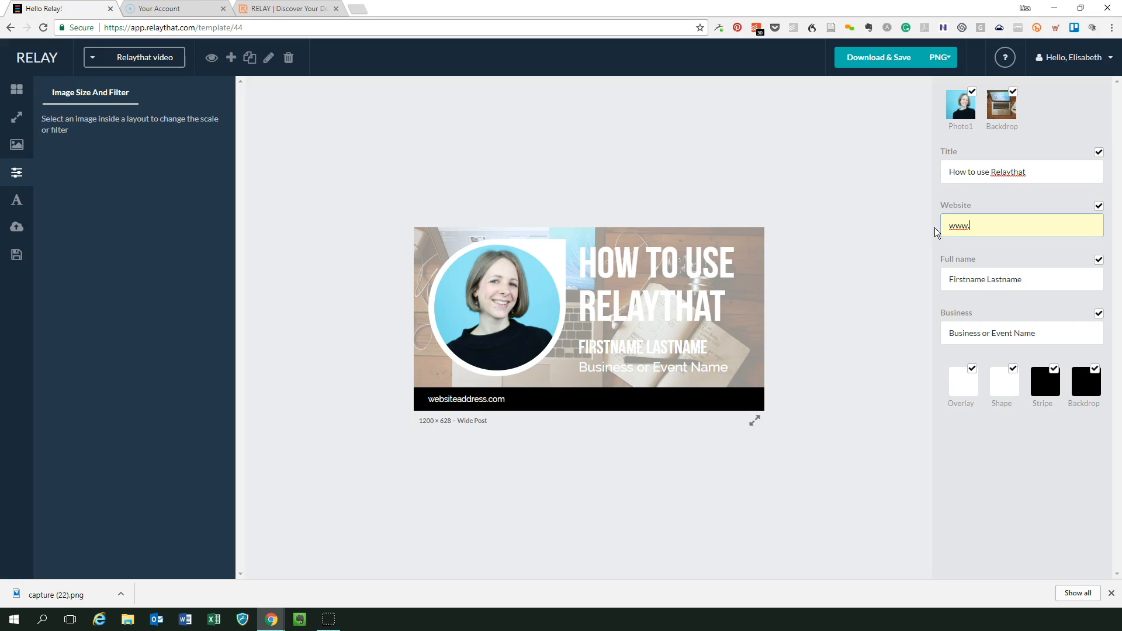
{"action": "type", "text": "elisabethvan"}
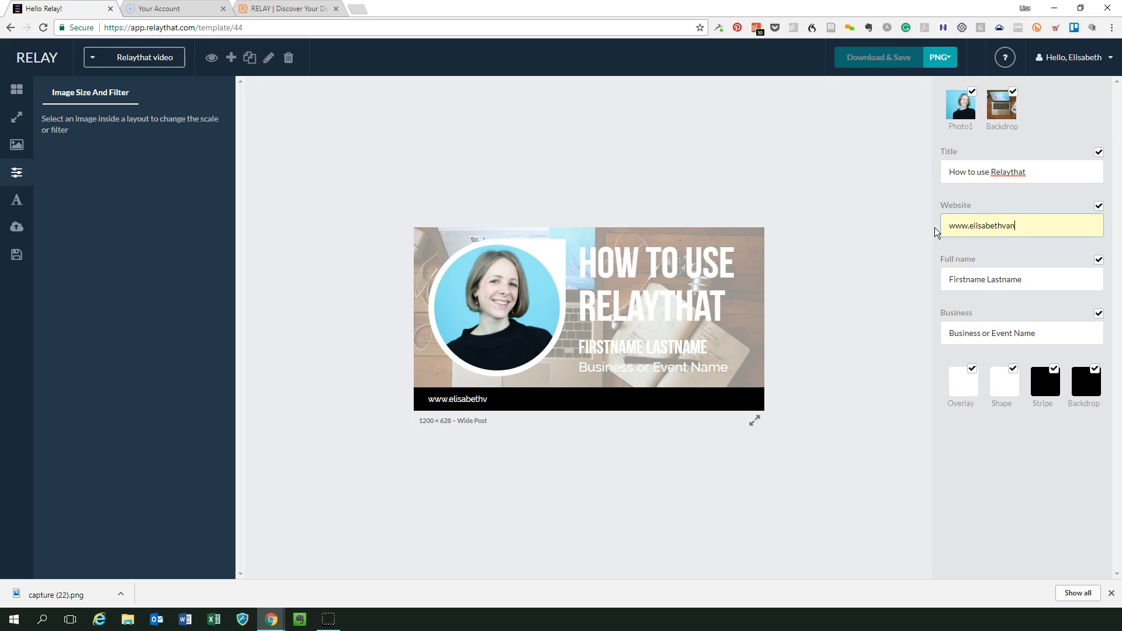
{"action": "type", "text": "d"}
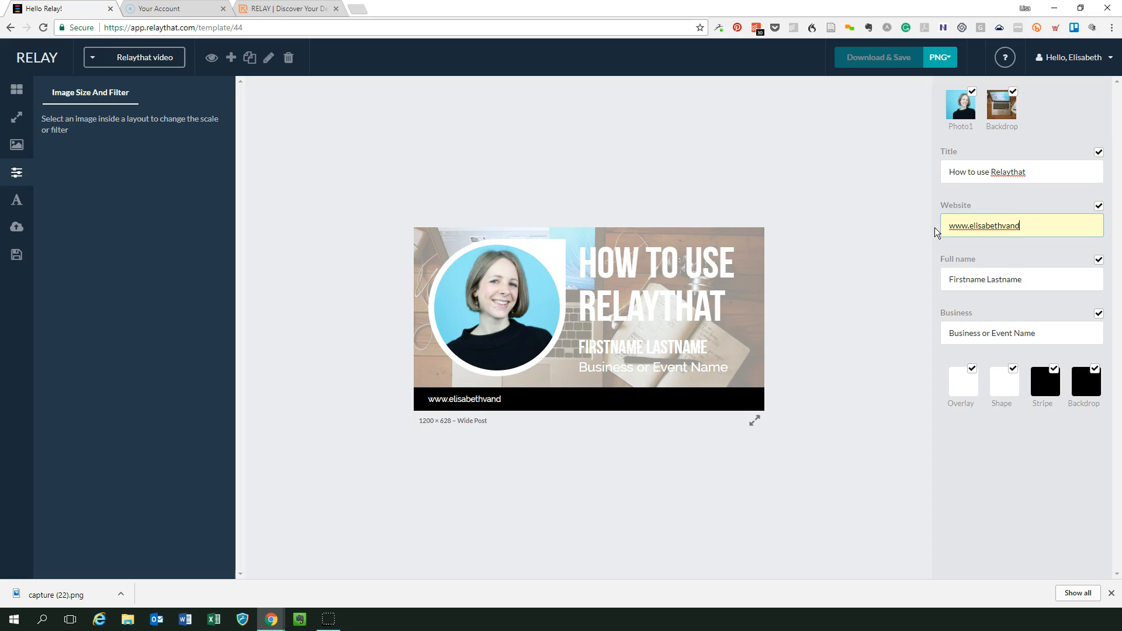
{"action": "type", "text": "elden.com"}
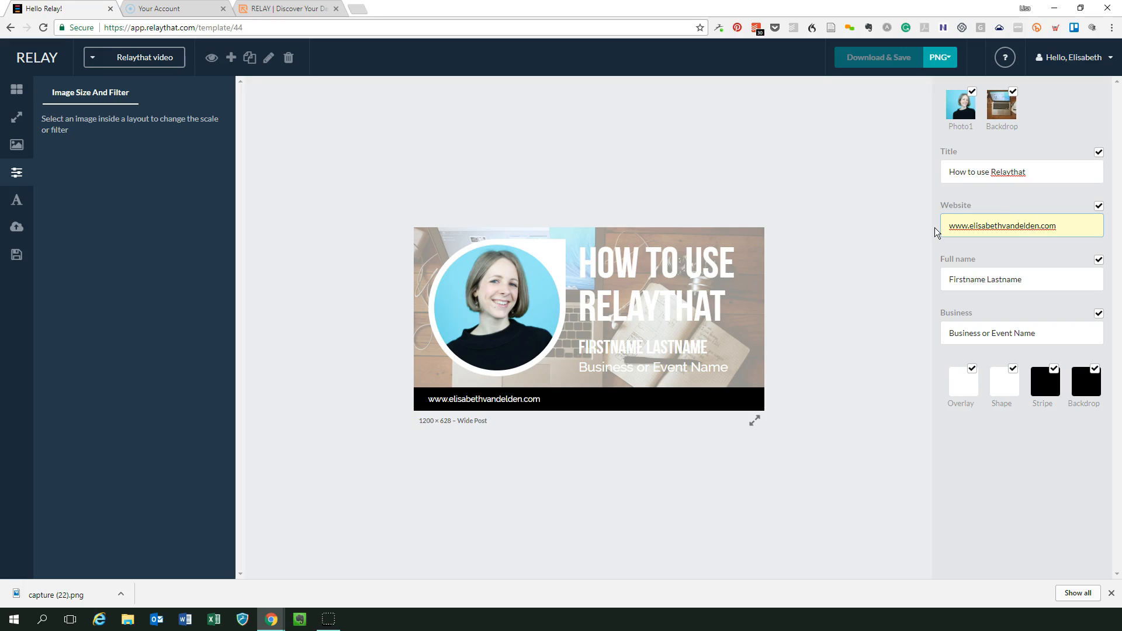
Fill in the full name and set the business to 'Wool Academy'.
{"action": "left_click", "coordinate": [1021, 279]}
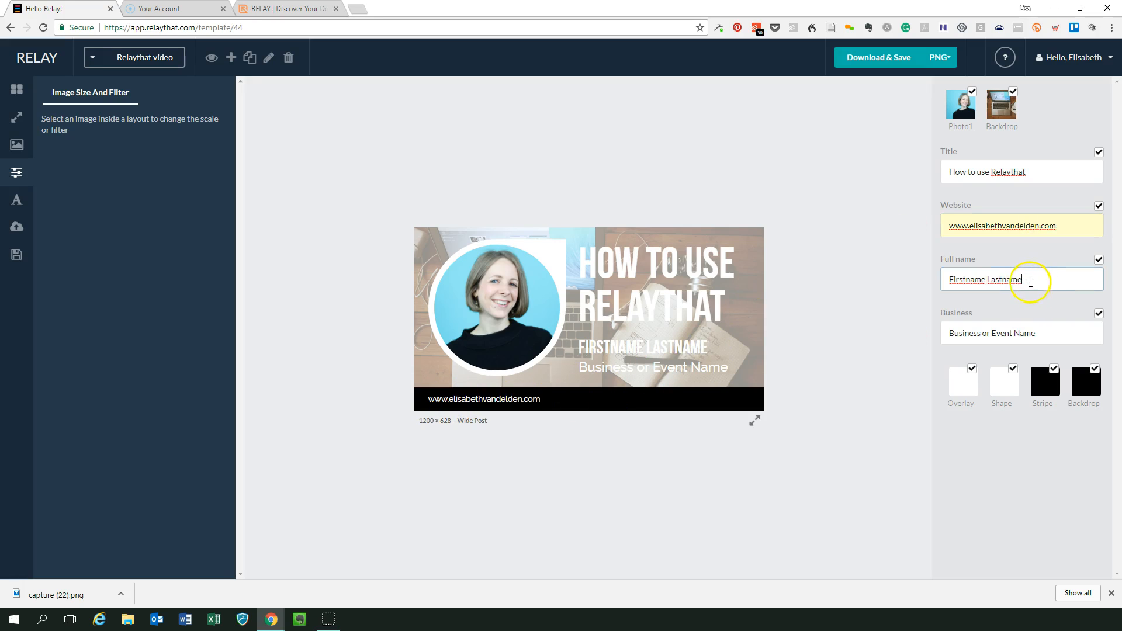
{"action": "type", "text": "Elisabeth van D"}
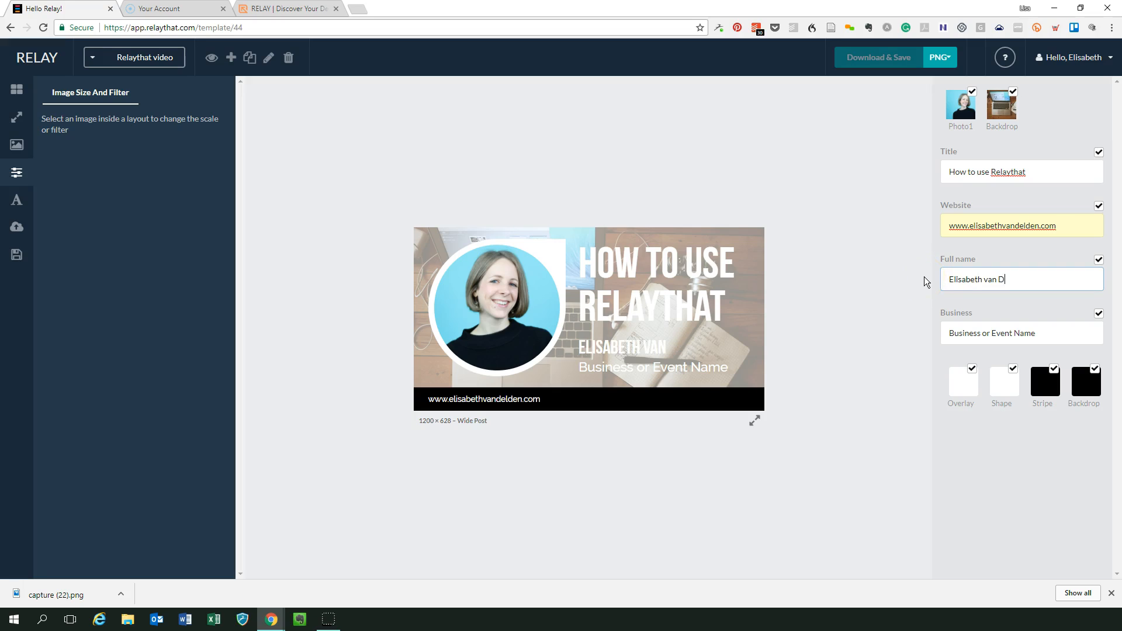
{"action": "type", "text": "elden"}
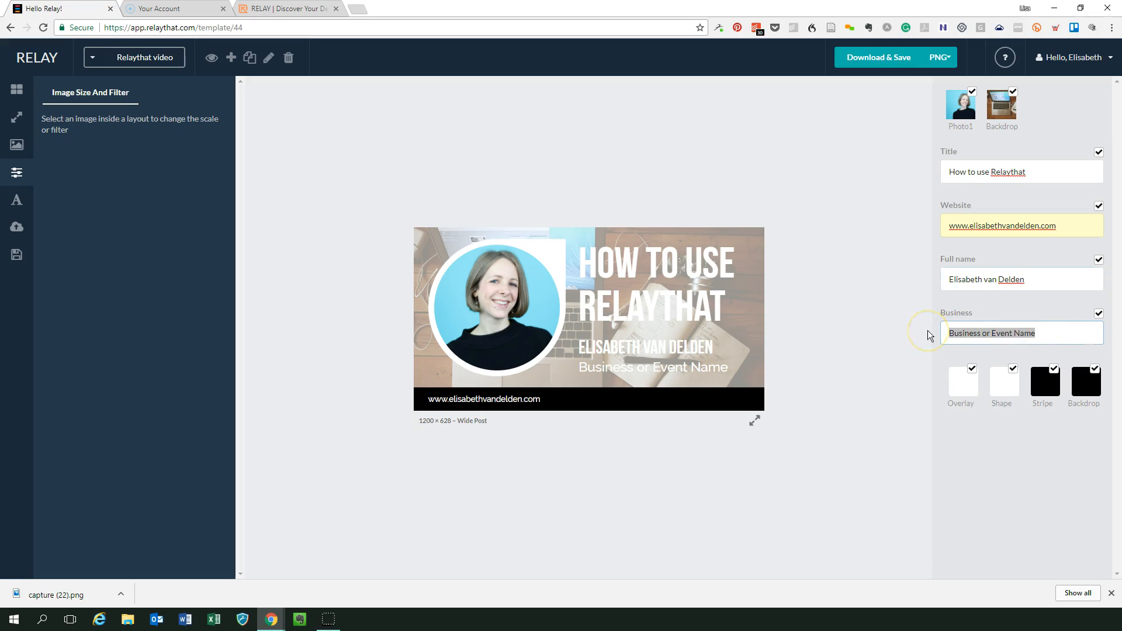
{"action": "type", "text": "Wo"}
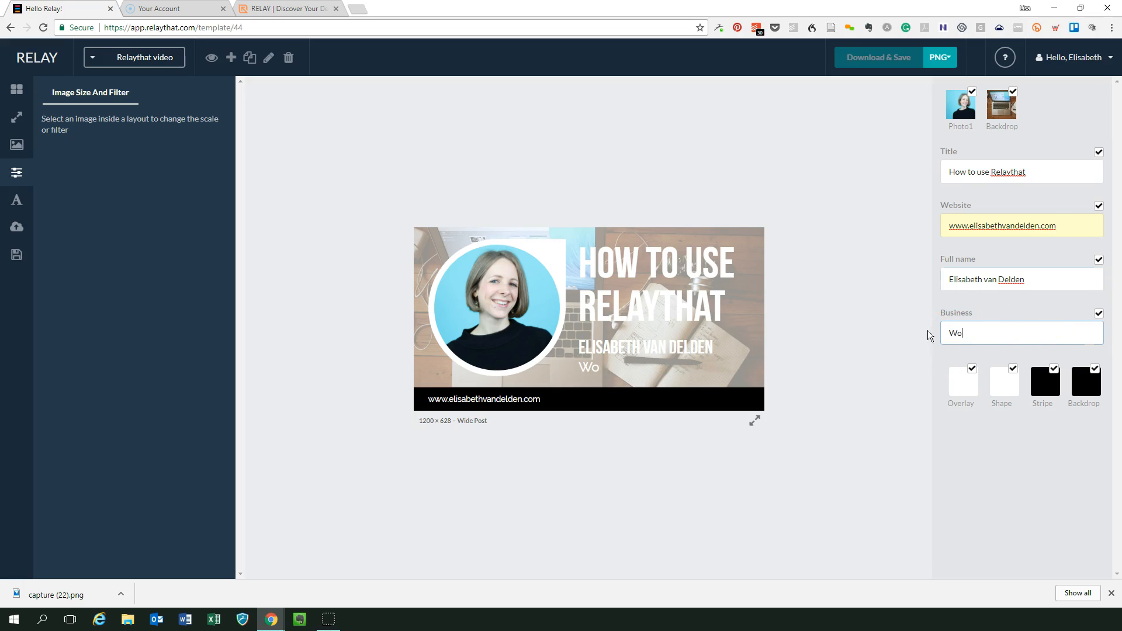
{"action": "type", "text": "ol Academy"}
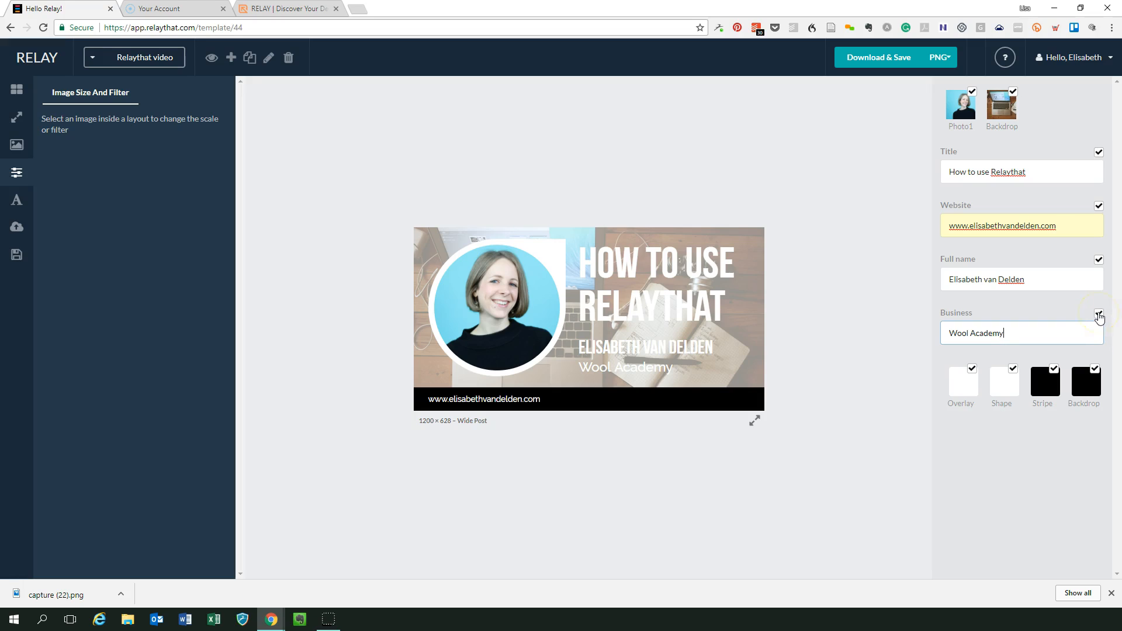
Hide the business line from the post and bring up the font options.
{"action": "left_click", "coordinate": [1099, 316]}
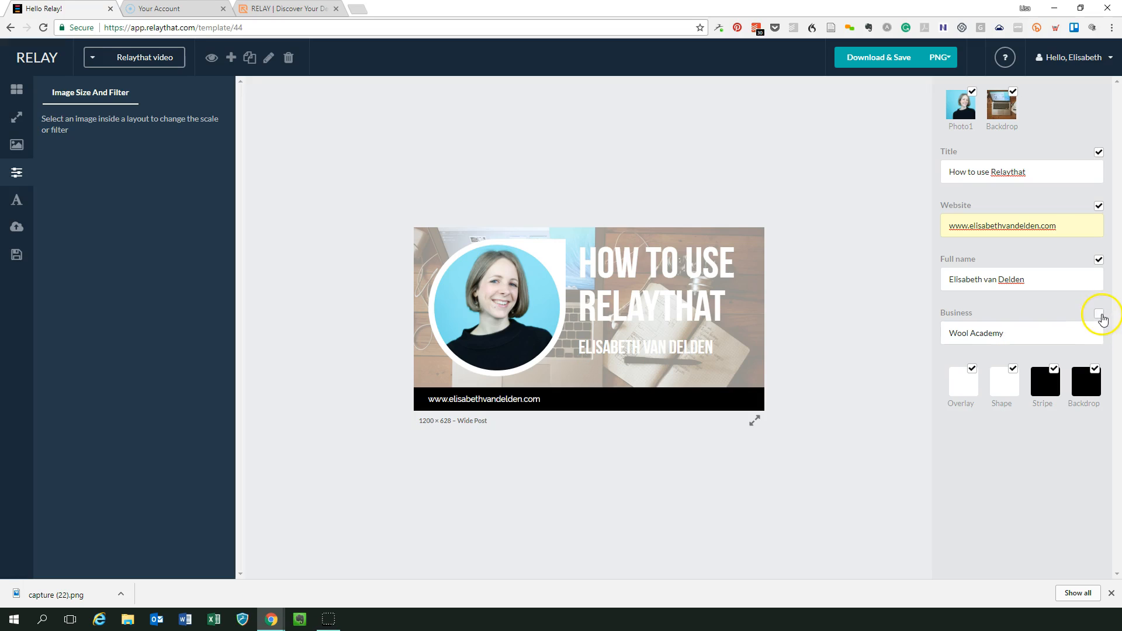
{"action": "left_click", "coordinate": [1099, 319]}
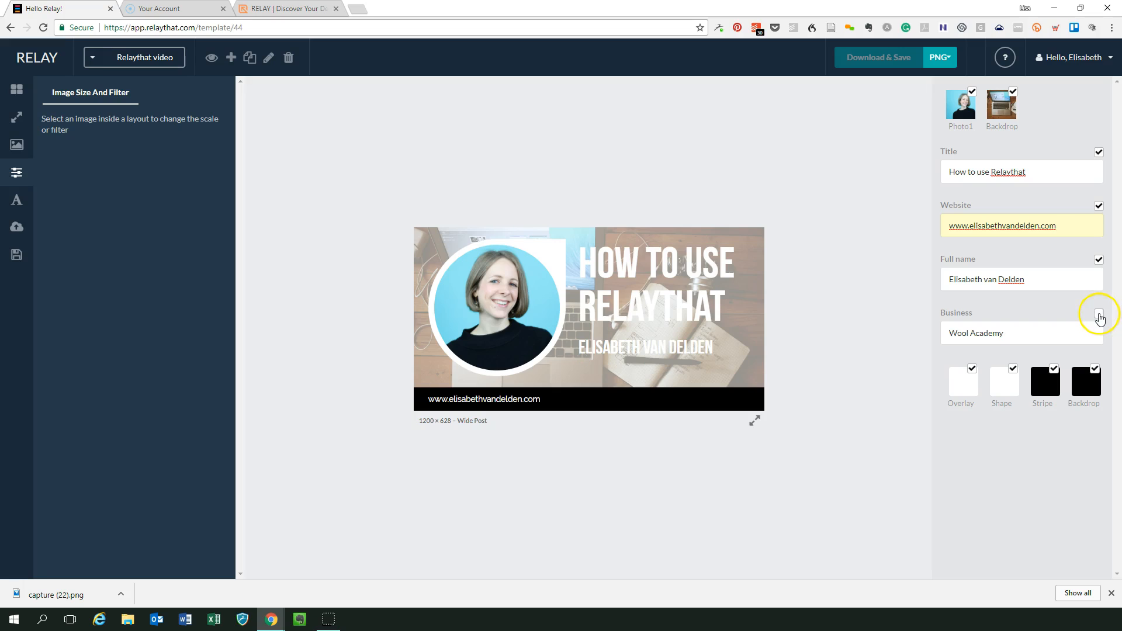
{"action": "left_click", "coordinate": [1099, 313]}
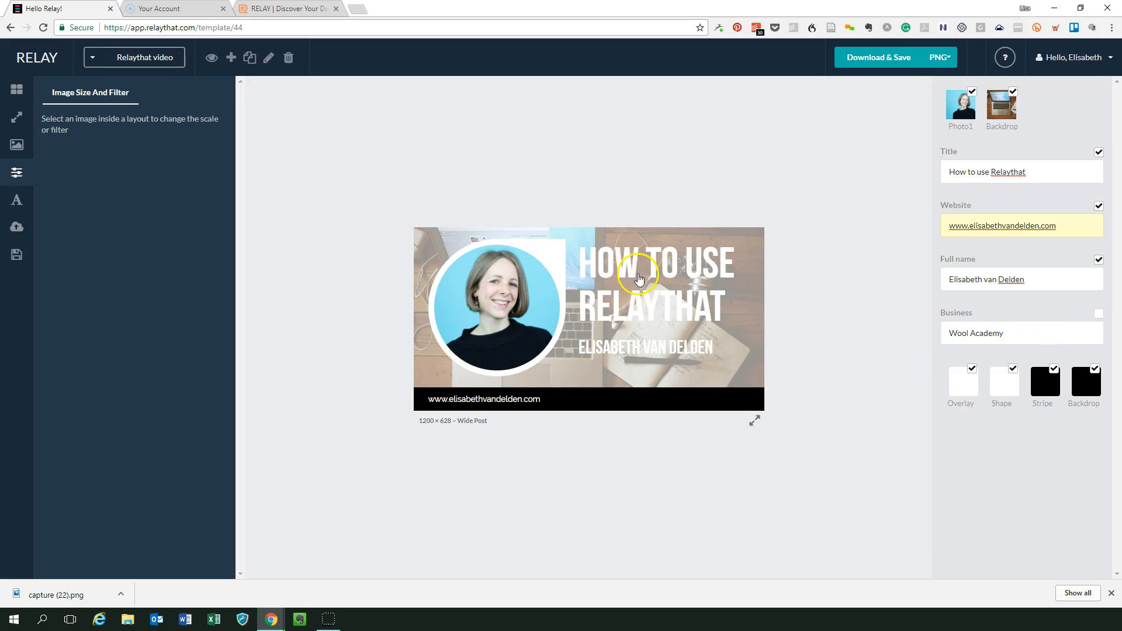
{"action": "mouse_move", "coordinate": [617, 273]}
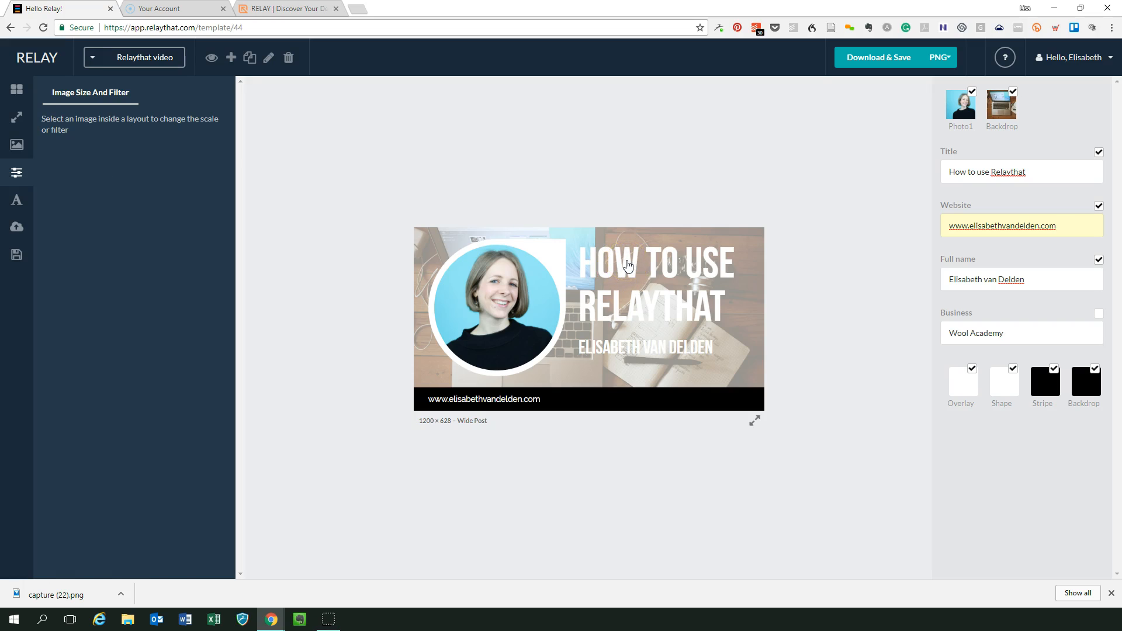
{"action": "left_click", "coordinate": [16, 201]}
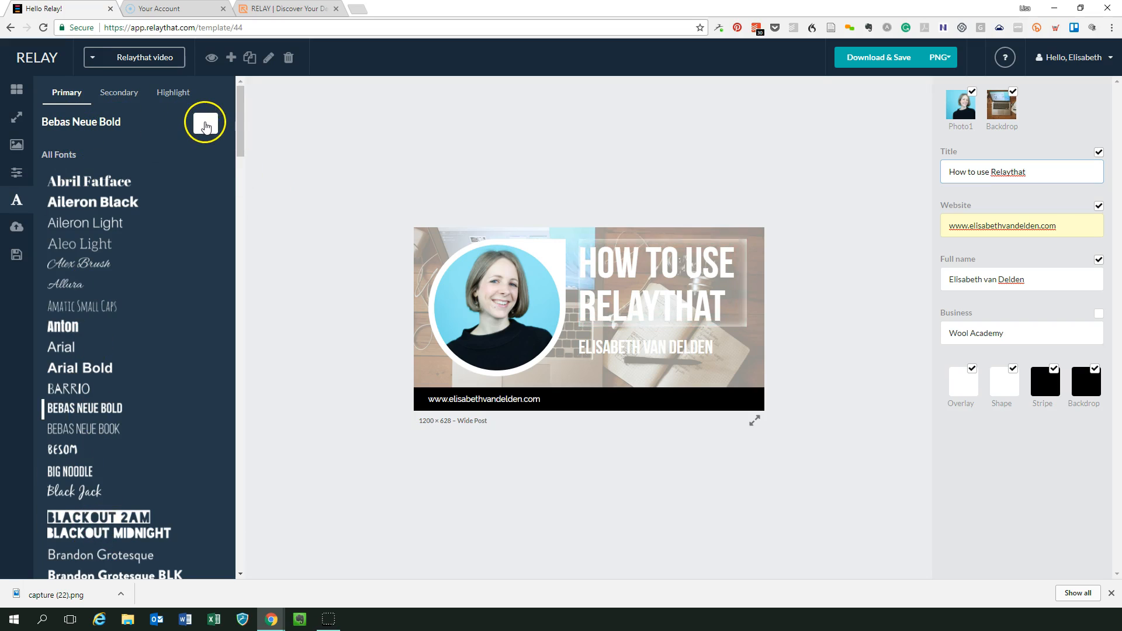
Set the Bebas Neue Bold primary text colour to black.
{"action": "left_click", "coordinate": [205, 122]}
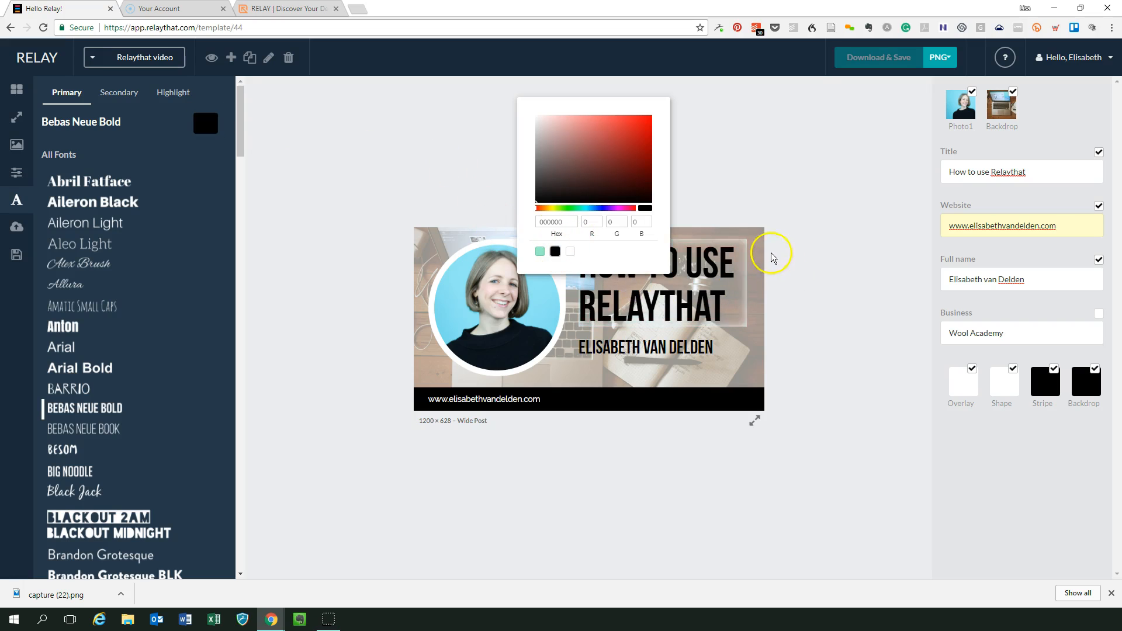
{"action": "left_click", "coordinate": [745, 354]}
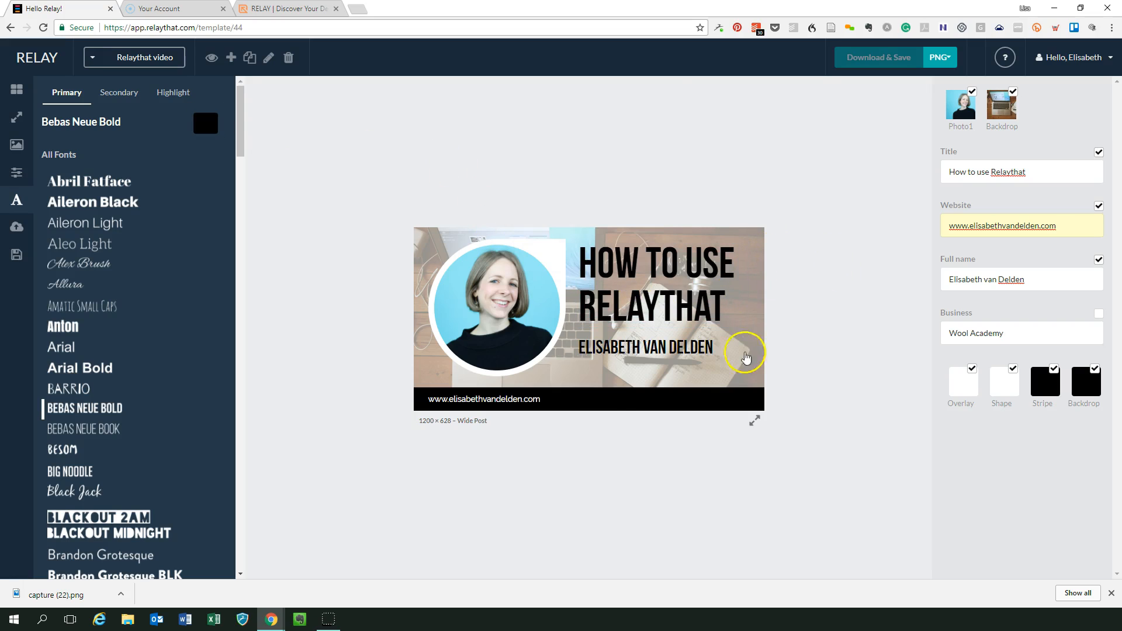
{"action": "mouse_move", "coordinate": [651, 407]}
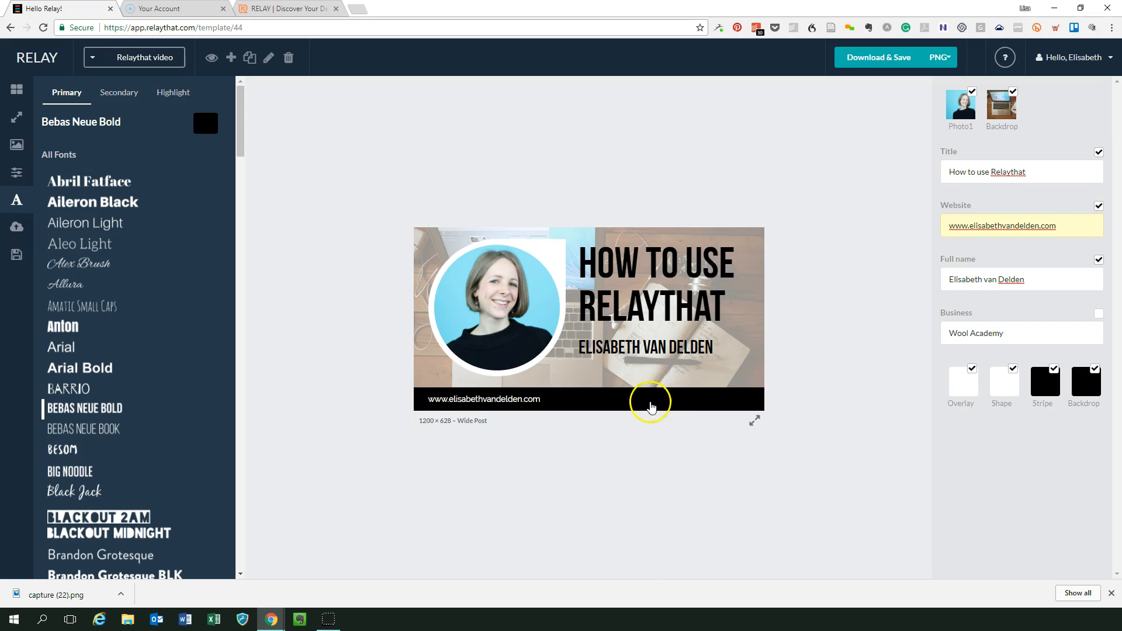
{"action": "mouse_move", "coordinate": [783, 253]}
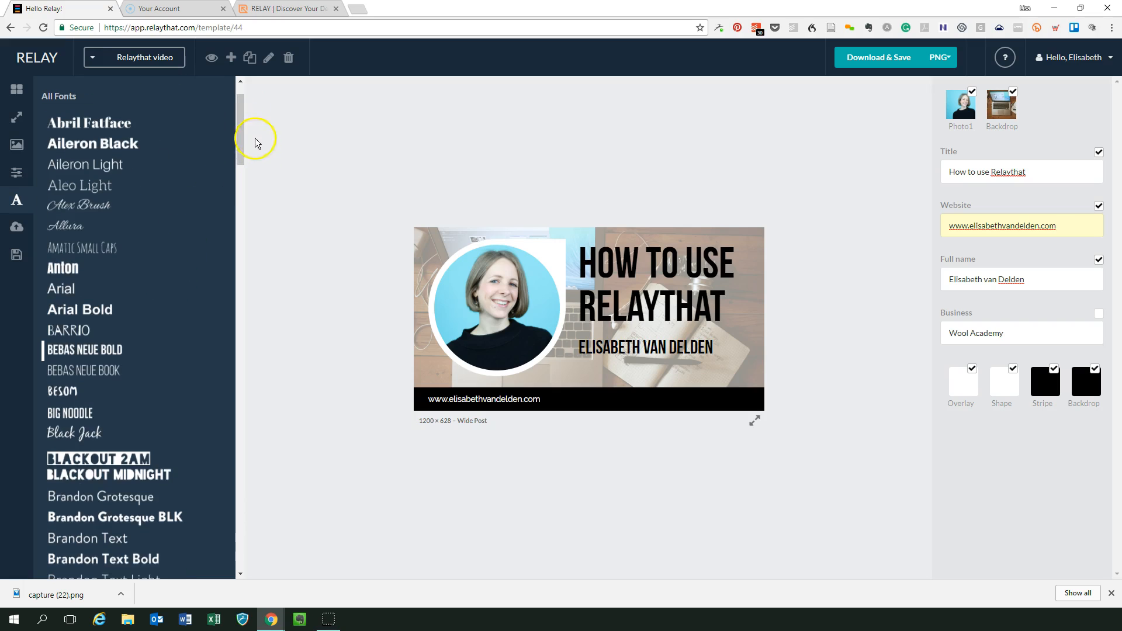
Apply Sketch Block Bold to the title and name text.
{"action": "scroll", "scroll_direction": "down", "scroll_amount": 3}
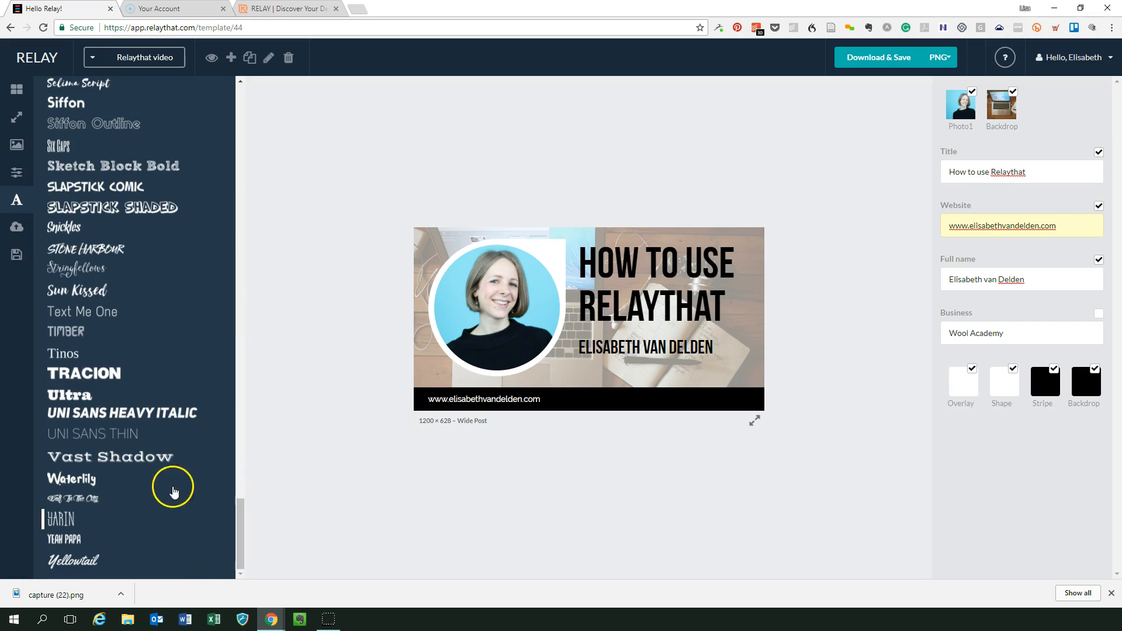
{"action": "scroll", "scroll_direction": "up", "scroll_amount": 3}
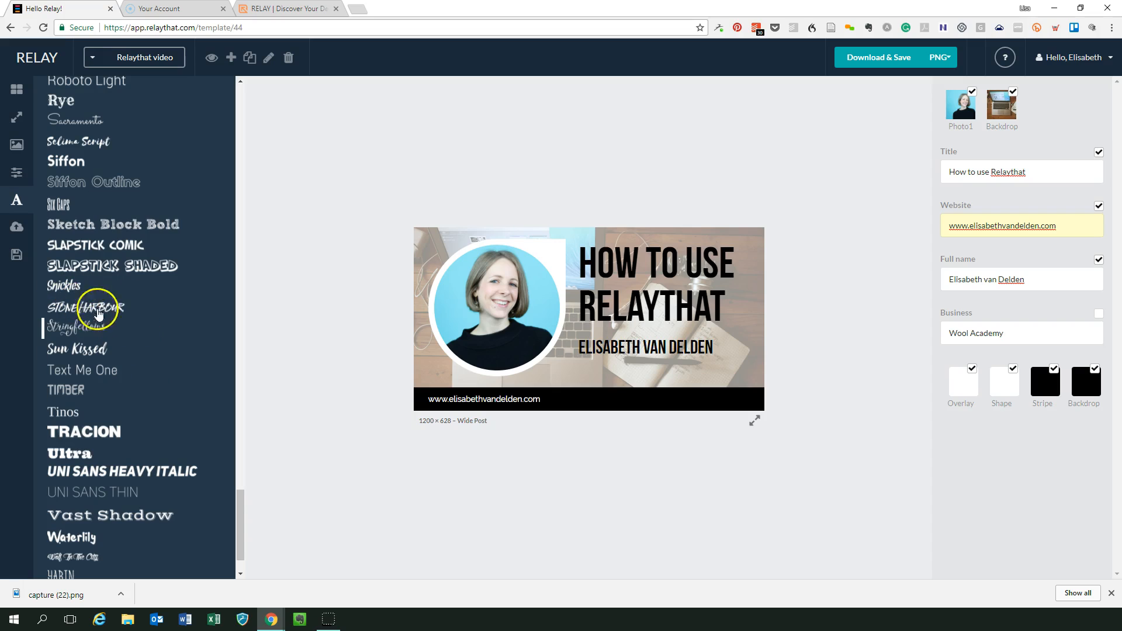
{"action": "left_click", "coordinate": [112, 224]}
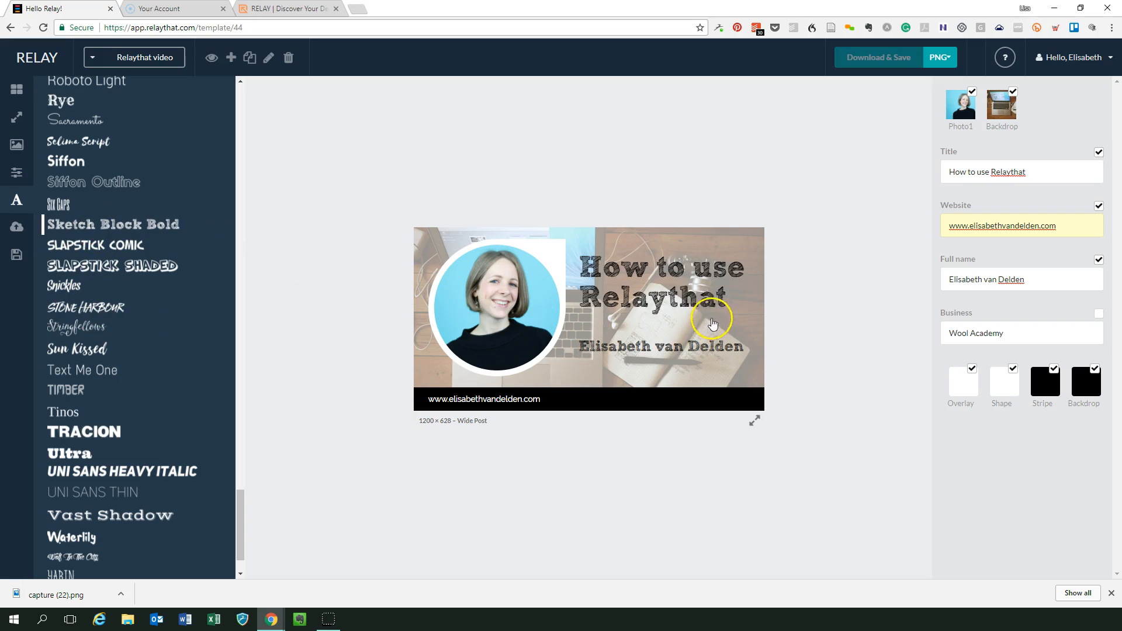
{"action": "mouse_move", "coordinate": [687, 300]}
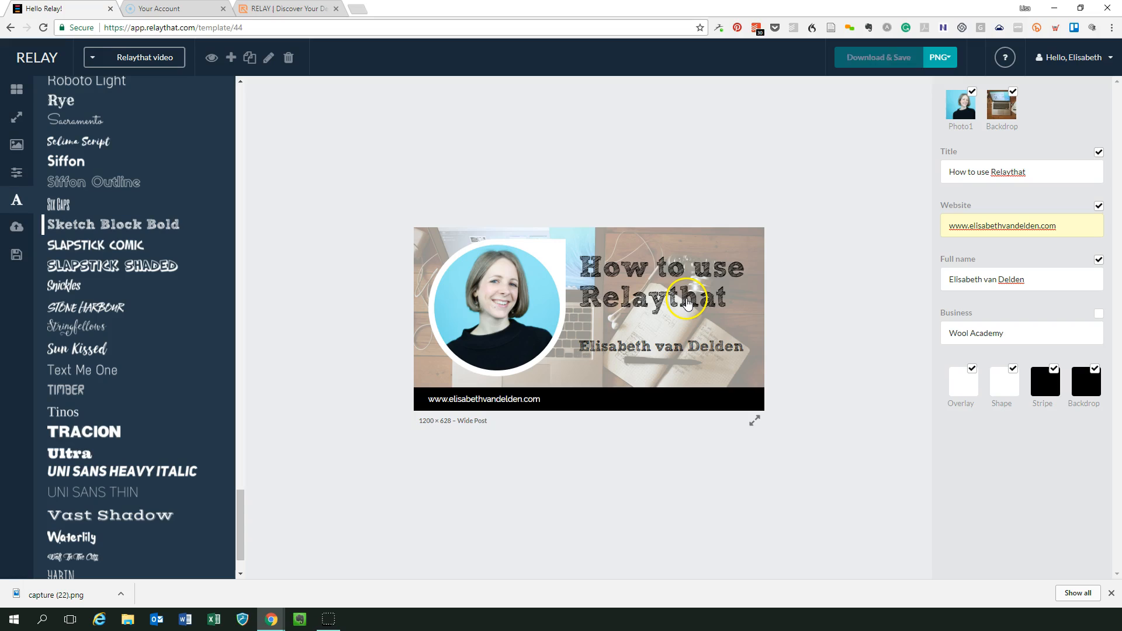
{"action": "mouse_move", "coordinate": [641, 401]}
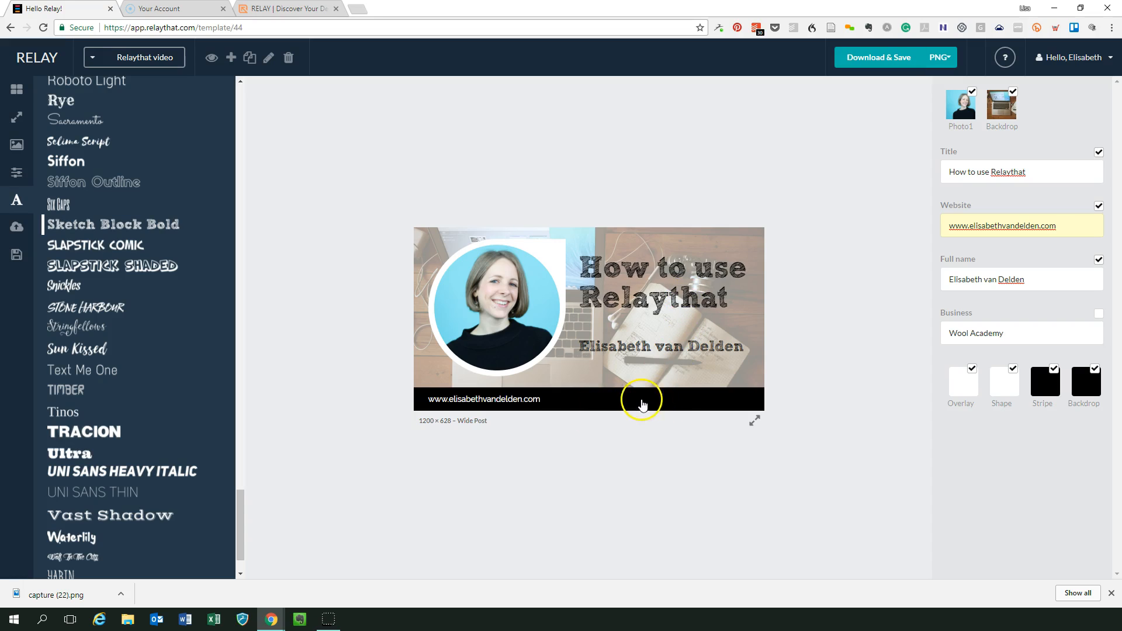
{"action": "mouse_move", "coordinate": [605, 402]}
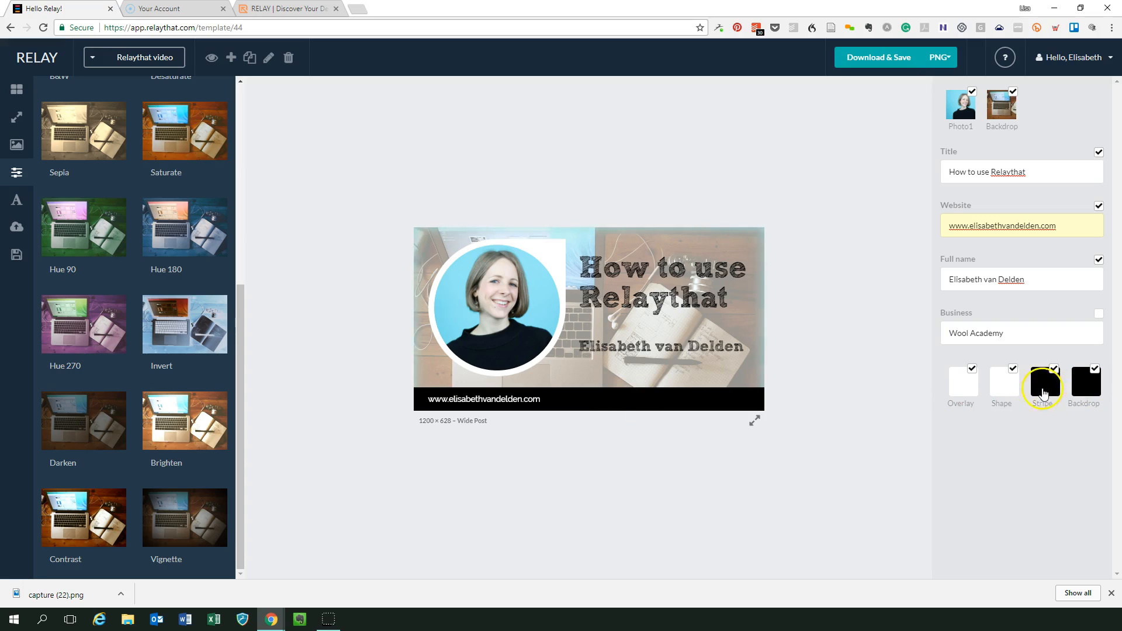
Make the bottom stripe white and the Raleway Medium website text black.
{"action": "left_click", "coordinate": [1042, 385]}
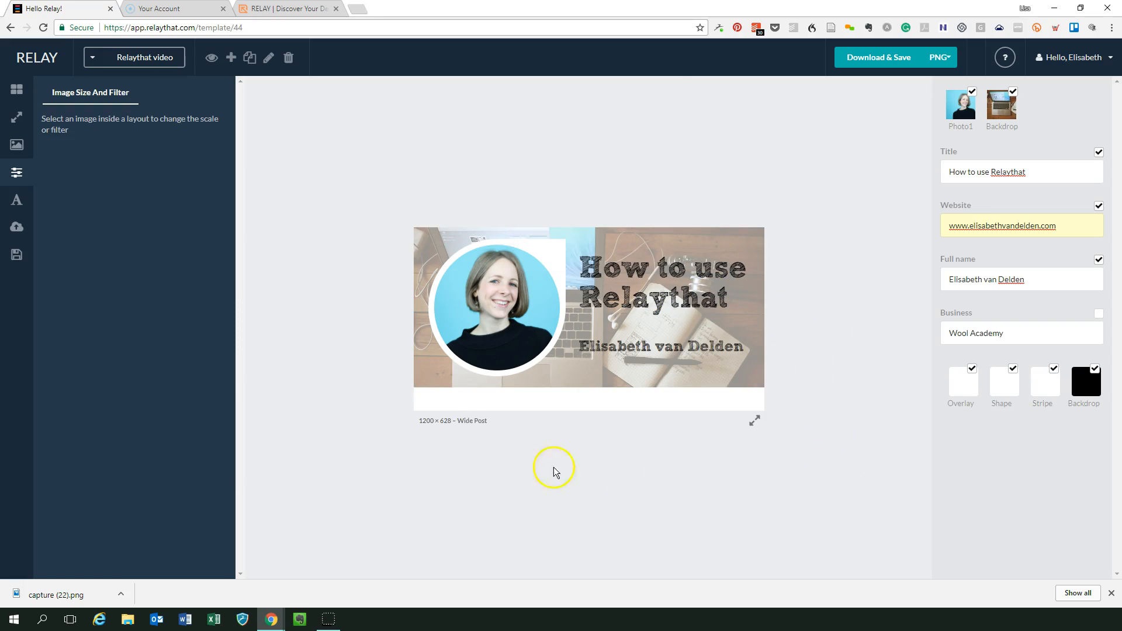
{"action": "left_click", "coordinate": [17, 200]}
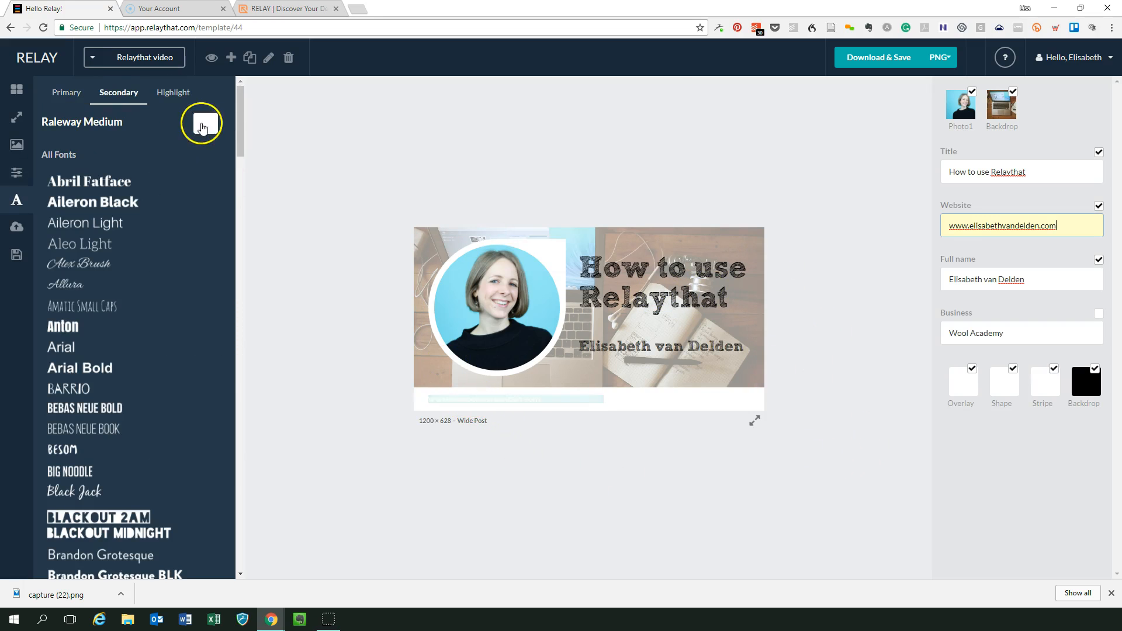
{"action": "left_click", "coordinate": [205, 122]}
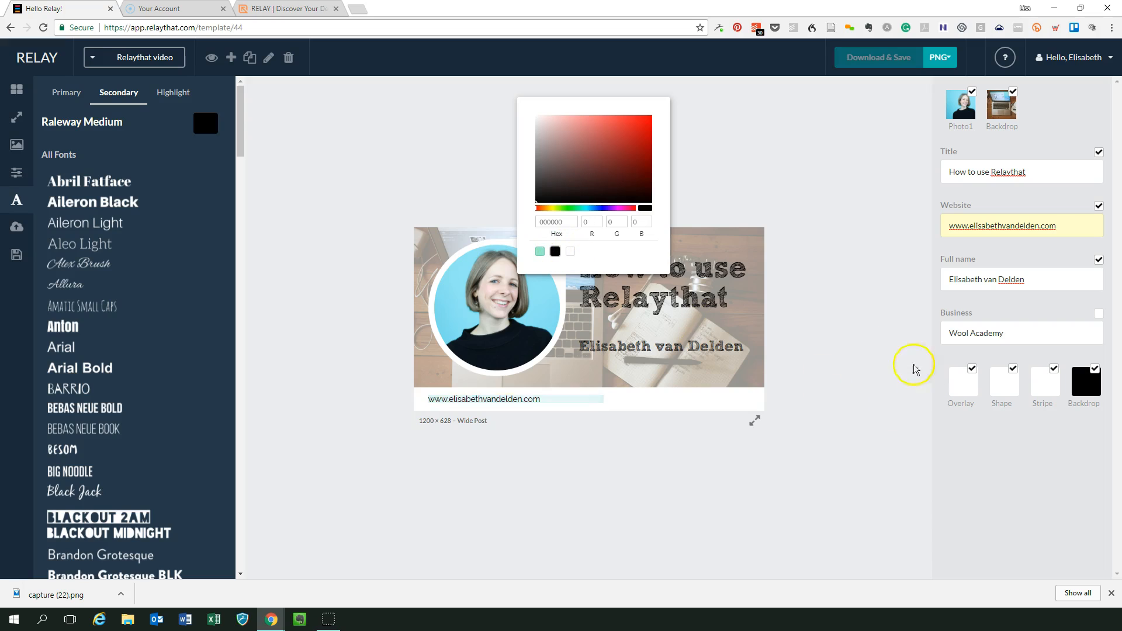
{"action": "left_click", "coordinate": [857, 359]}
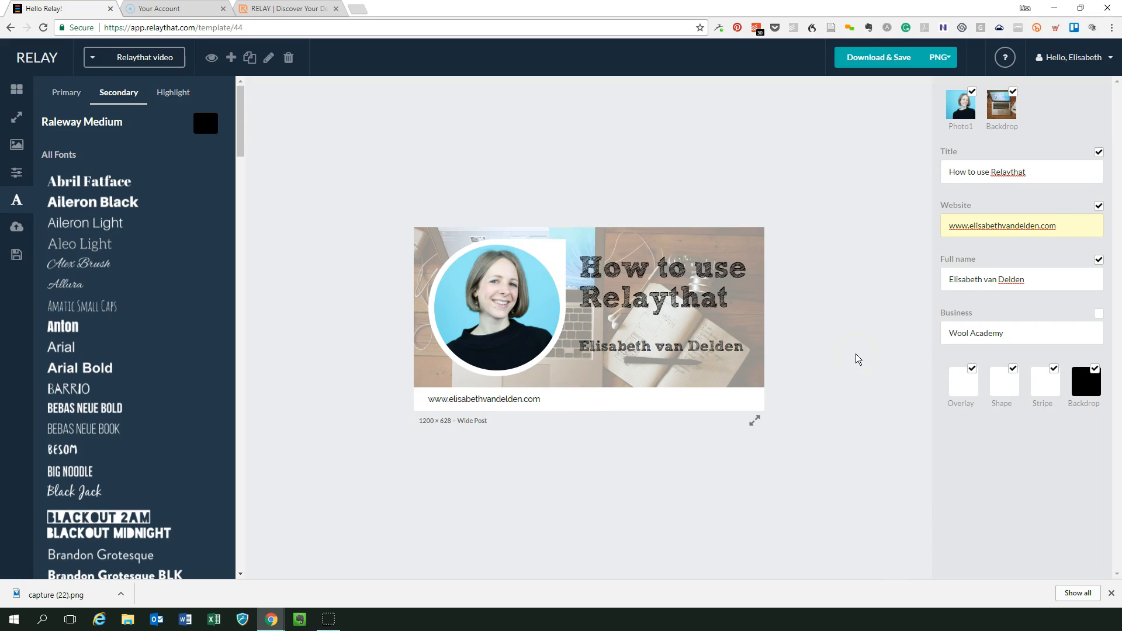
{"action": "mouse_move", "coordinate": [431, 230]}
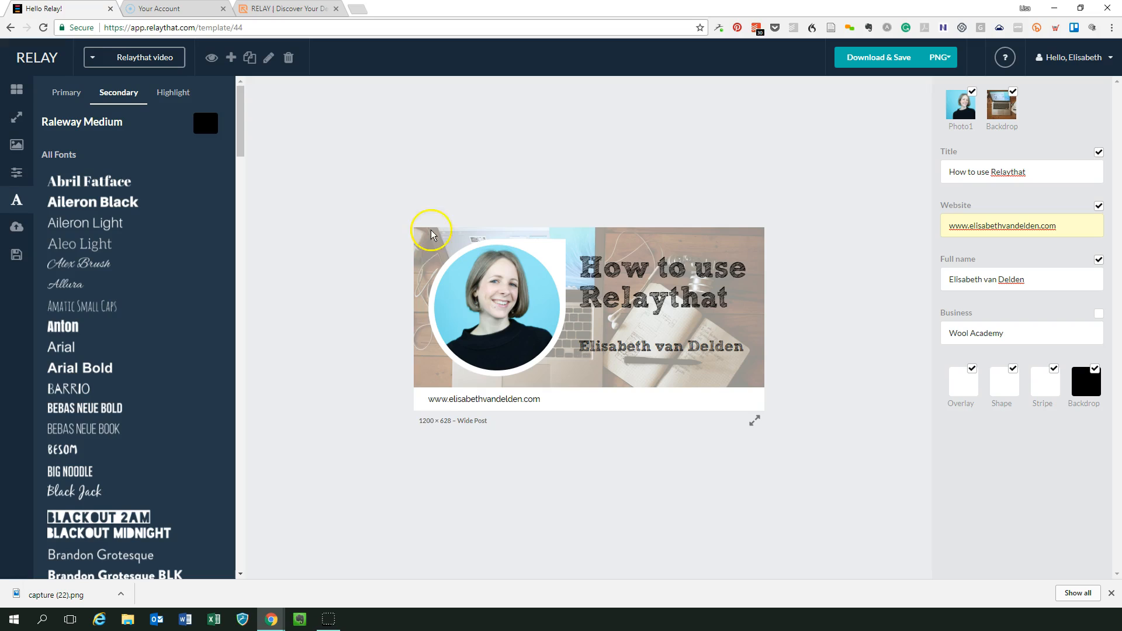
{"action": "mouse_move", "coordinate": [826, 338]}
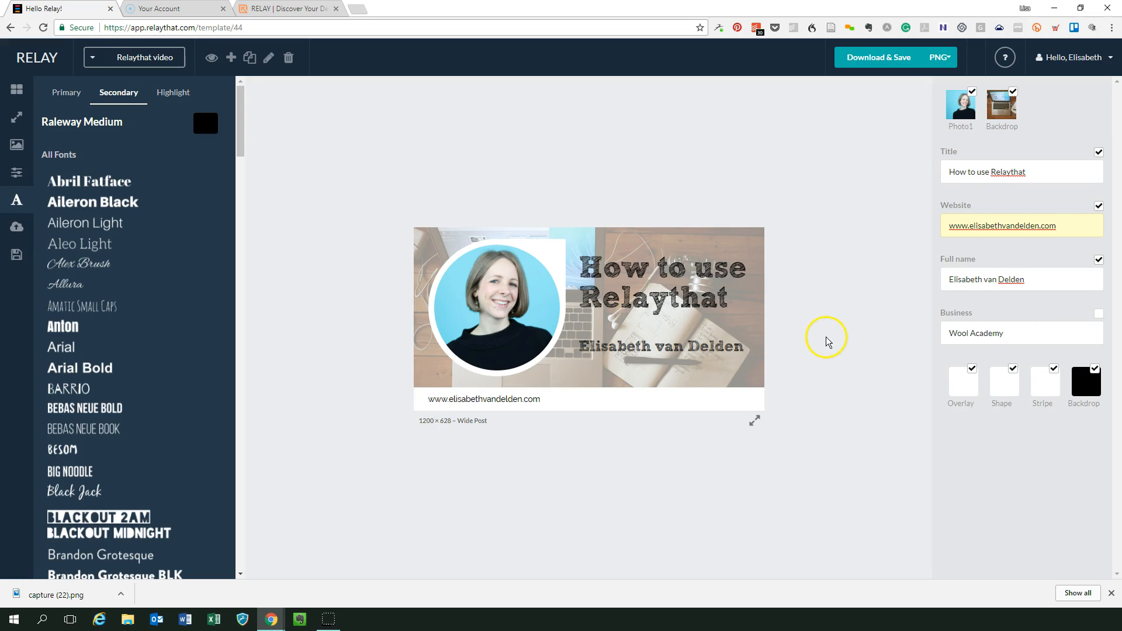
{"action": "mouse_move", "coordinate": [869, 75]}
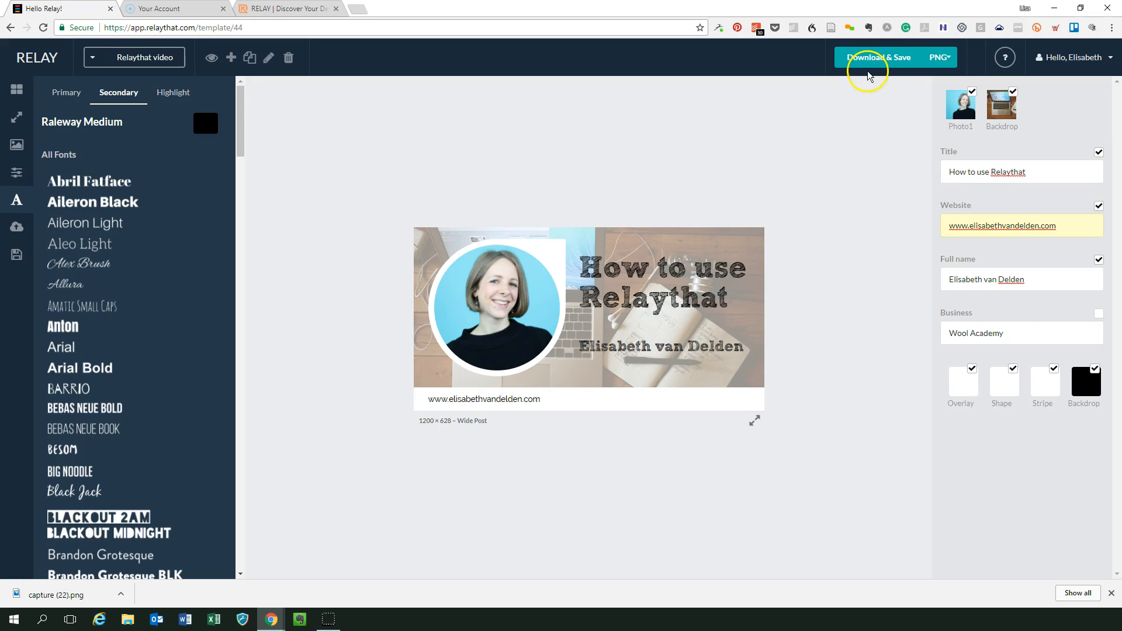
{"action": "mouse_move", "coordinate": [871, 61]}
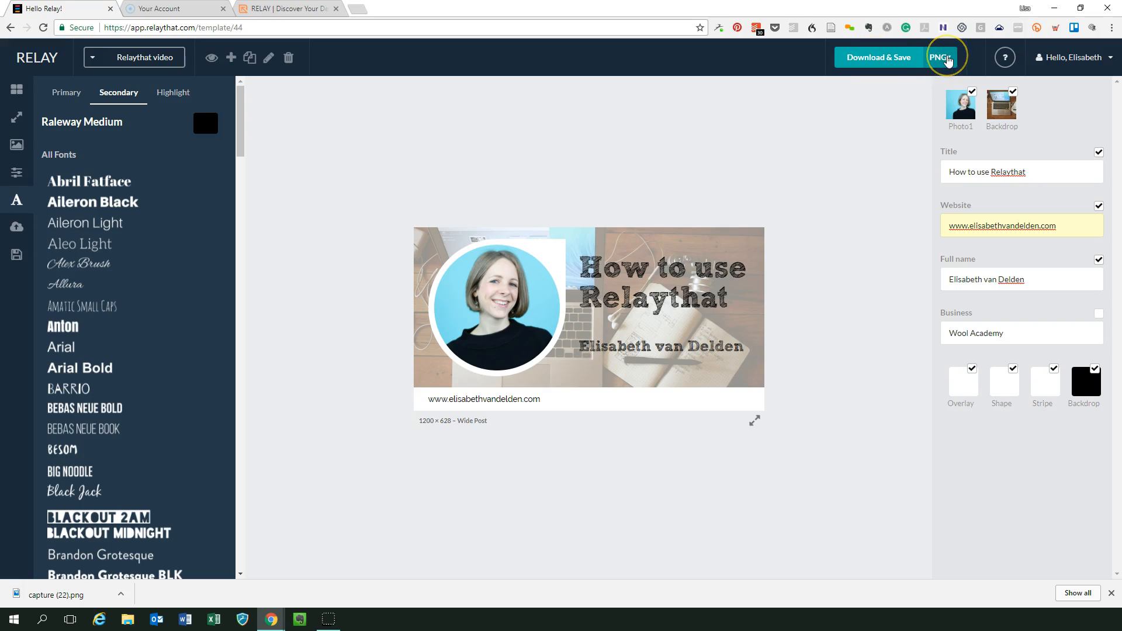
{"action": "left_click", "coordinate": [940, 57]}
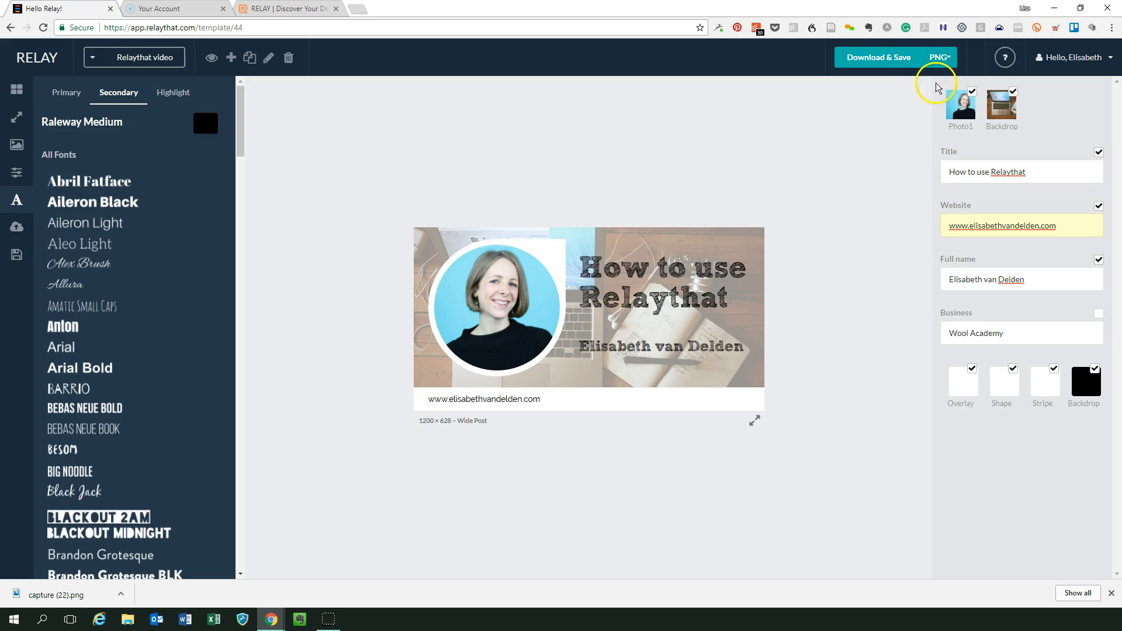
{"action": "mouse_move", "coordinate": [719, 290]}
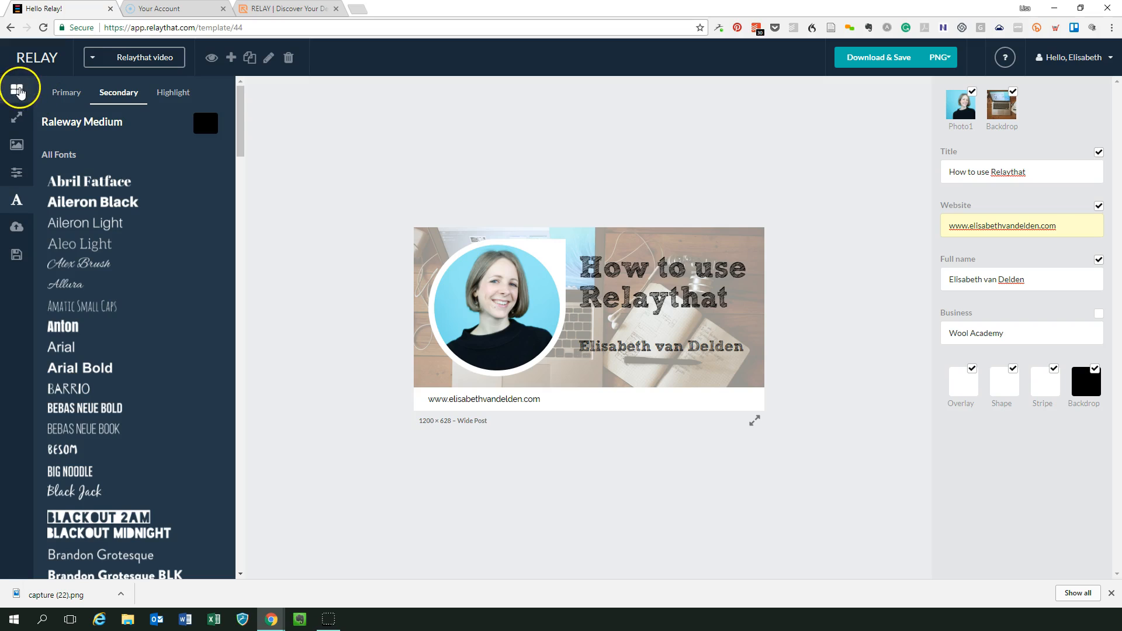
Choose the Wide Post size and apply the round-photo-on-black layout.
{"action": "left_click", "coordinate": [16, 88]}
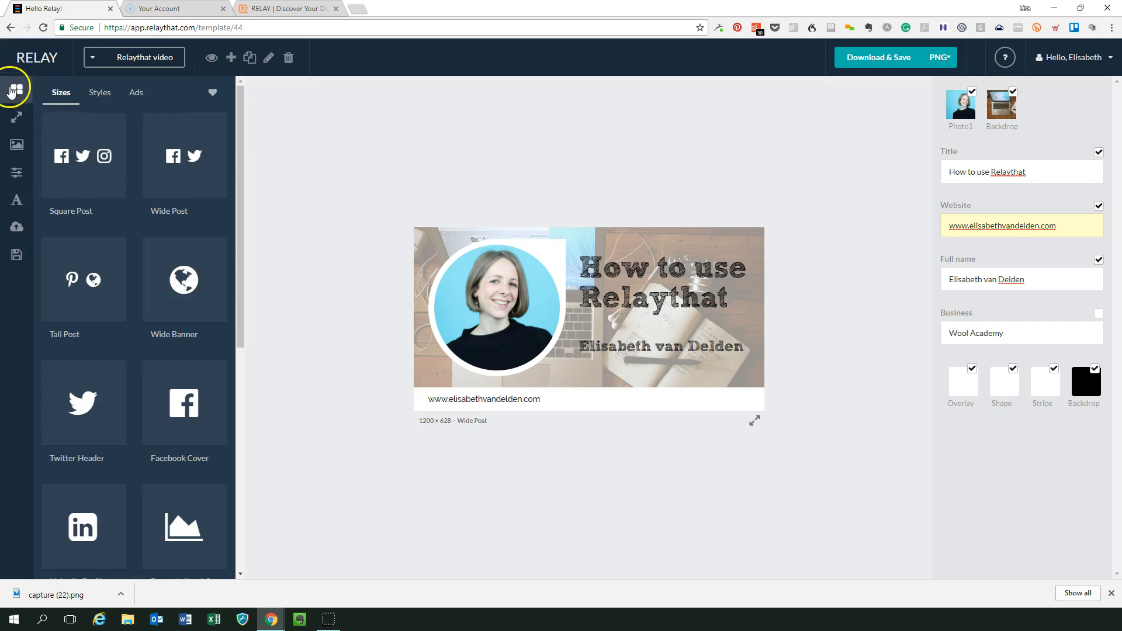
{"action": "mouse_move", "coordinate": [108, 198]}
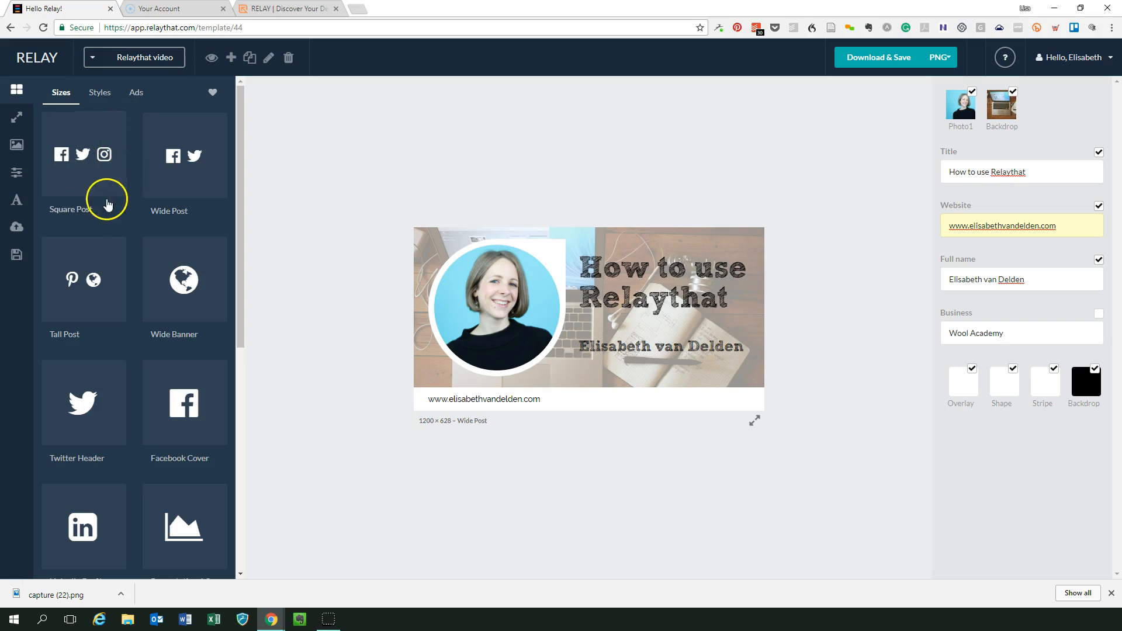
{"action": "mouse_move", "coordinate": [84, 159]}
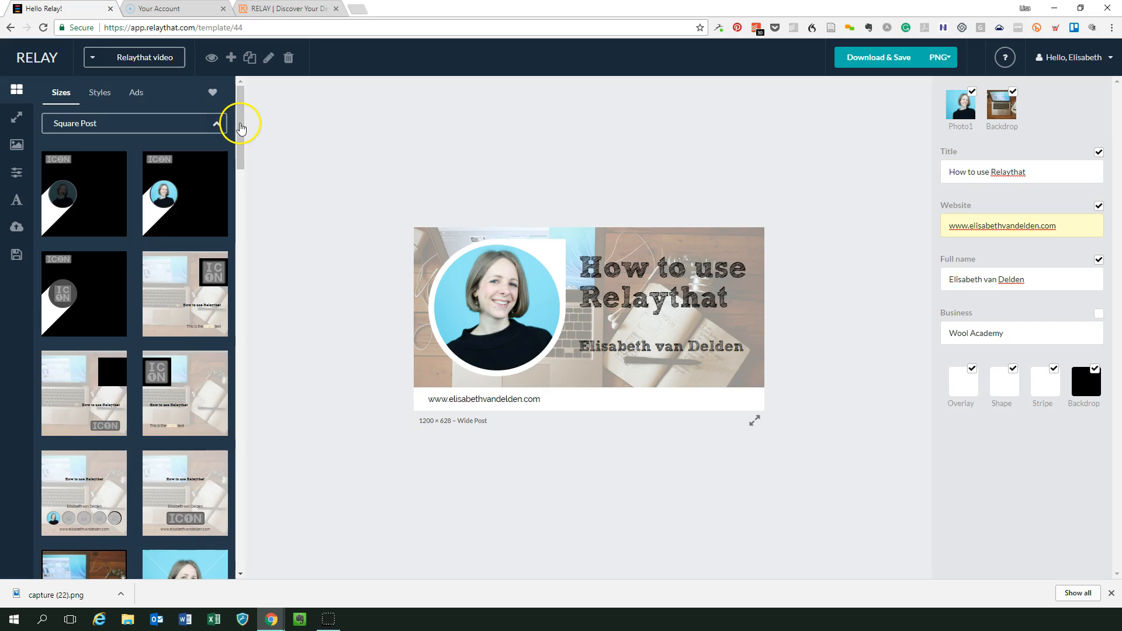
{"action": "scroll", "scroll_direction": "down", "scroll_amount": 3}
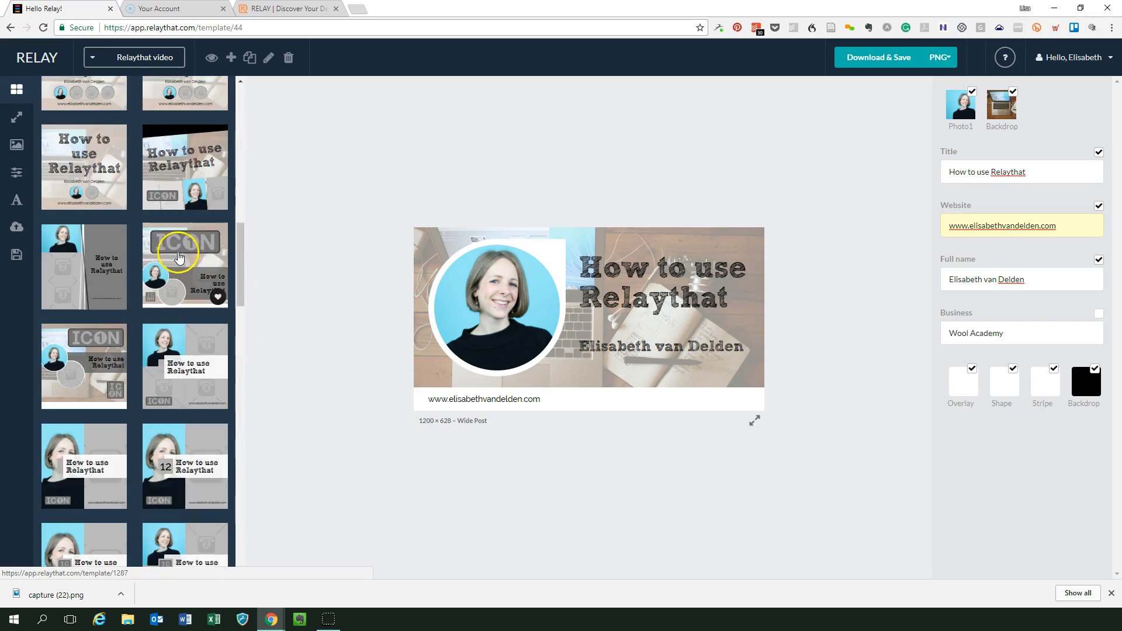
{"action": "left_click", "coordinate": [58, 92]}
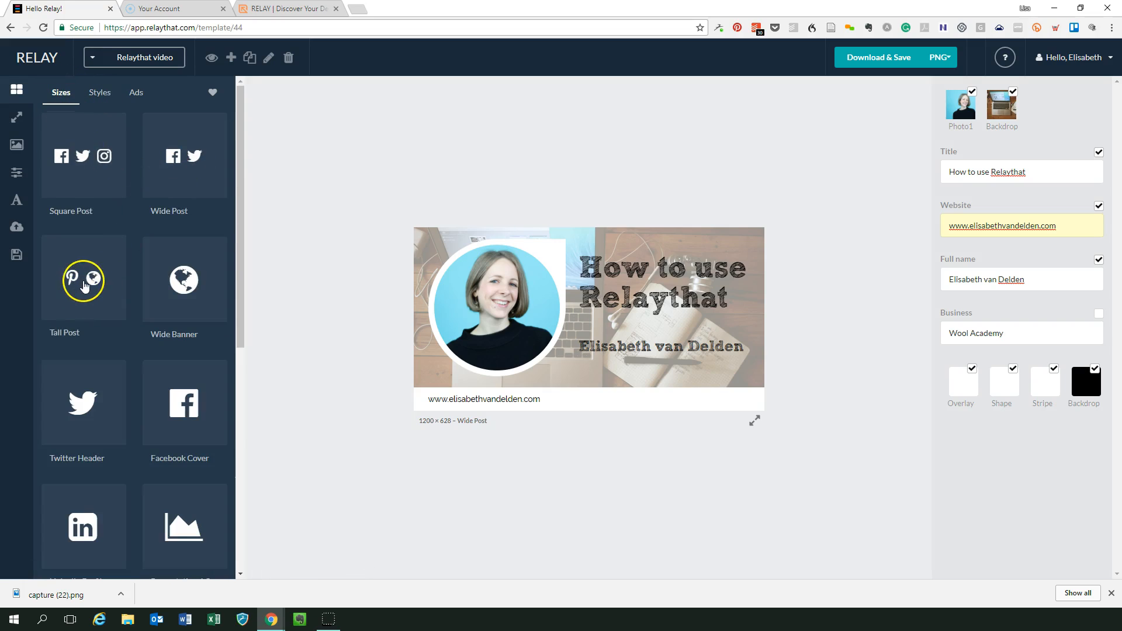
{"action": "left_click", "coordinate": [83, 402]}
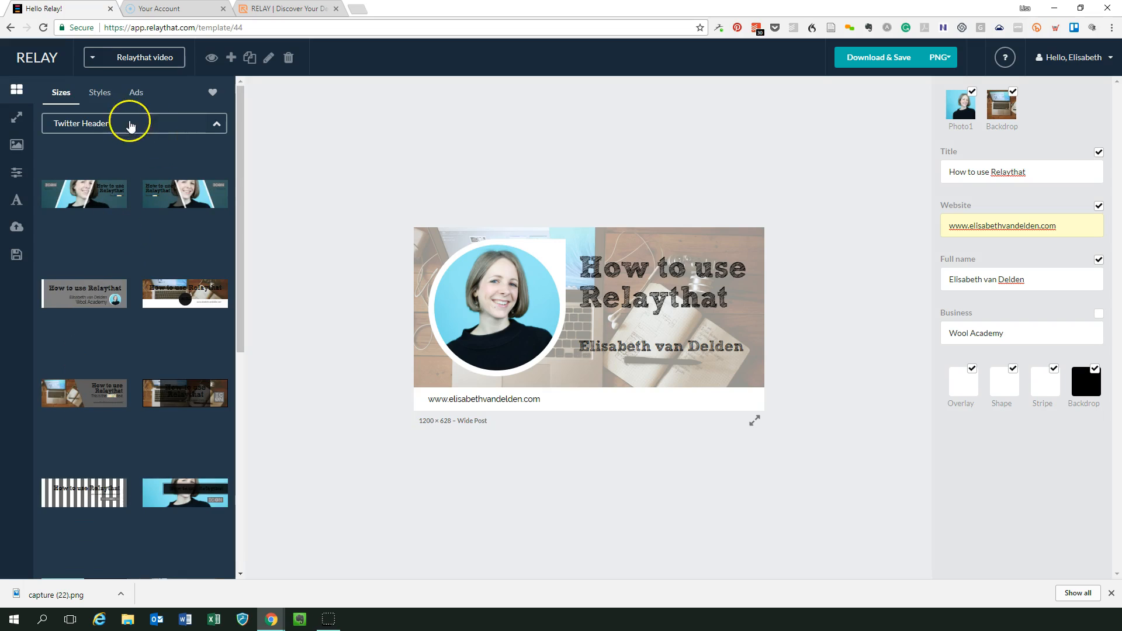
{"action": "mouse_move", "coordinate": [105, 128]}
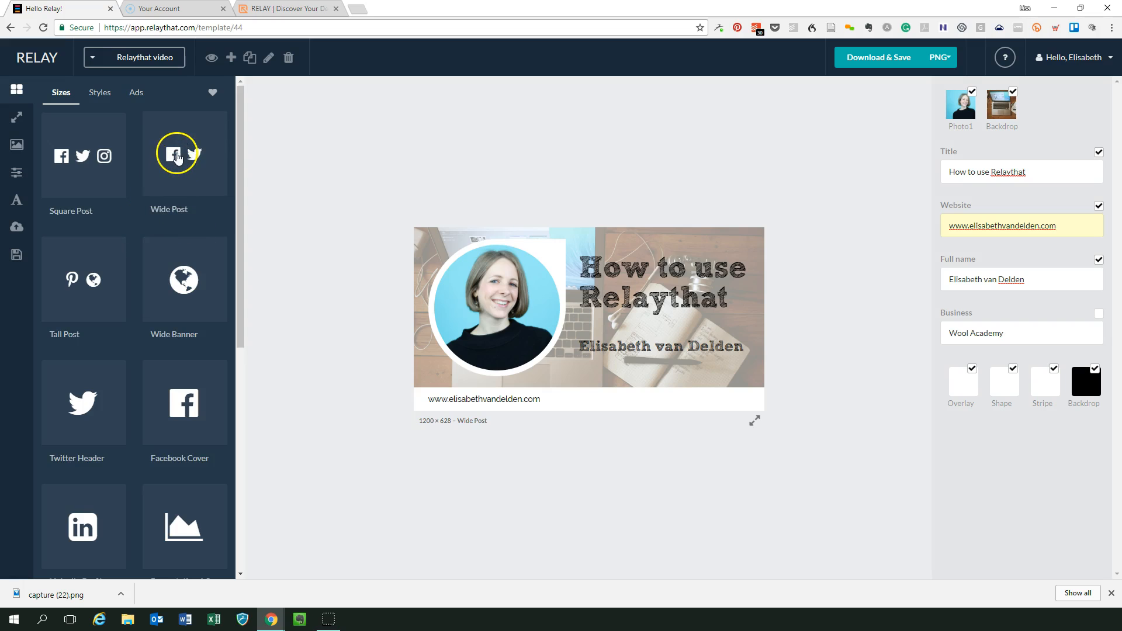
{"action": "left_click", "coordinate": [185, 155]}
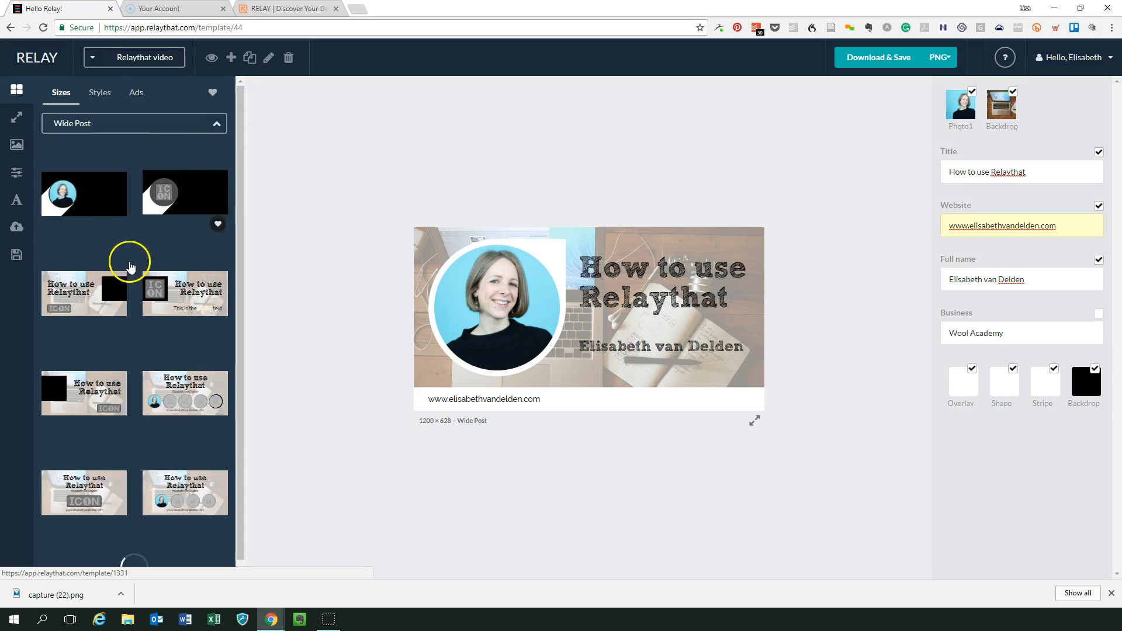
{"action": "left_click", "coordinate": [84, 194]}
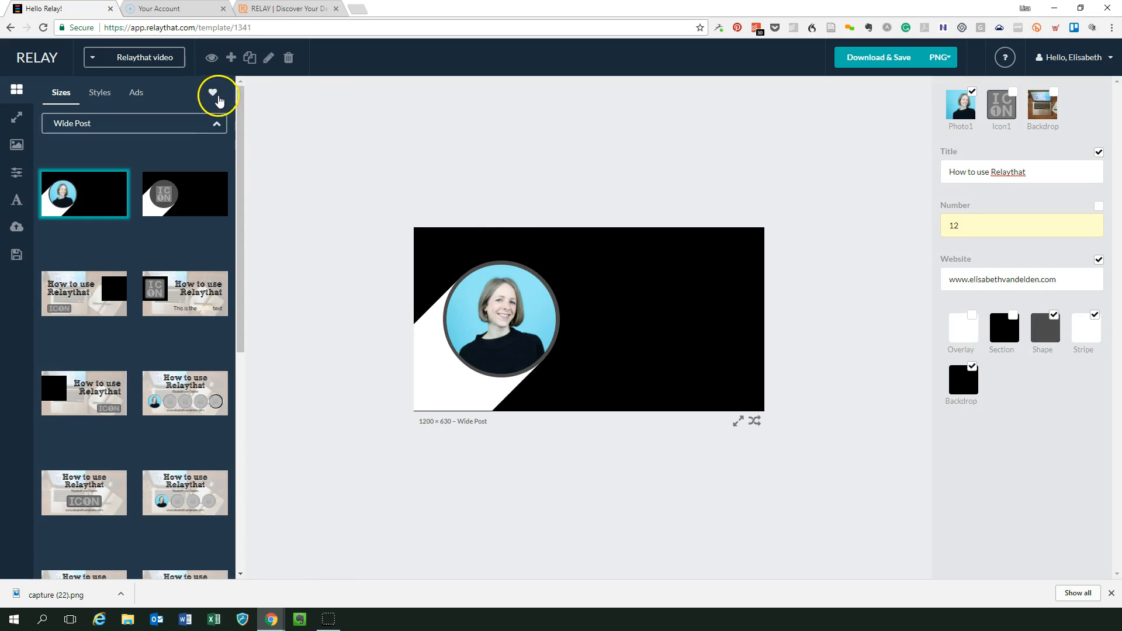
{"action": "mouse_move", "coordinate": [240, 145]}
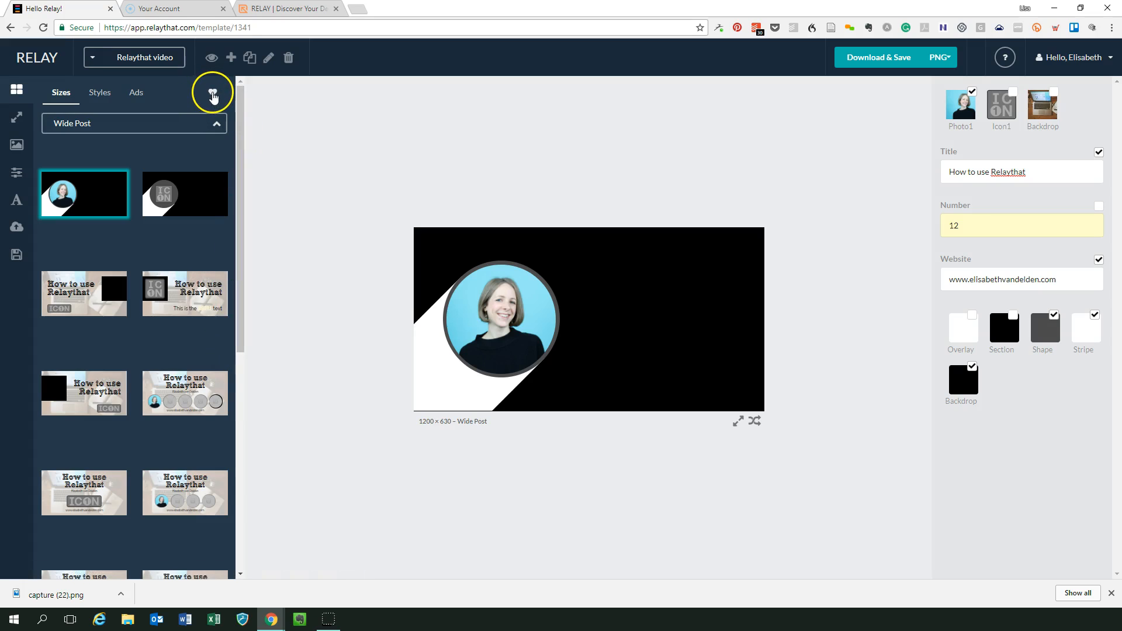
Apply the favourited square layout, turn off Fade, and make the section white.
{"action": "left_click", "coordinate": [211, 93]}
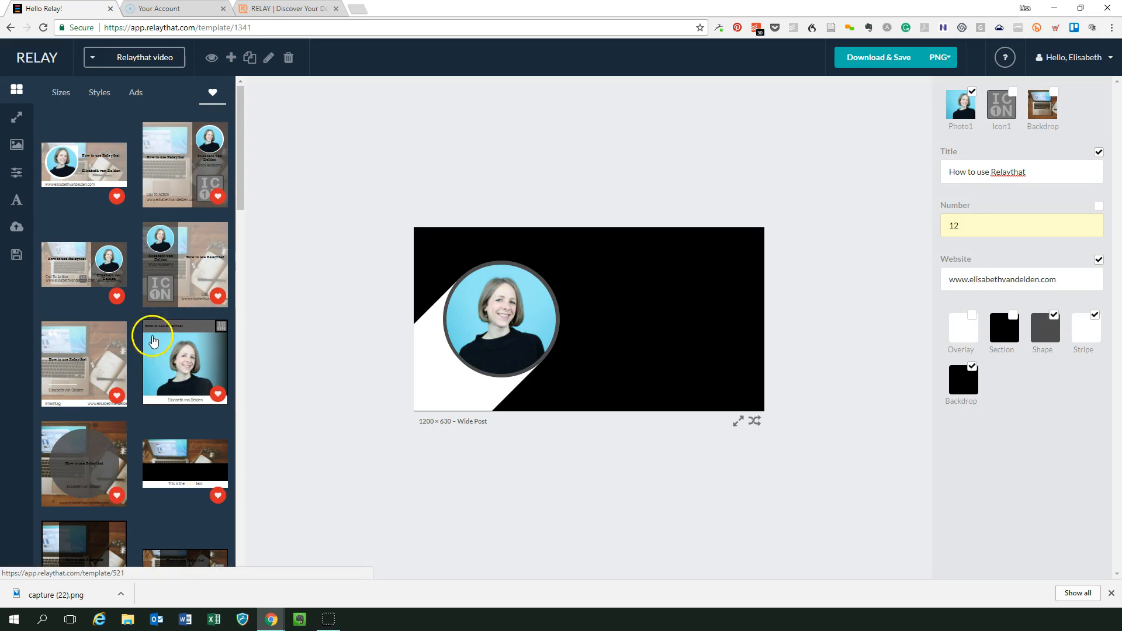
{"action": "mouse_move", "coordinate": [185, 367]}
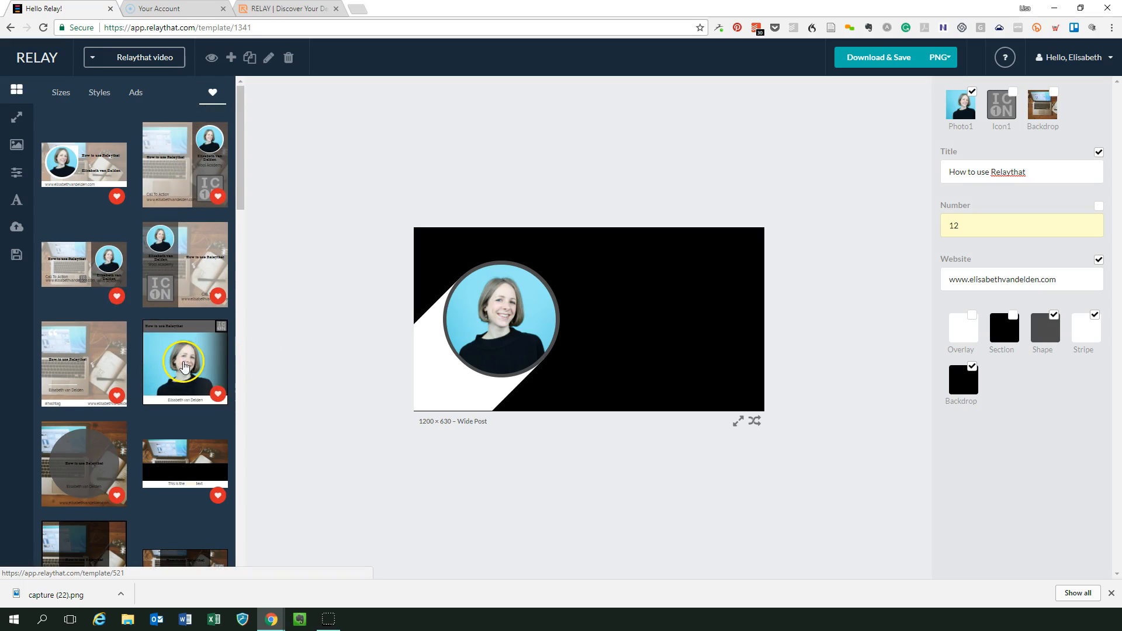
{"action": "left_click", "coordinate": [184, 362]}
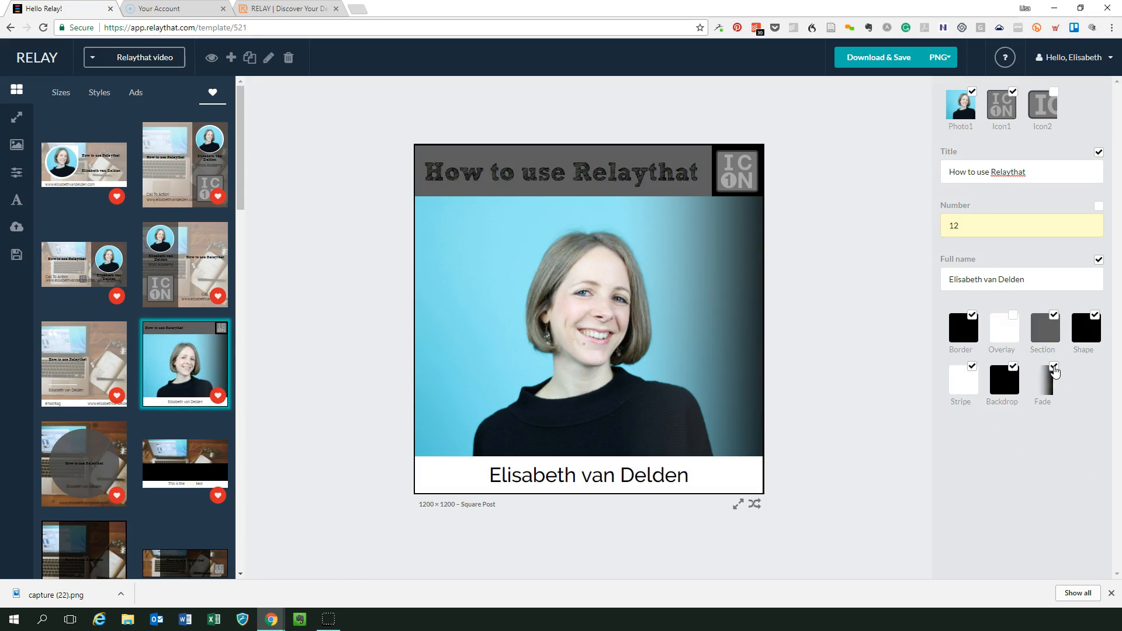
{"action": "left_click", "coordinate": [1052, 367]}
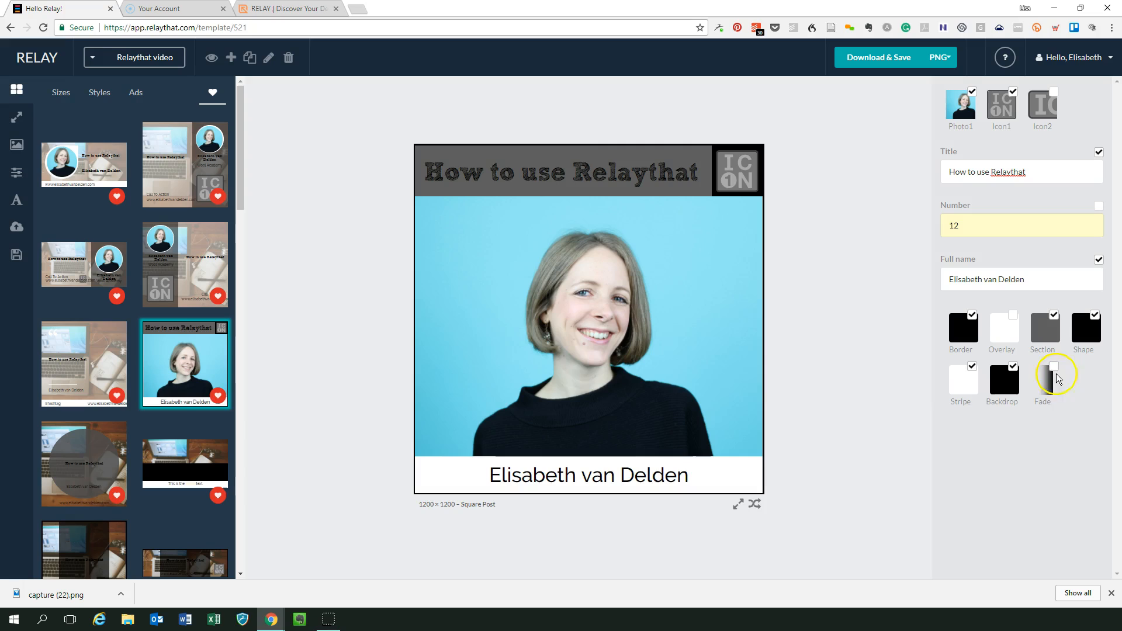
{"action": "left_click", "coordinate": [1052, 367]}
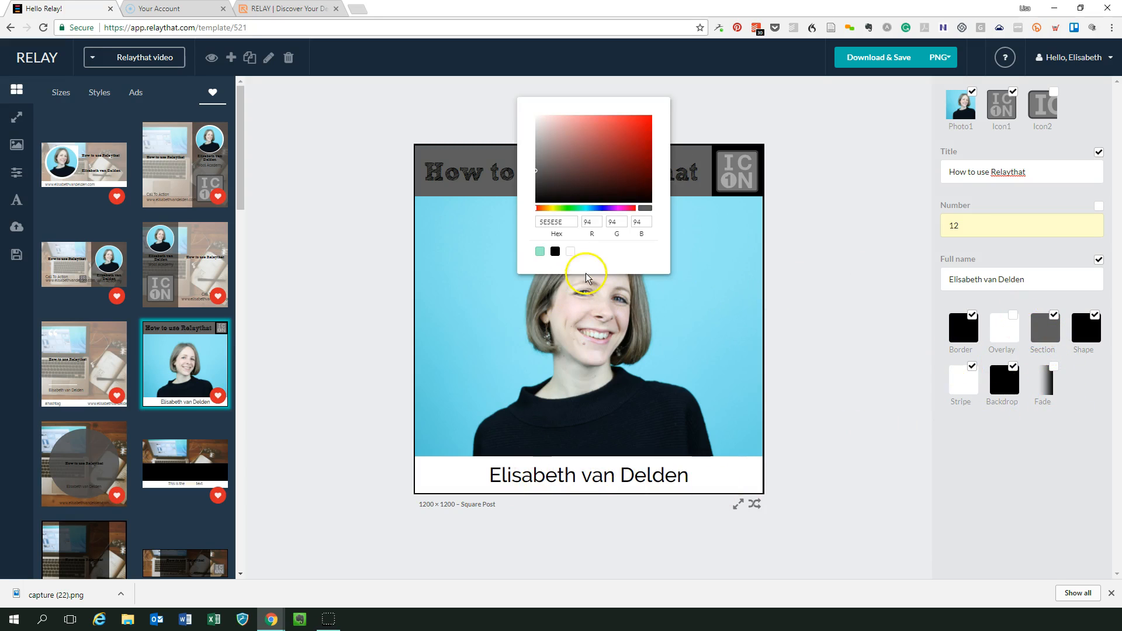
{"action": "left_click", "coordinate": [570, 251]}
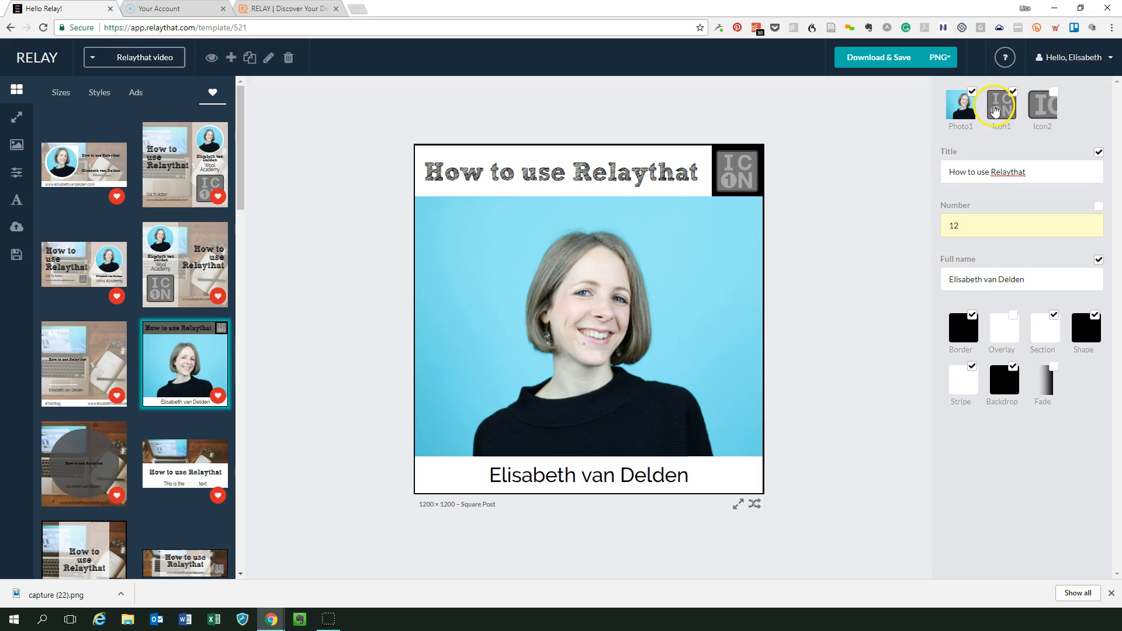
Replace the title band's corner ICON placeholder with the uploaded logo01 image.
{"action": "left_click", "coordinate": [999, 105]}
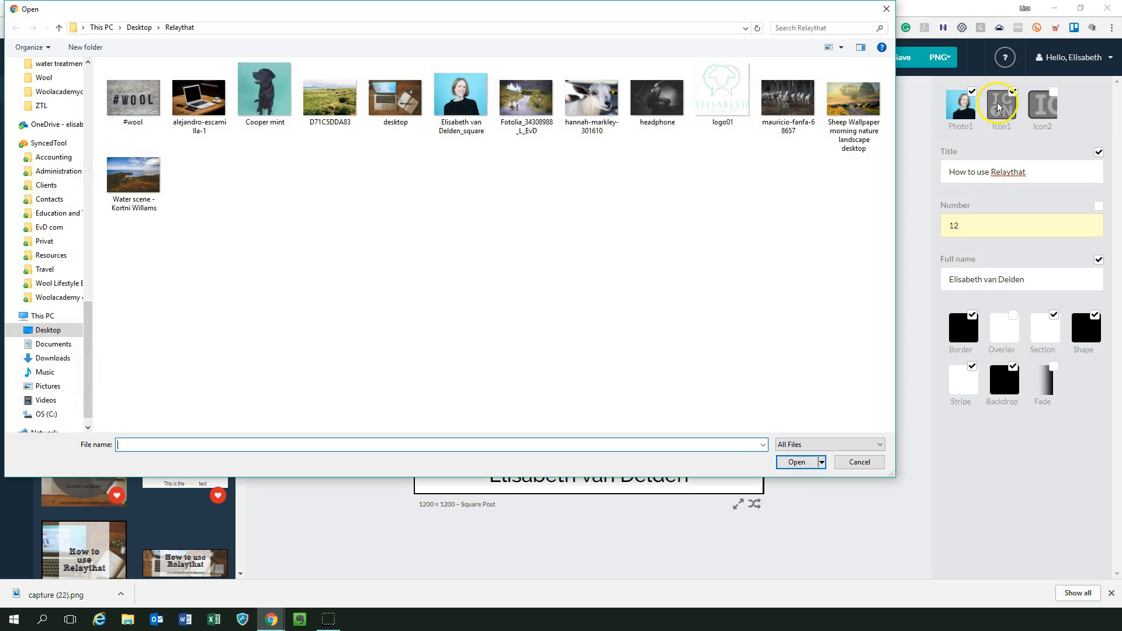
{"action": "left_click", "coordinate": [721, 93]}
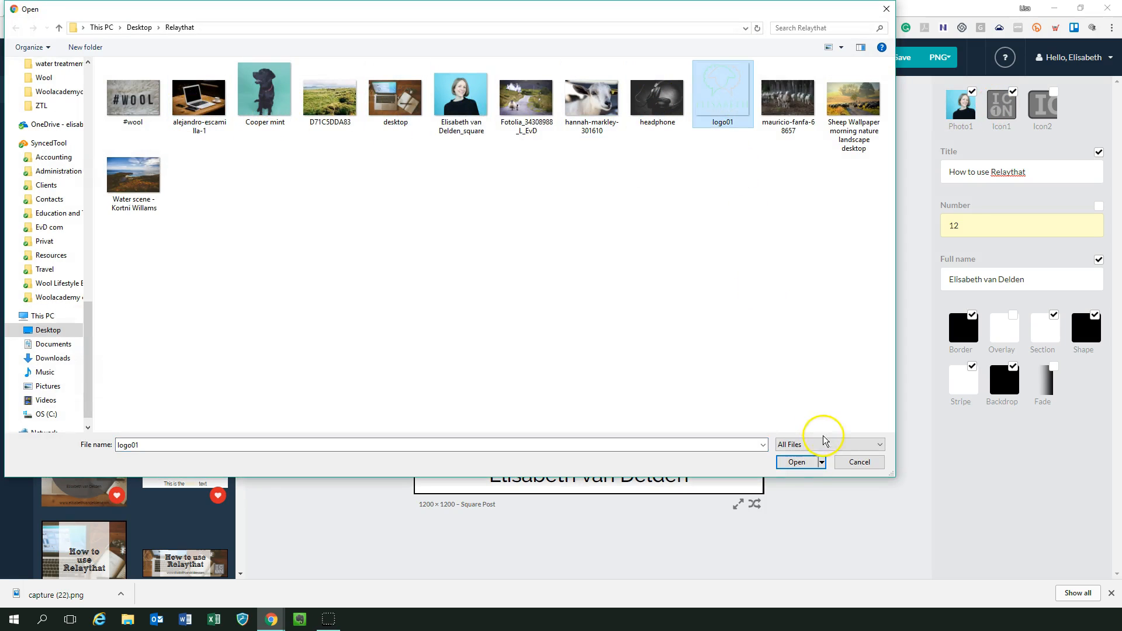
{"action": "left_click", "coordinate": [796, 462]}
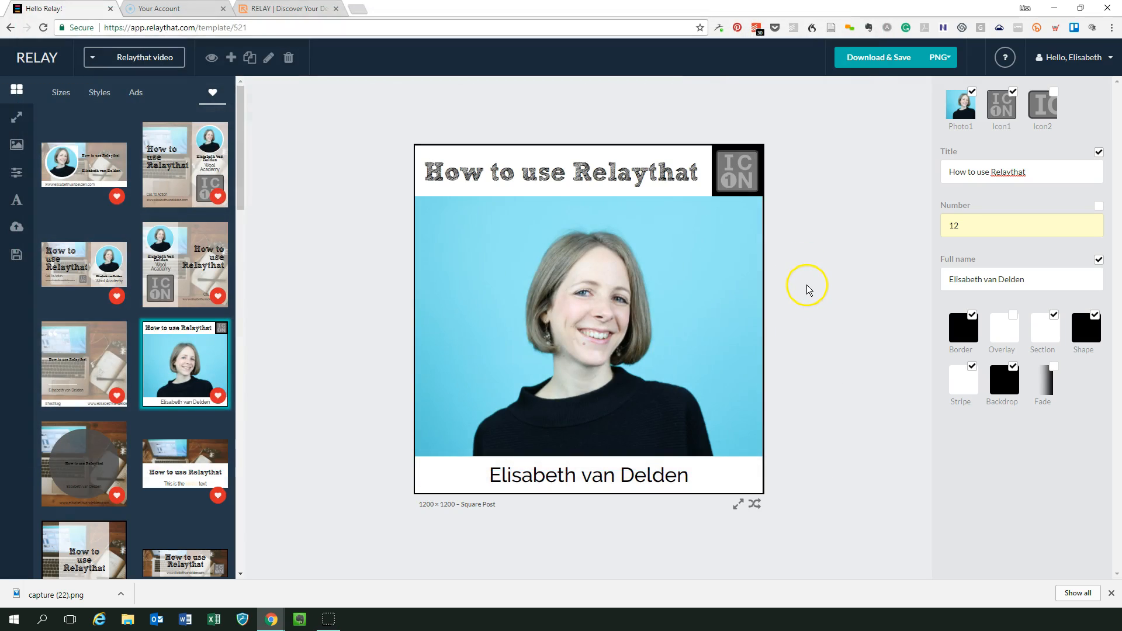
{"action": "left_click", "coordinate": [1012, 91]}
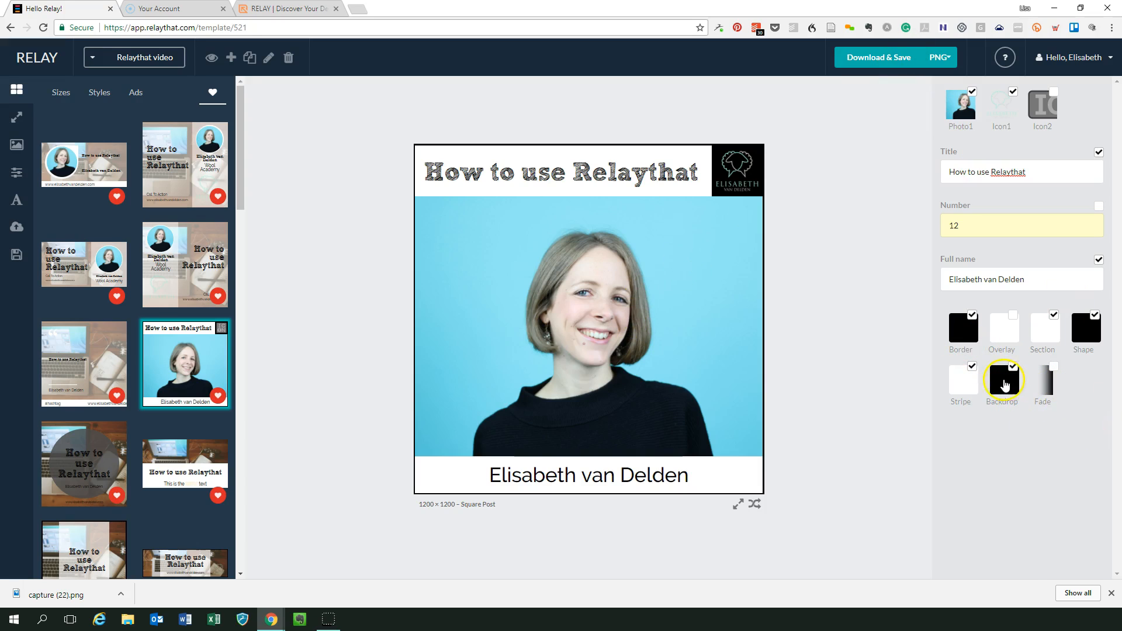
Turn the backdrop and the box behind the logo white, and select the photo for scaling.
{"action": "left_click", "coordinate": [1001, 379]}
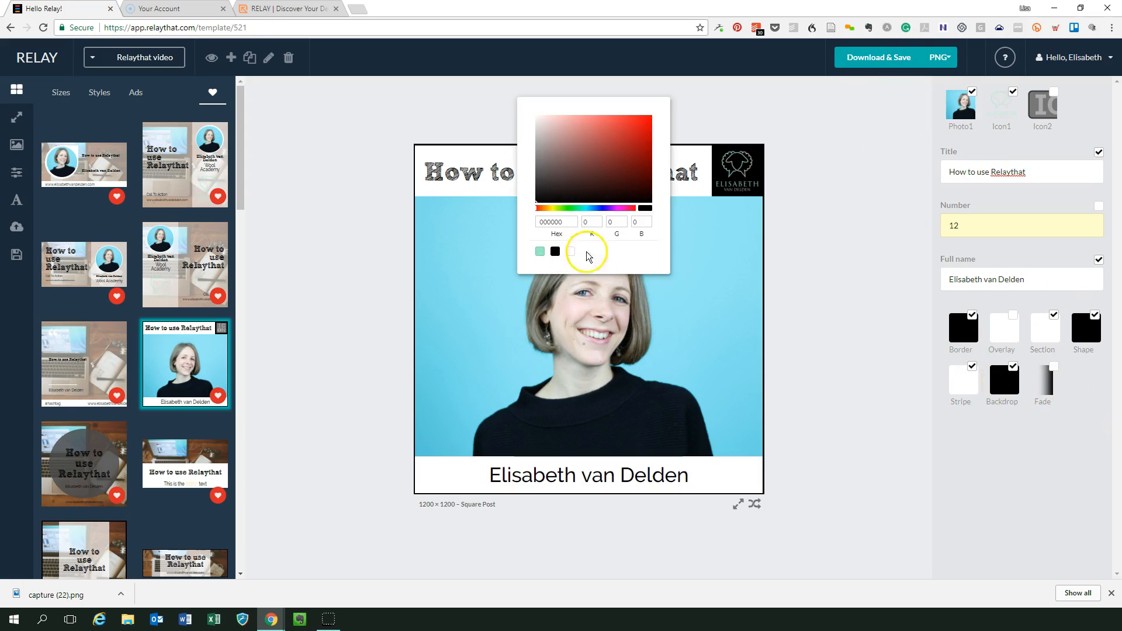
{"action": "left_click", "coordinate": [571, 251]}
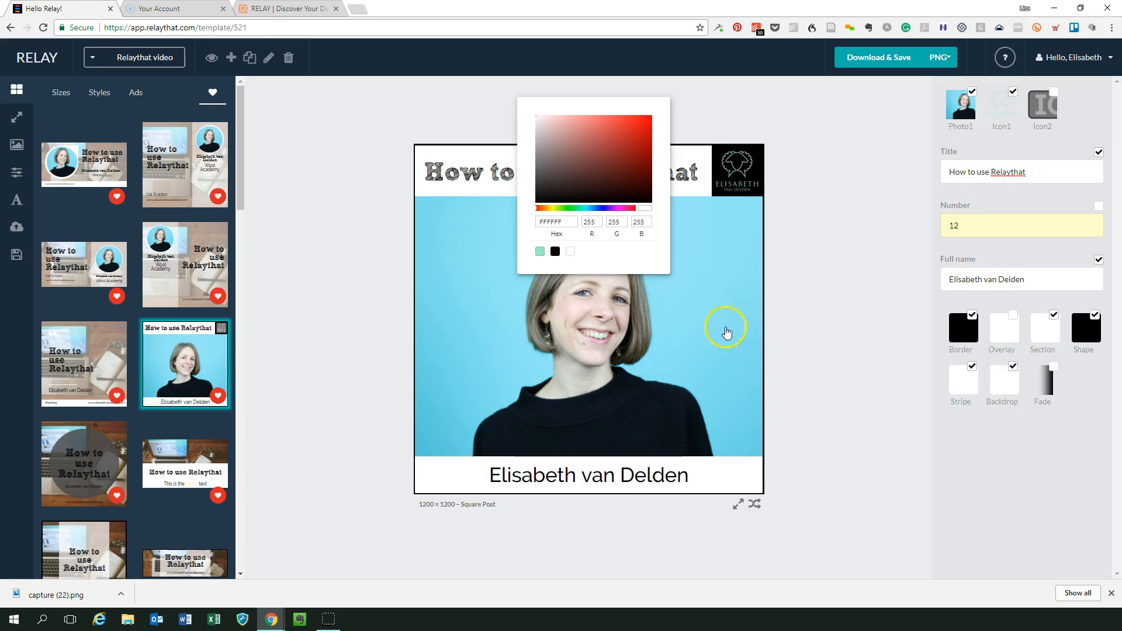
{"action": "mouse_move", "coordinate": [917, 392]}
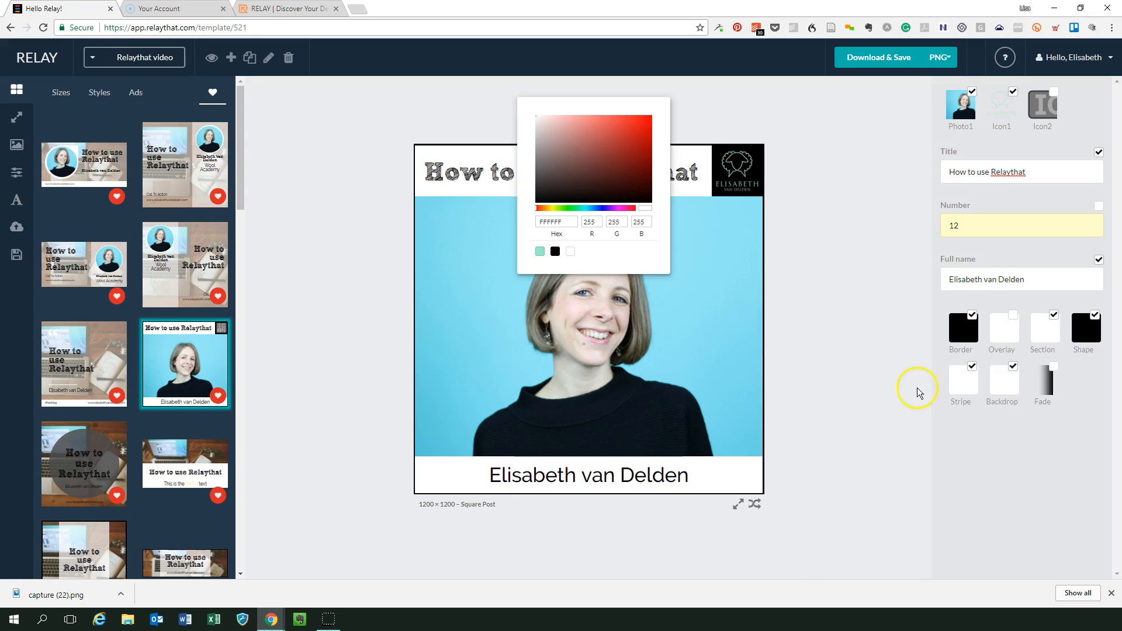
{"action": "left_click", "coordinate": [555, 252]}
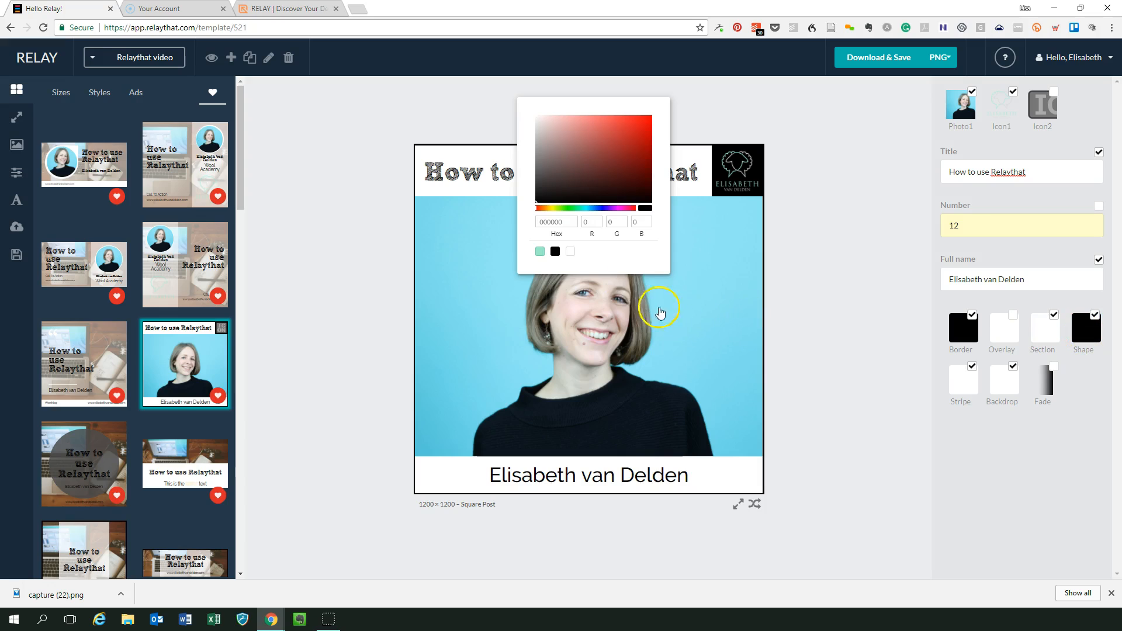
{"action": "left_click", "coordinate": [570, 251]}
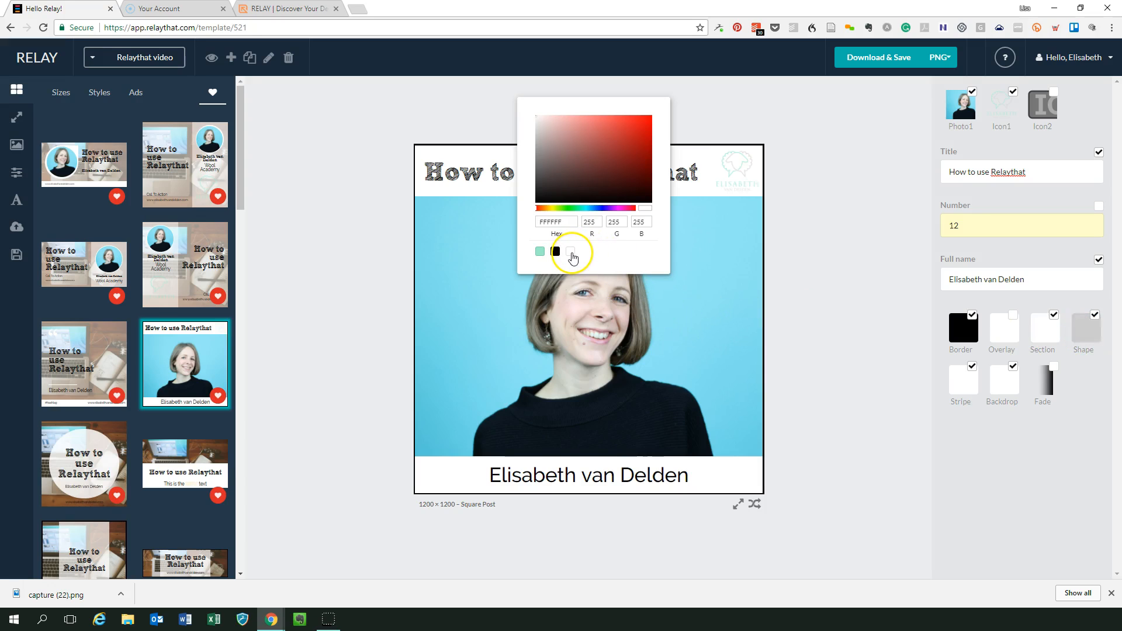
{"action": "left_click", "coordinate": [680, 253]}
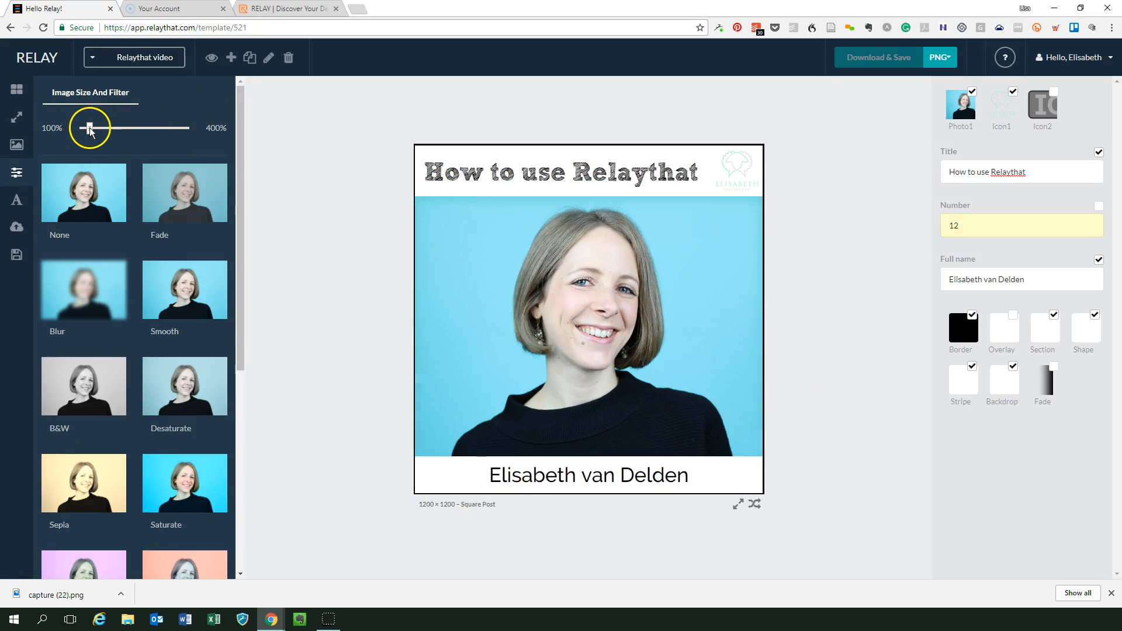
Click off the enlarged headshot to finish adjusting the photo.
{"action": "left_click", "coordinate": [796, 358]}
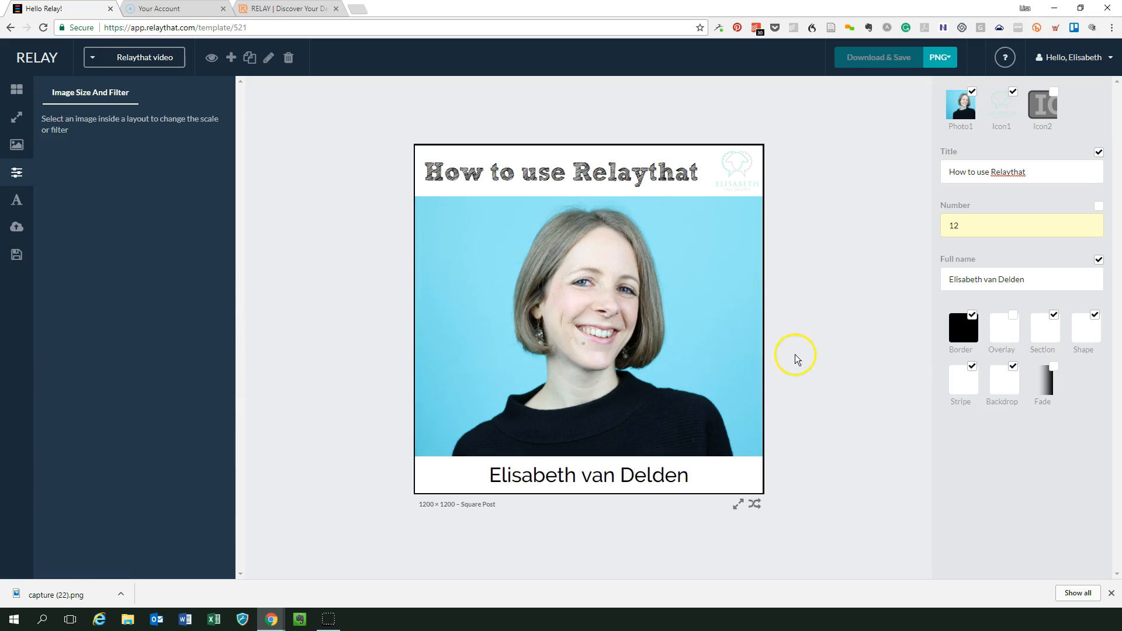
{"action": "mouse_move", "coordinate": [842, 313]}
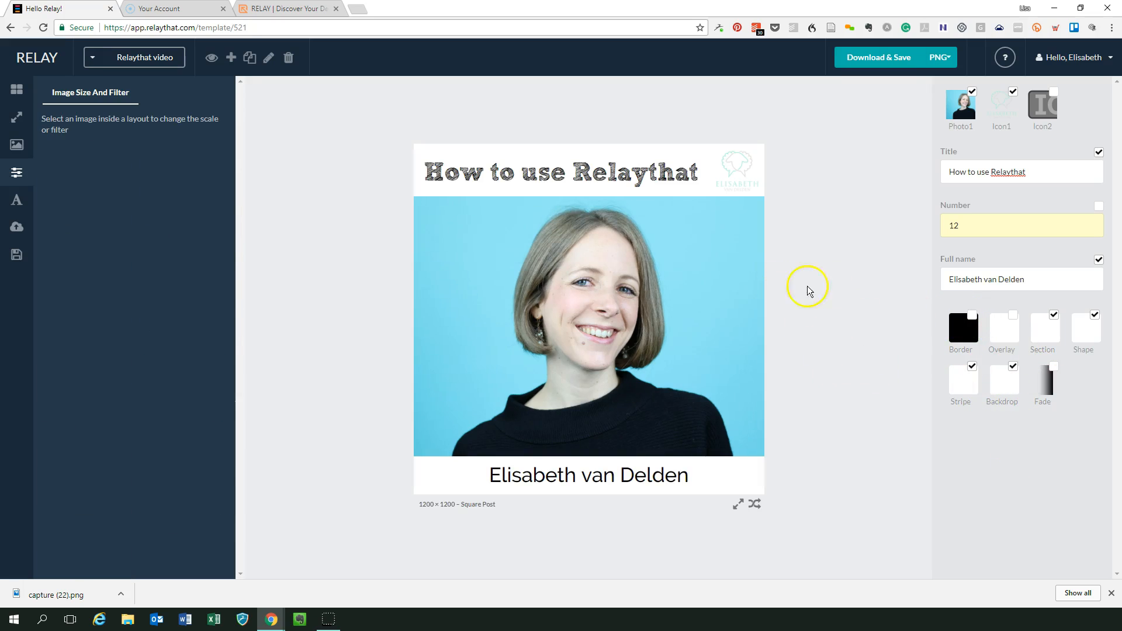
{"action": "mouse_move", "coordinate": [814, 290]}
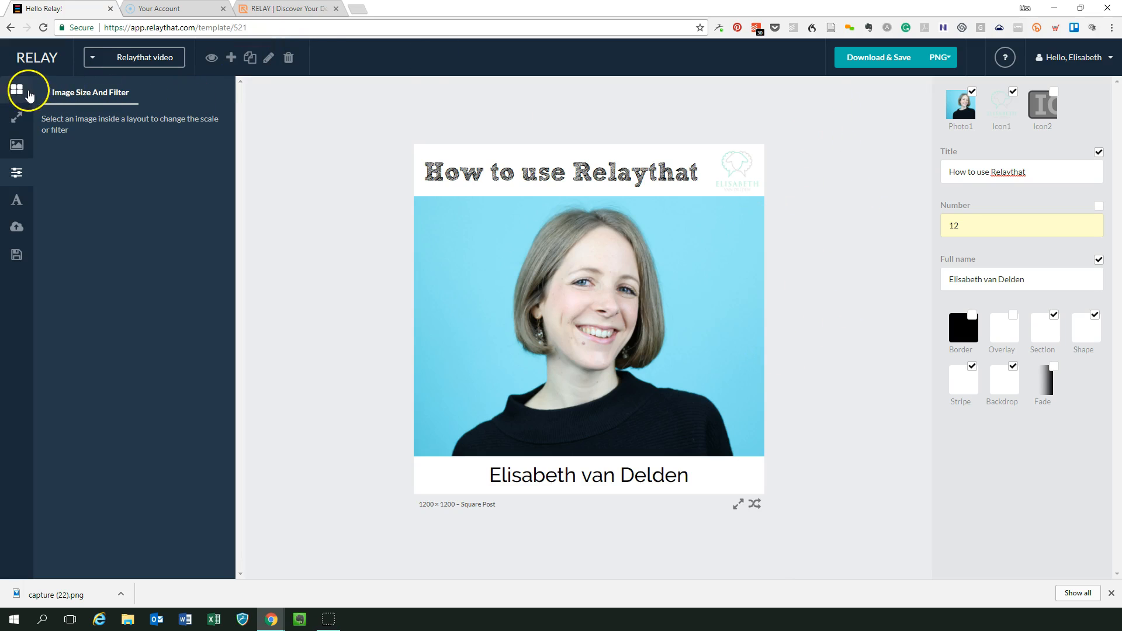
{"action": "mouse_move", "coordinate": [460, 189]}
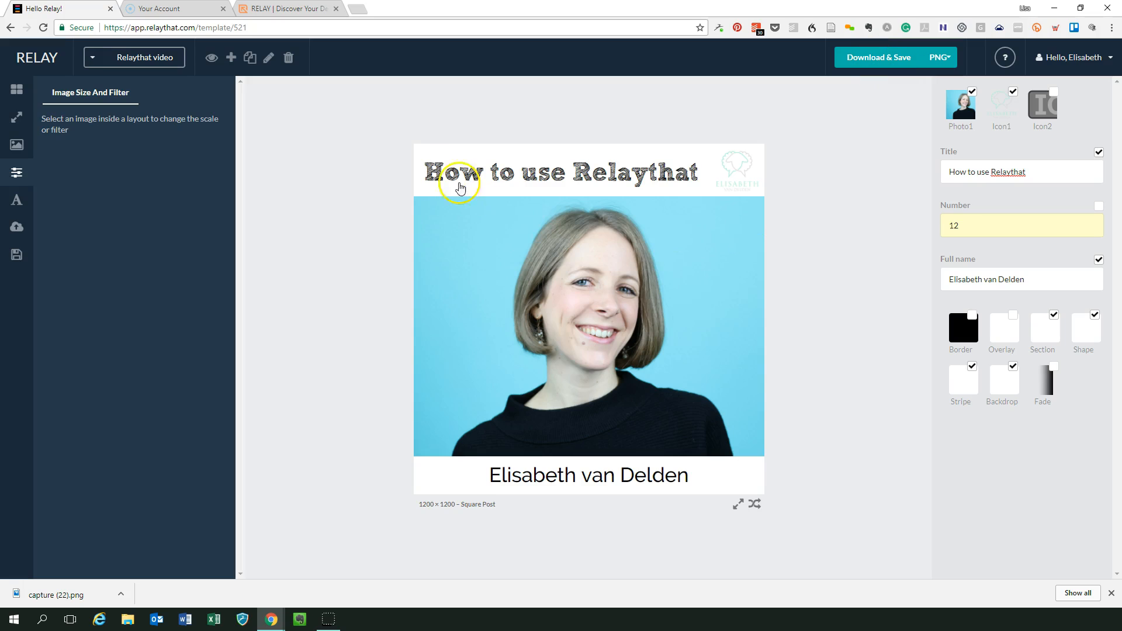
Apply the favourited layout with a pale title band and black line to the 1280×720 thumbnail.
{"action": "left_click", "coordinate": [16, 89]}
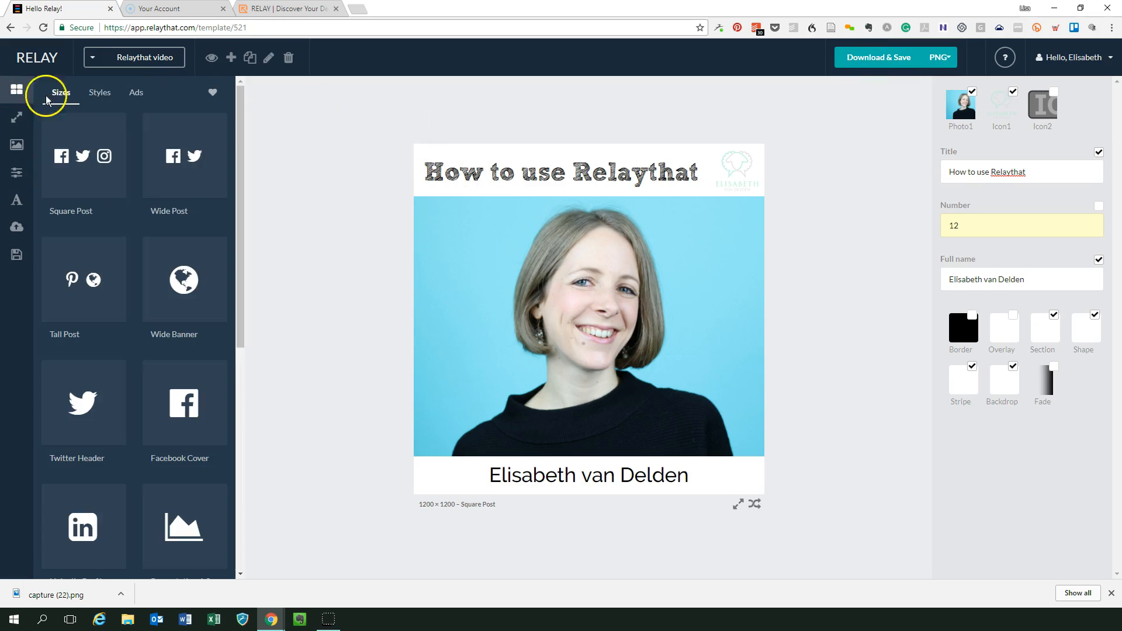
{"action": "left_click", "coordinate": [211, 92]}
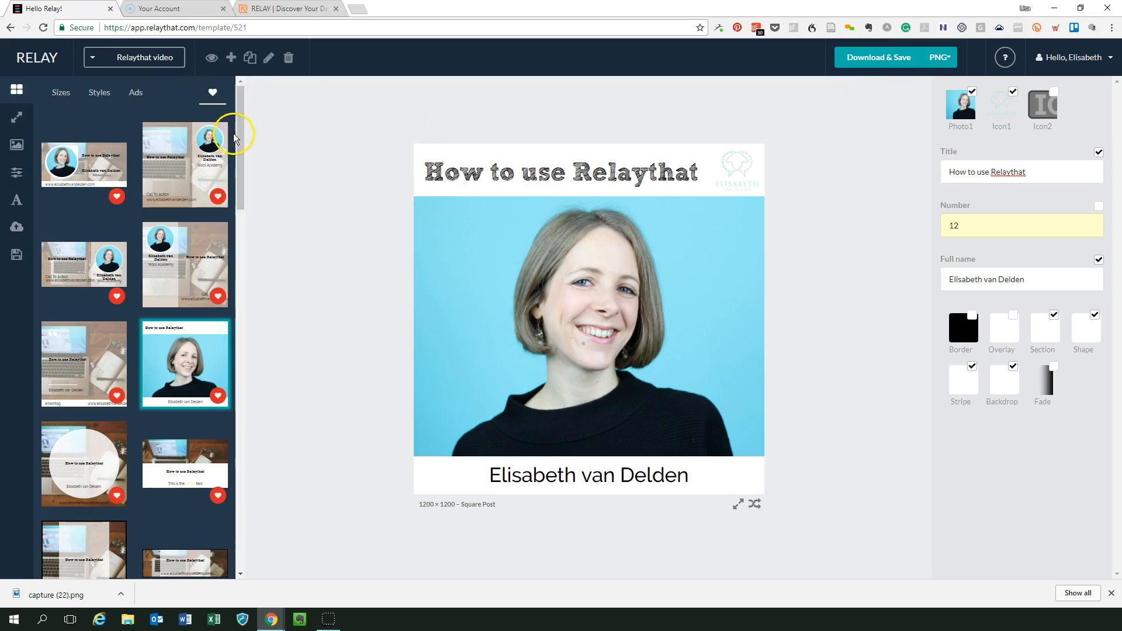
{"action": "scroll", "scroll_direction": "down", "scroll_amount": 3}
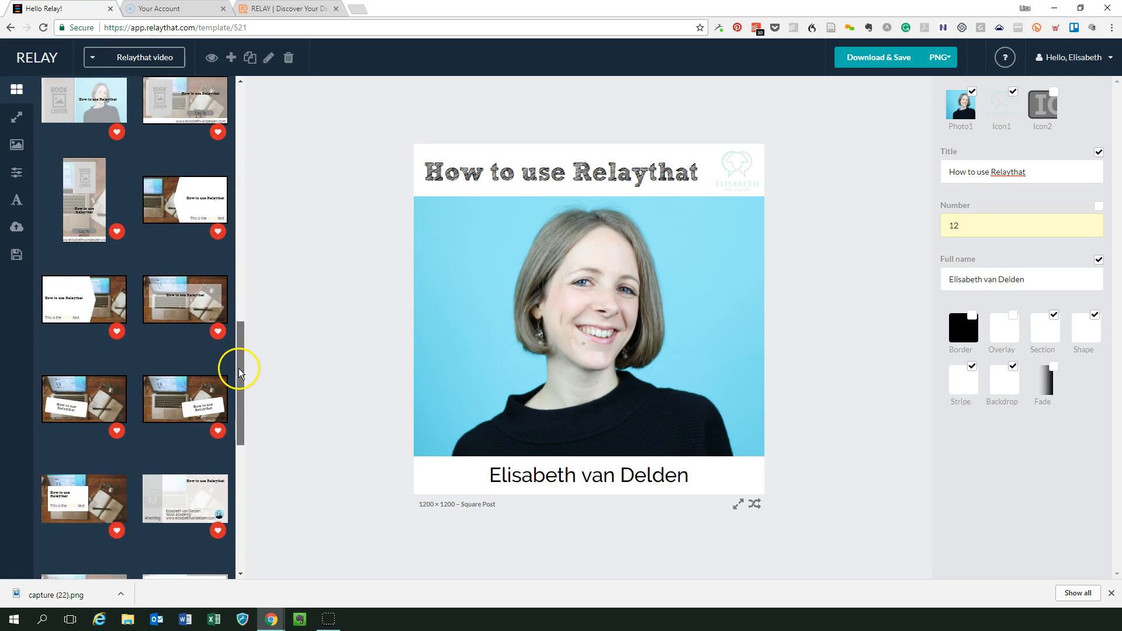
{"action": "scroll", "scroll_direction": "down", "scroll_amount": 3}
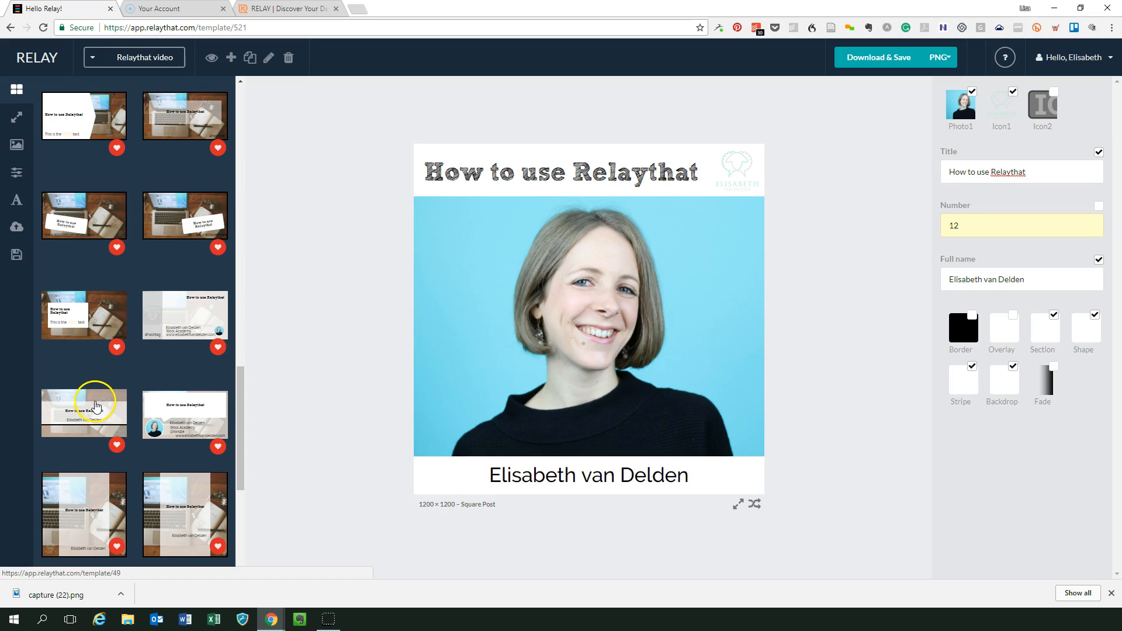
{"action": "left_click", "coordinate": [84, 413]}
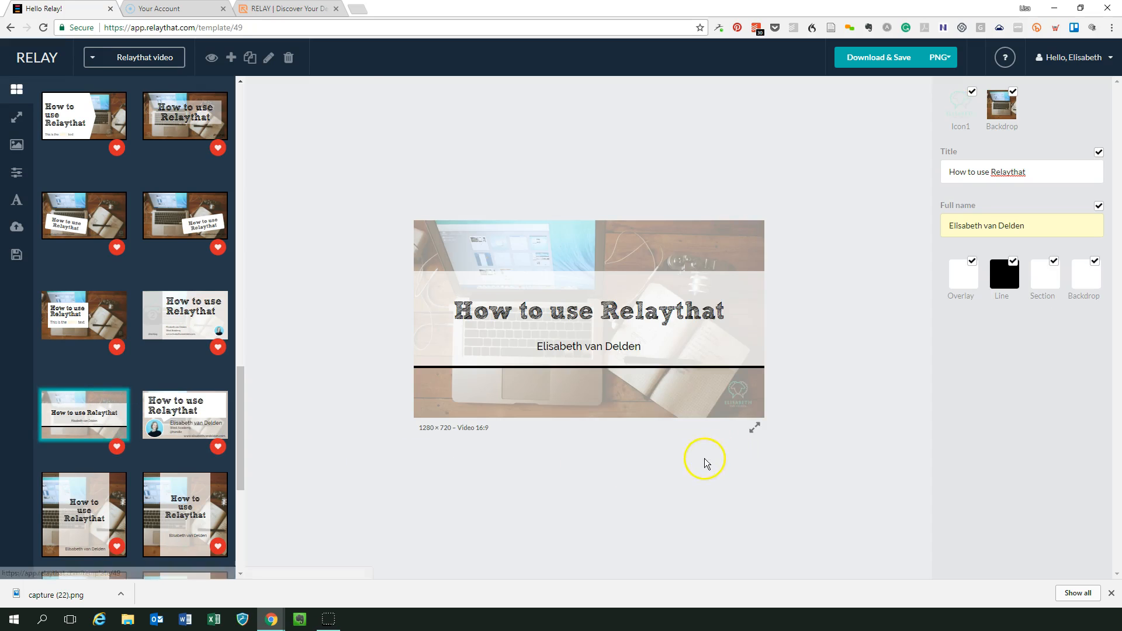
{"action": "mouse_move", "coordinate": [742, 347]}
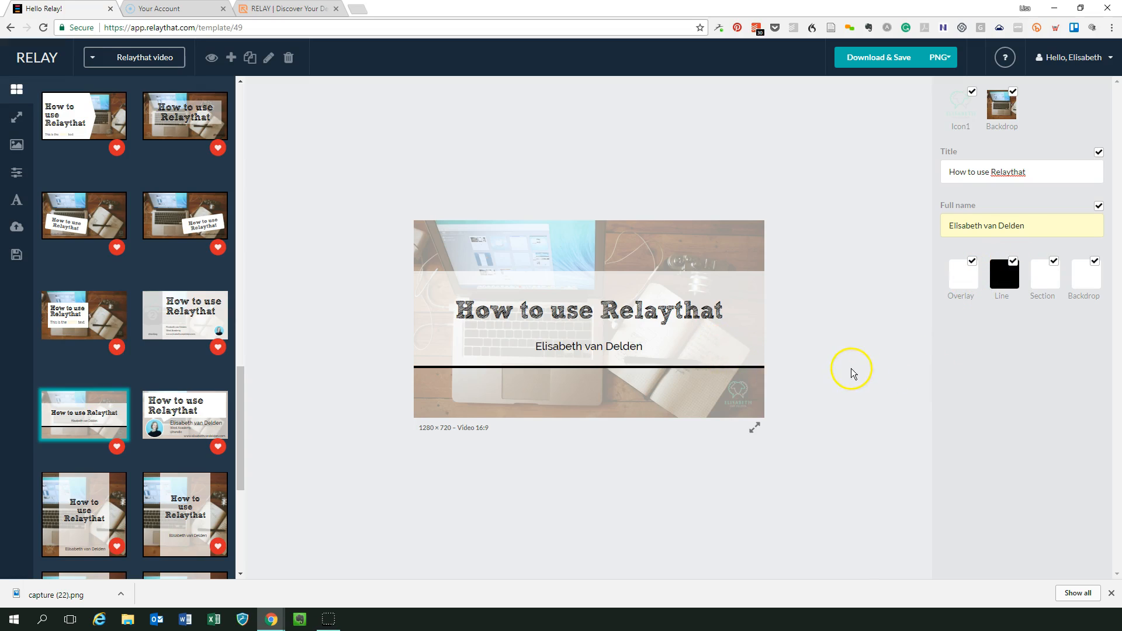
Colour the band behind the thumbnail title mint green and reselect the title.
{"action": "left_click", "coordinate": [16, 200]}
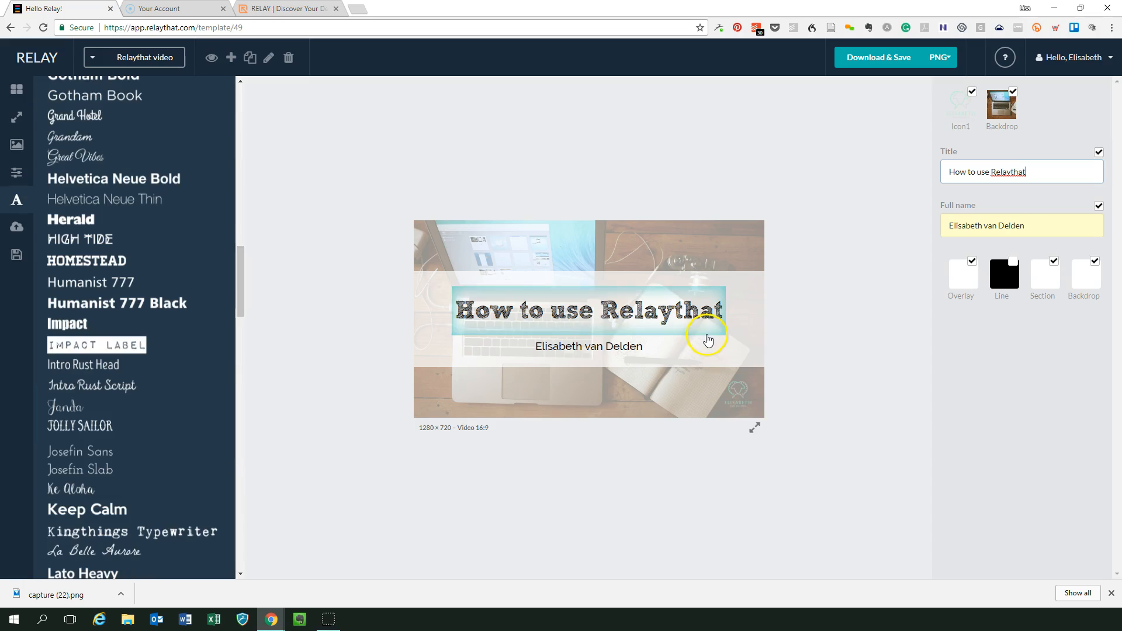
{"action": "left_click", "coordinate": [17, 173]}
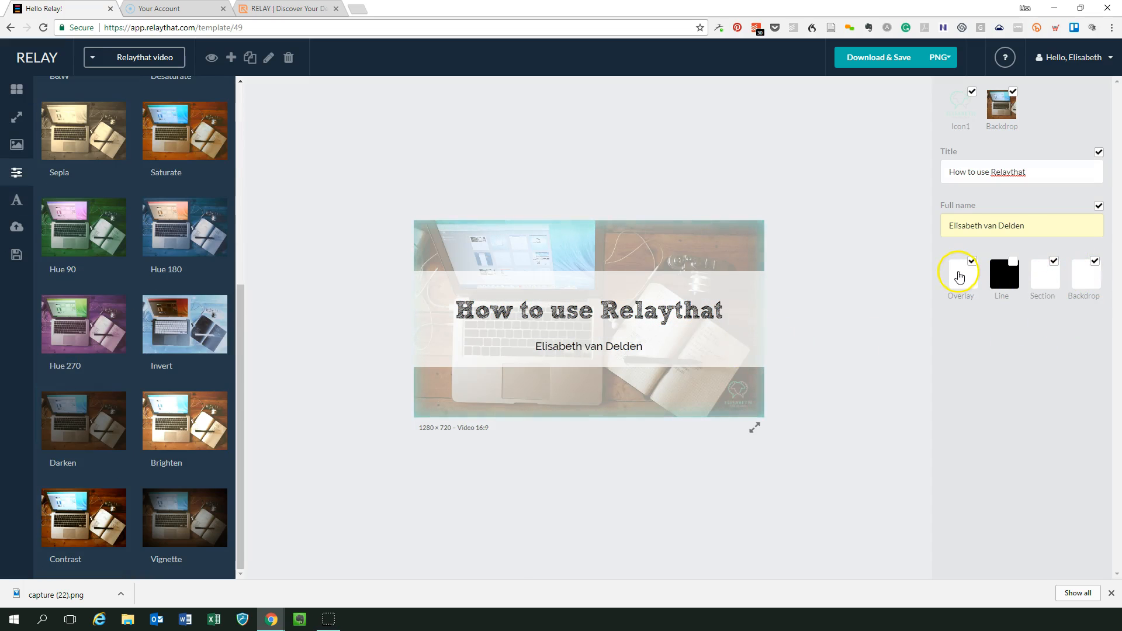
{"action": "left_click", "coordinate": [1041, 277]}
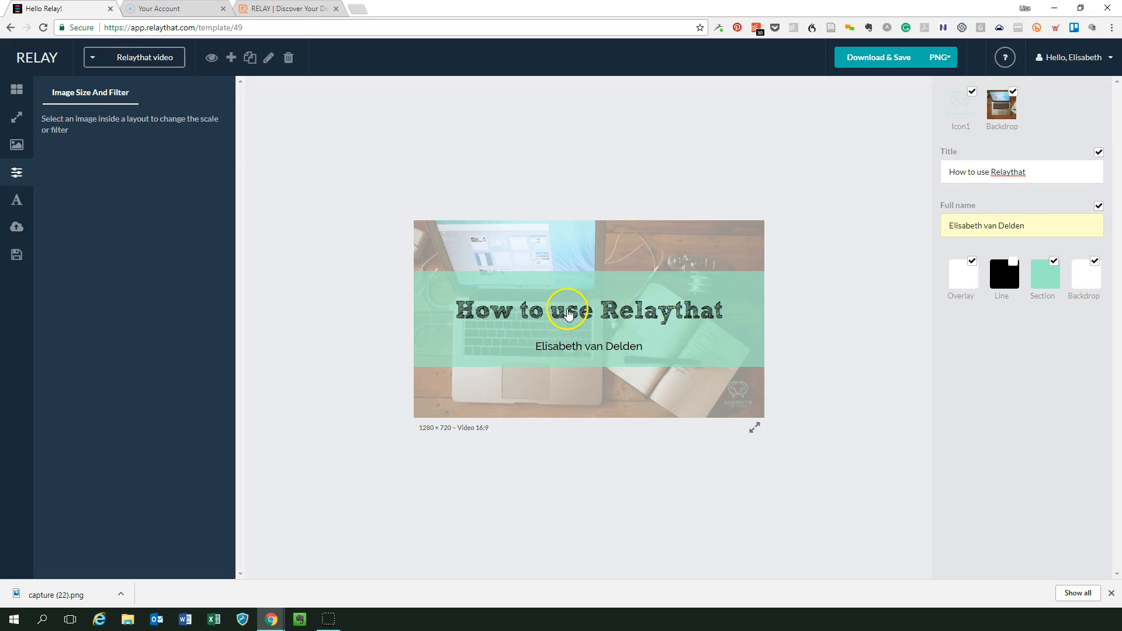
{"action": "left_click", "coordinate": [16, 200]}
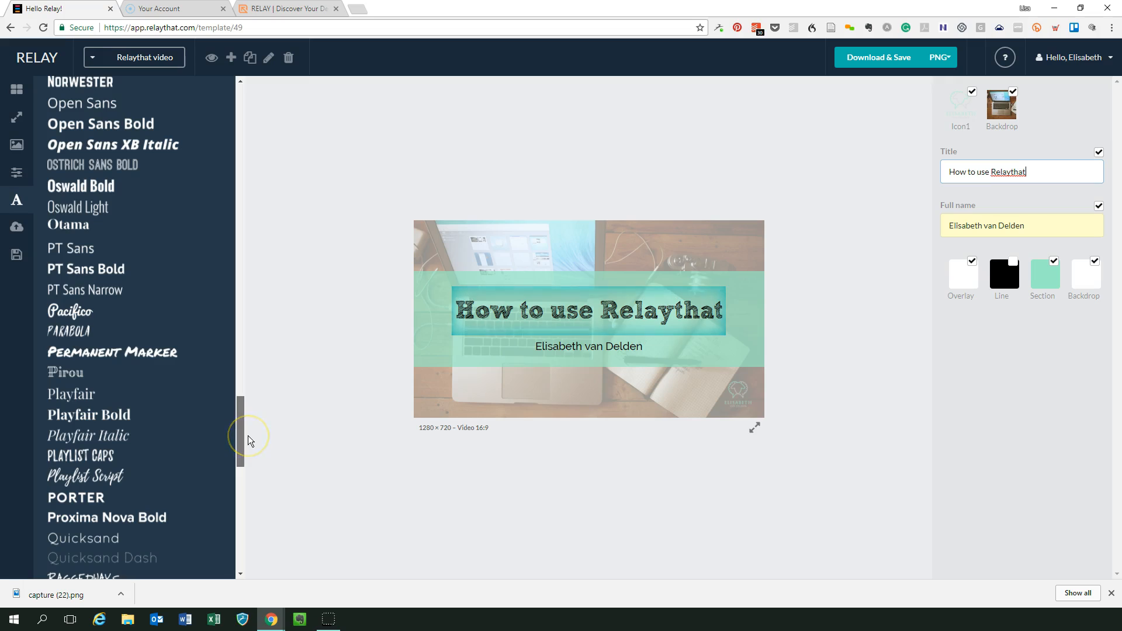
Change the title 'How to use Relaythat' to the PT Sans font.
{"action": "left_click", "coordinate": [70, 248]}
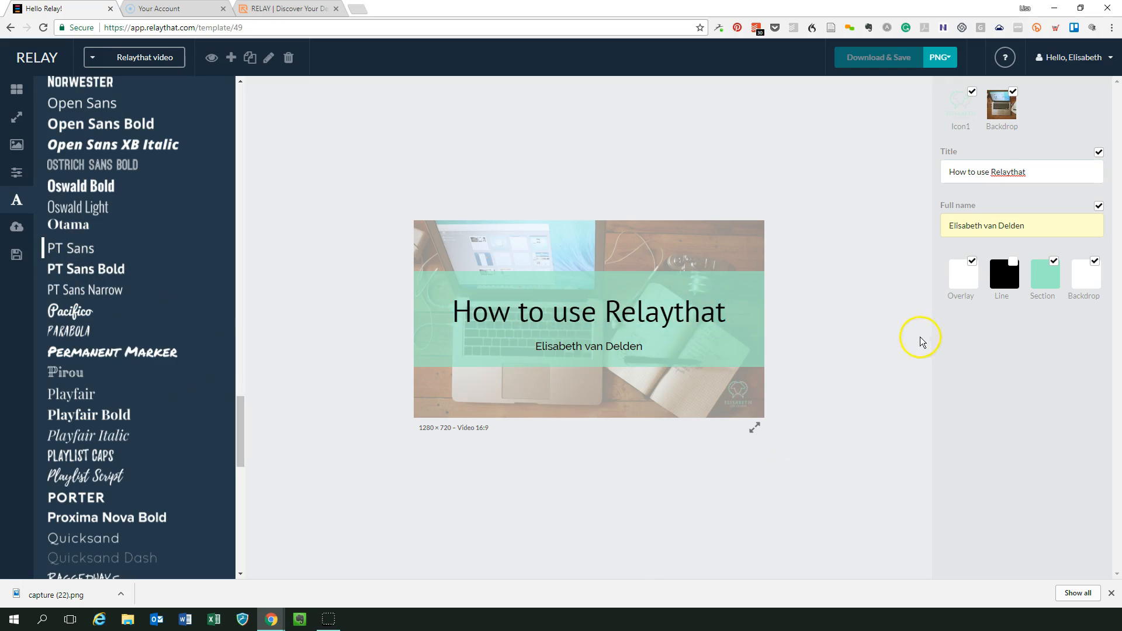
{"action": "mouse_move", "coordinate": [825, 407]}
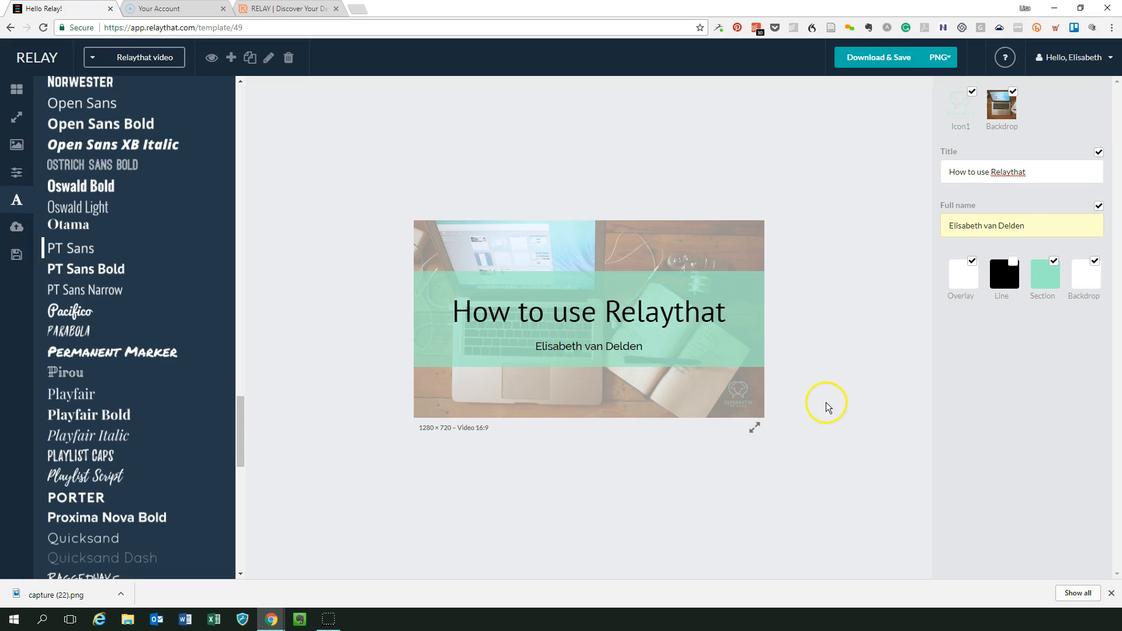
{"action": "mouse_move", "coordinate": [812, 29]}
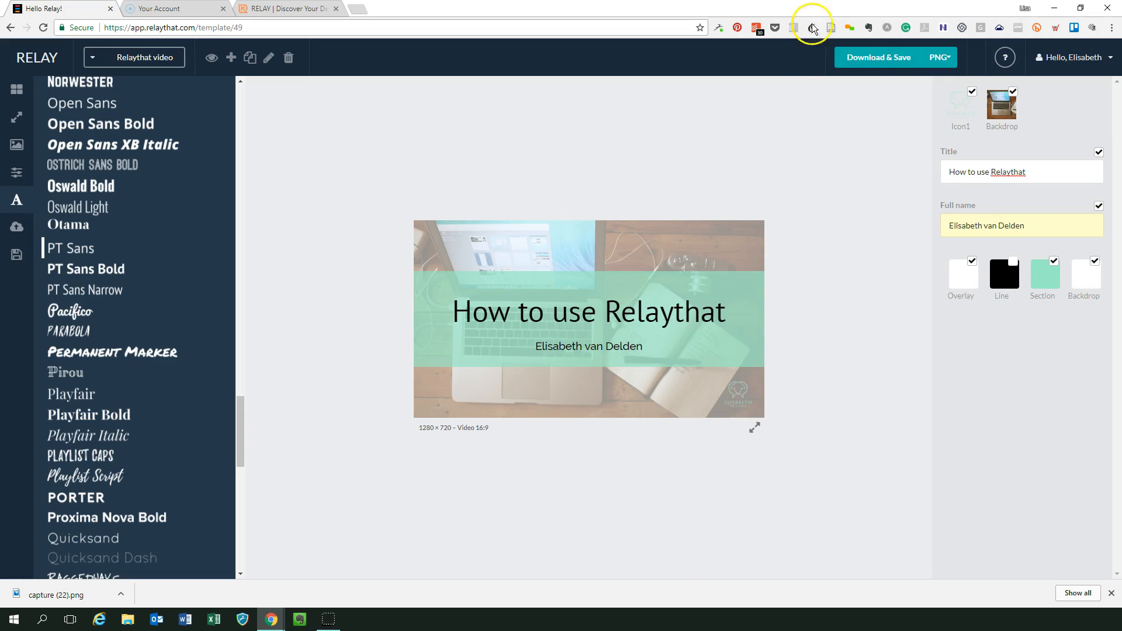
{"action": "mouse_move", "coordinate": [871, 226]}
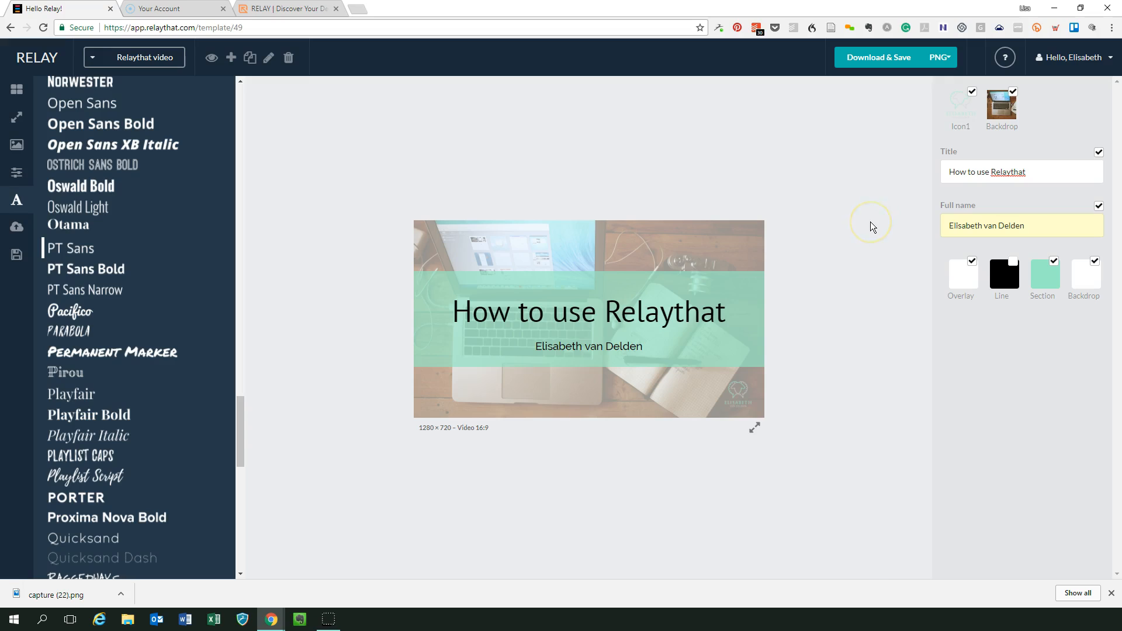
{"action": "mouse_move", "coordinate": [843, 207]}
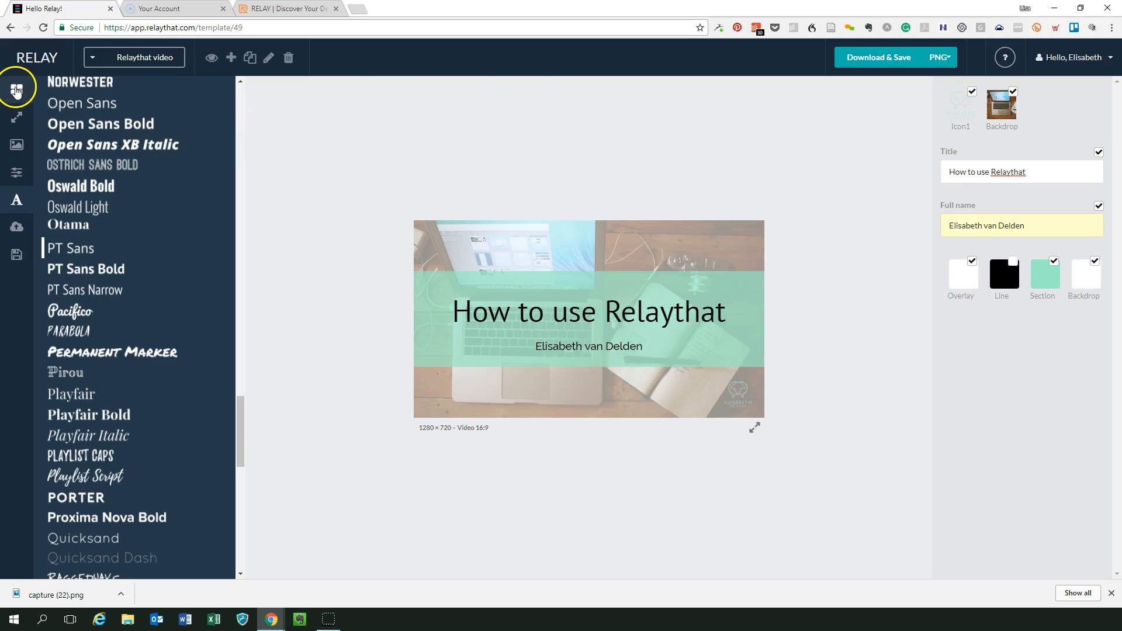
Try the photo-strip and date-and-website square post layouts, then switch to favourites.
{"action": "left_click", "coordinate": [16, 90]}
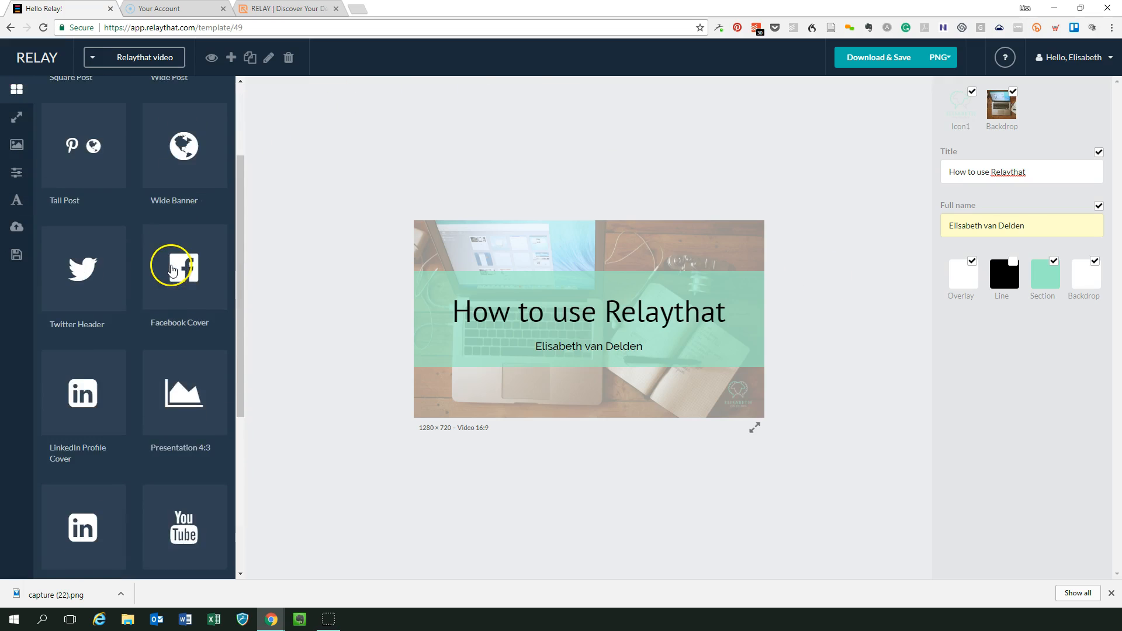
{"action": "scroll", "scroll_direction": "up", "scroll_amount": 3}
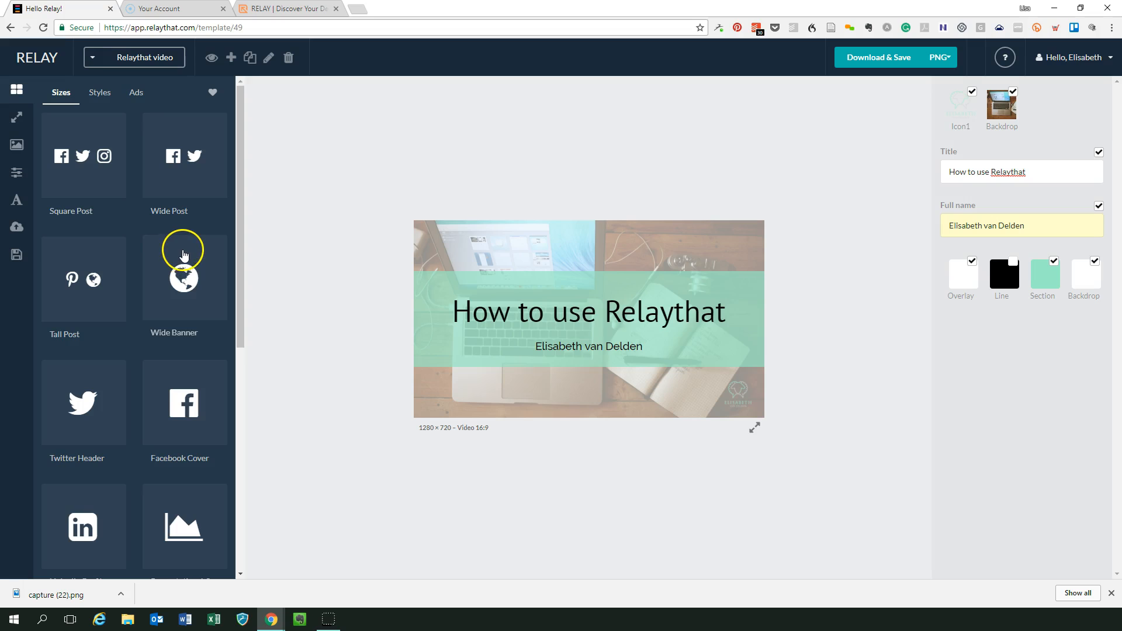
{"action": "mouse_move", "coordinate": [121, 134]}
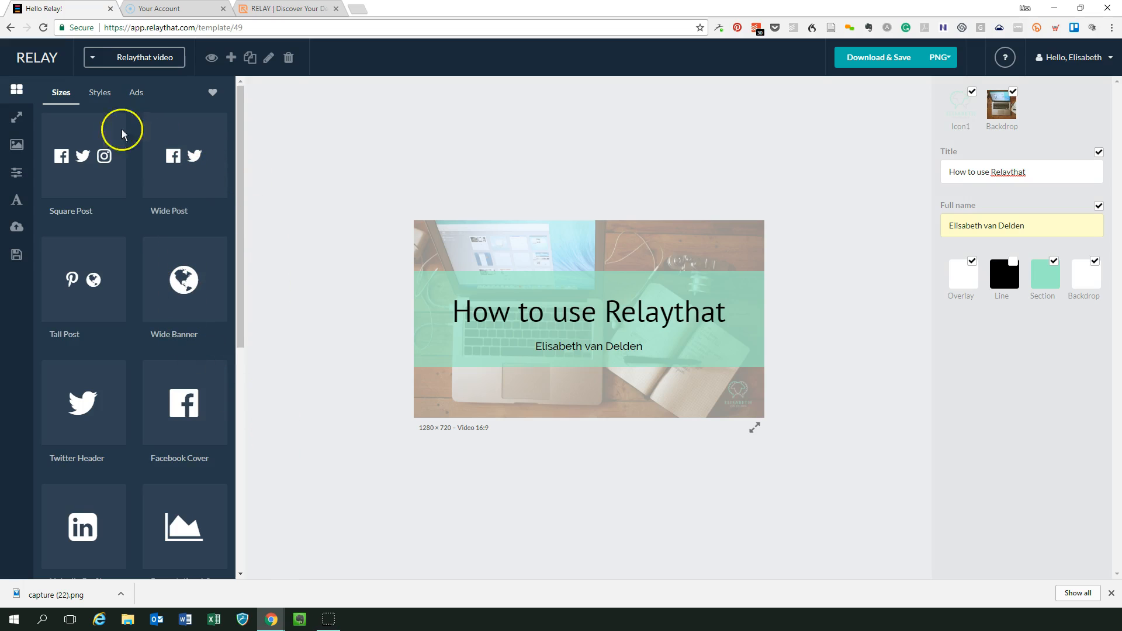
{"action": "mouse_move", "coordinate": [170, 353]}
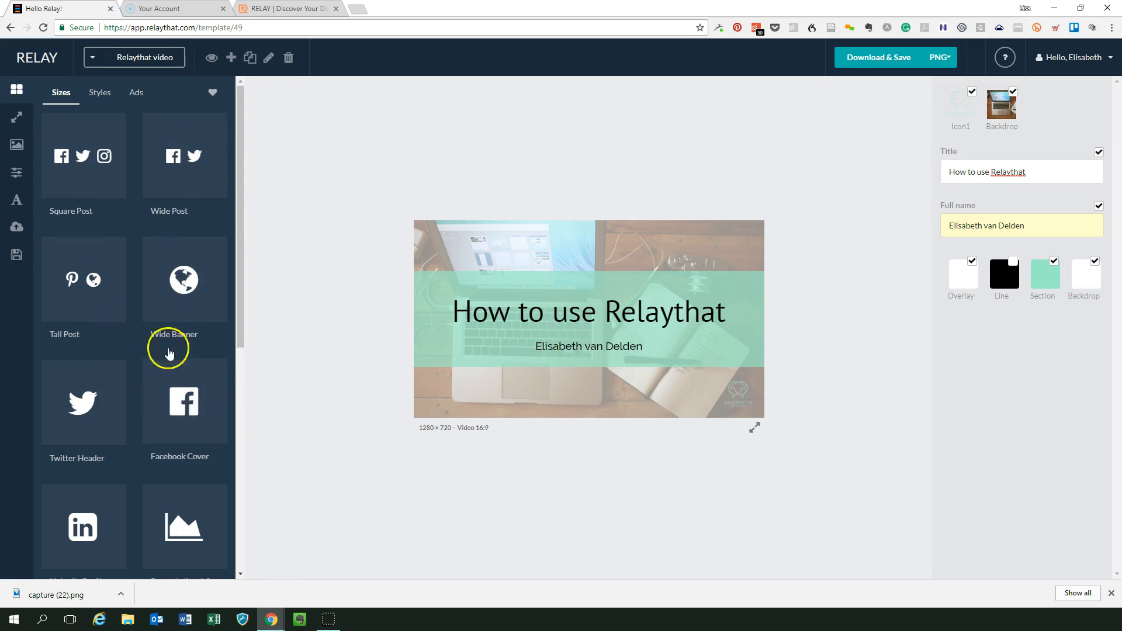
{"action": "mouse_move", "coordinate": [105, 155]}
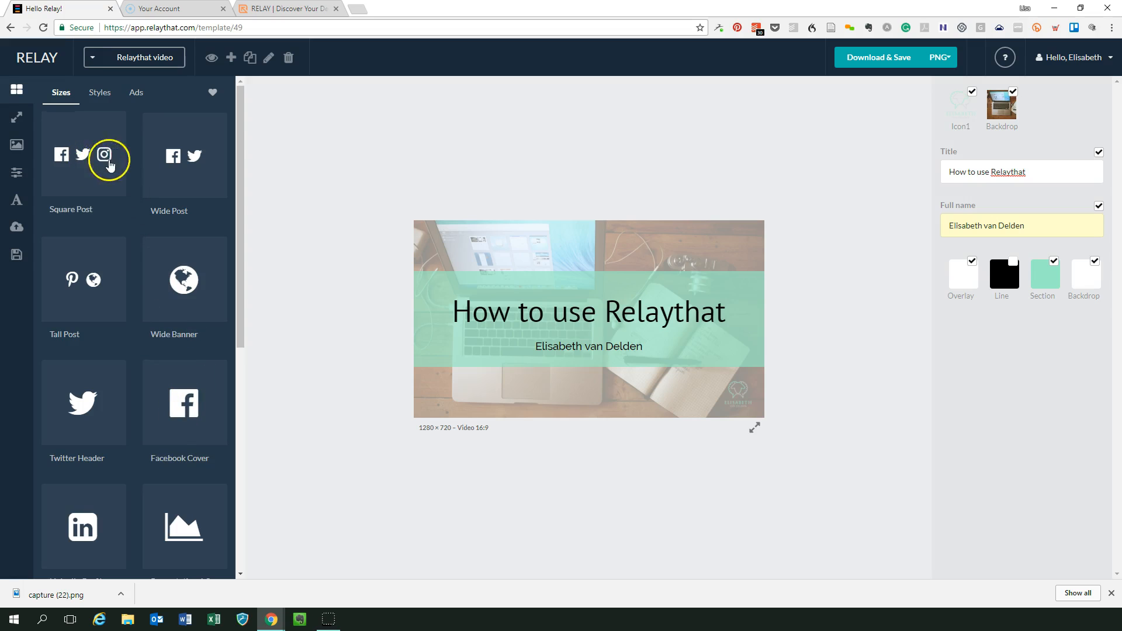
{"action": "mouse_move", "coordinate": [86, 169]}
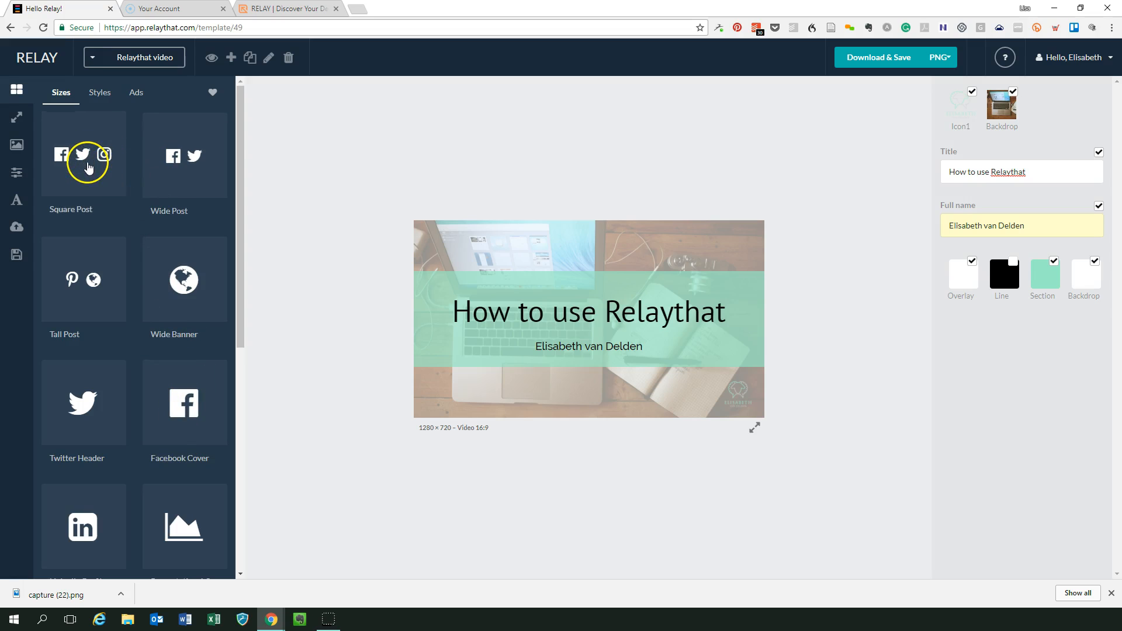
{"action": "left_click", "coordinate": [83, 155]}
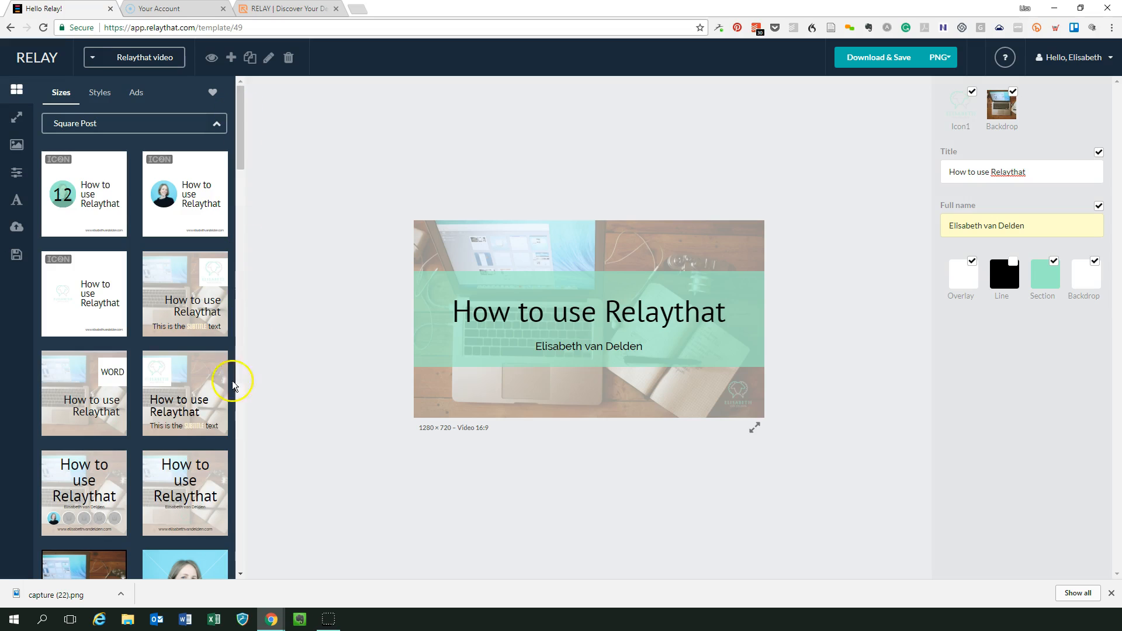
{"action": "scroll", "scroll_direction": "down", "scroll_amount": 3}
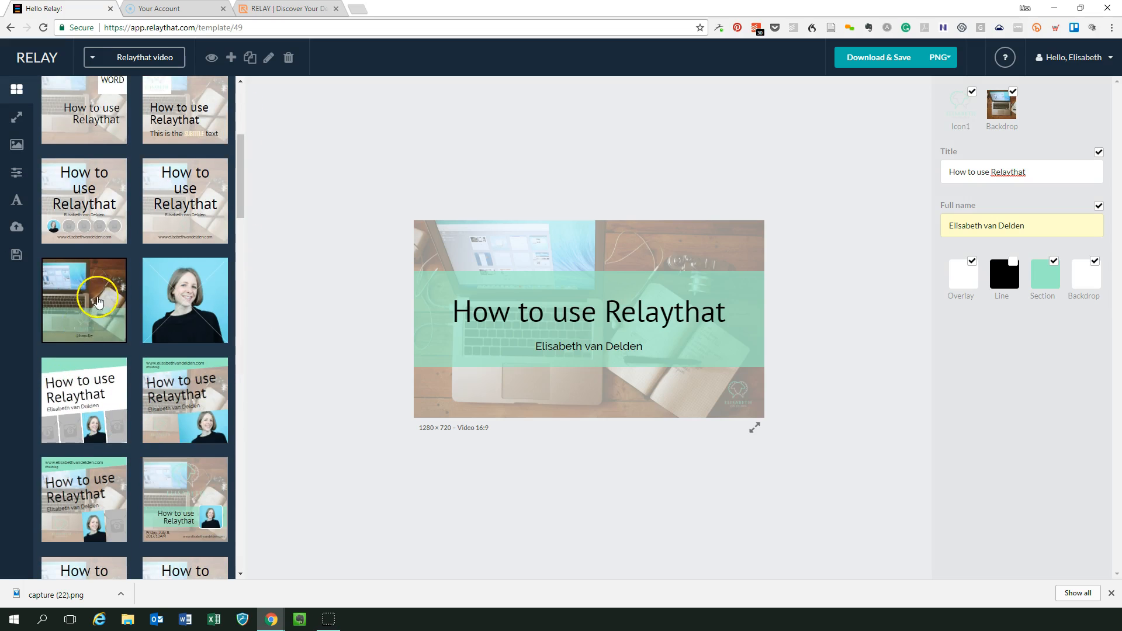
{"action": "left_click", "coordinate": [83, 398]}
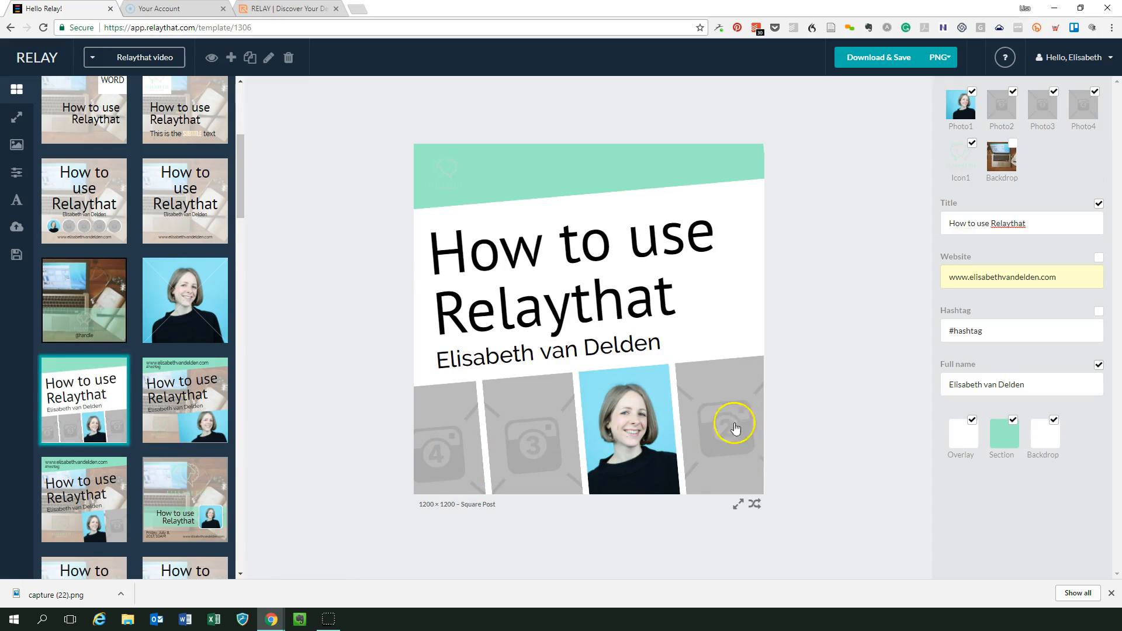
{"action": "scroll", "scroll_direction": "down", "scroll_amount": 3}
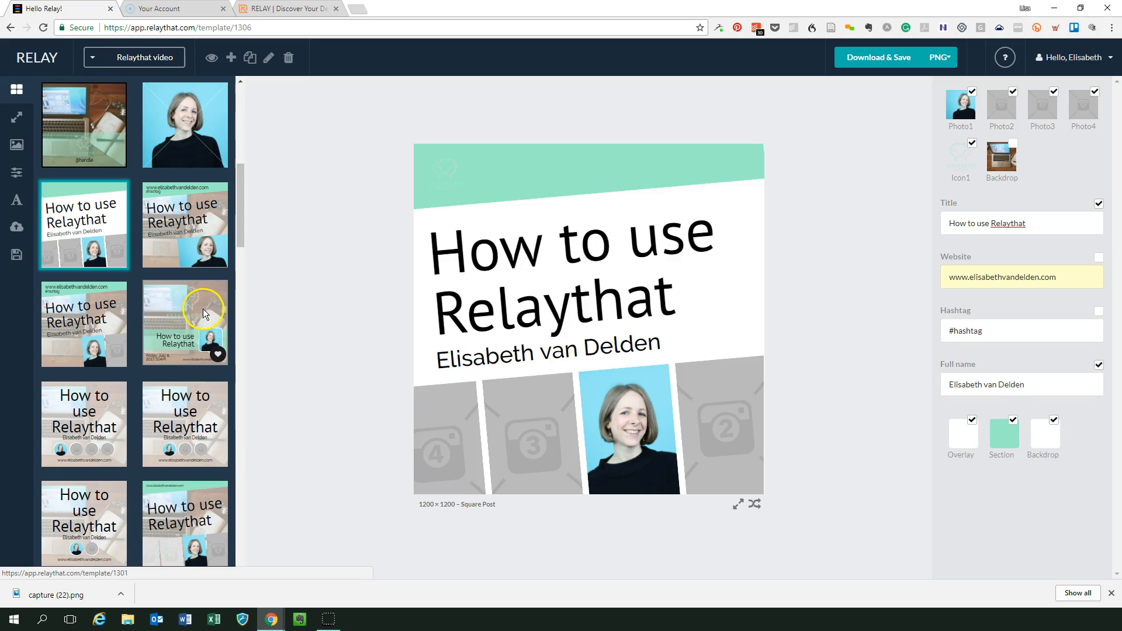
{"action": "left_click", "coordinate": [185, 322]}
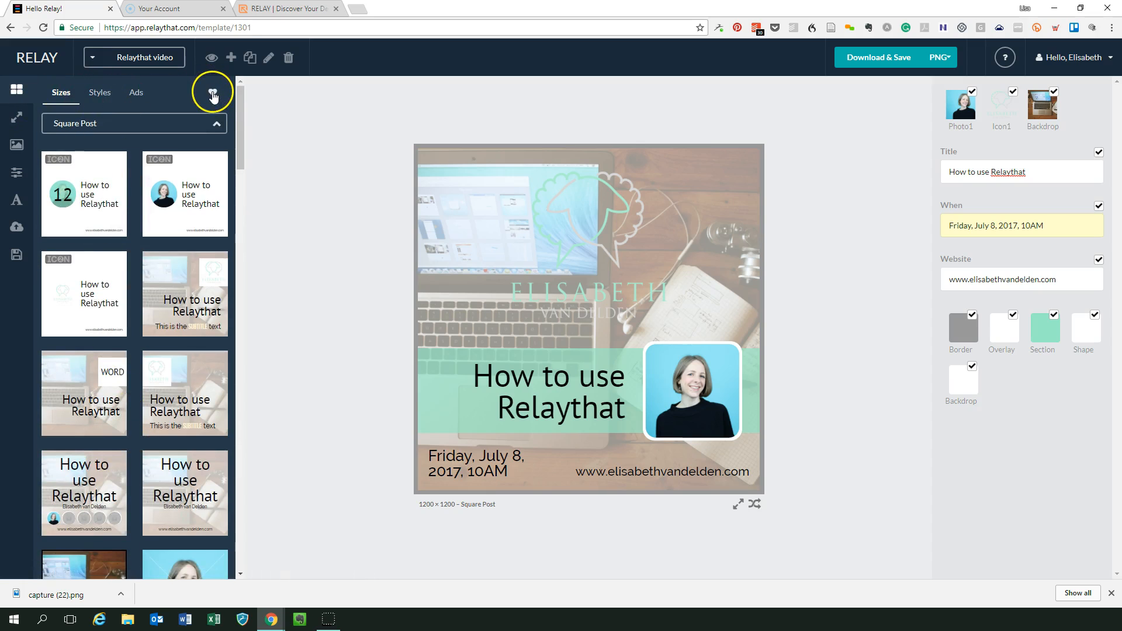
{"action": "left_click", "coordinate": [211, 92]}
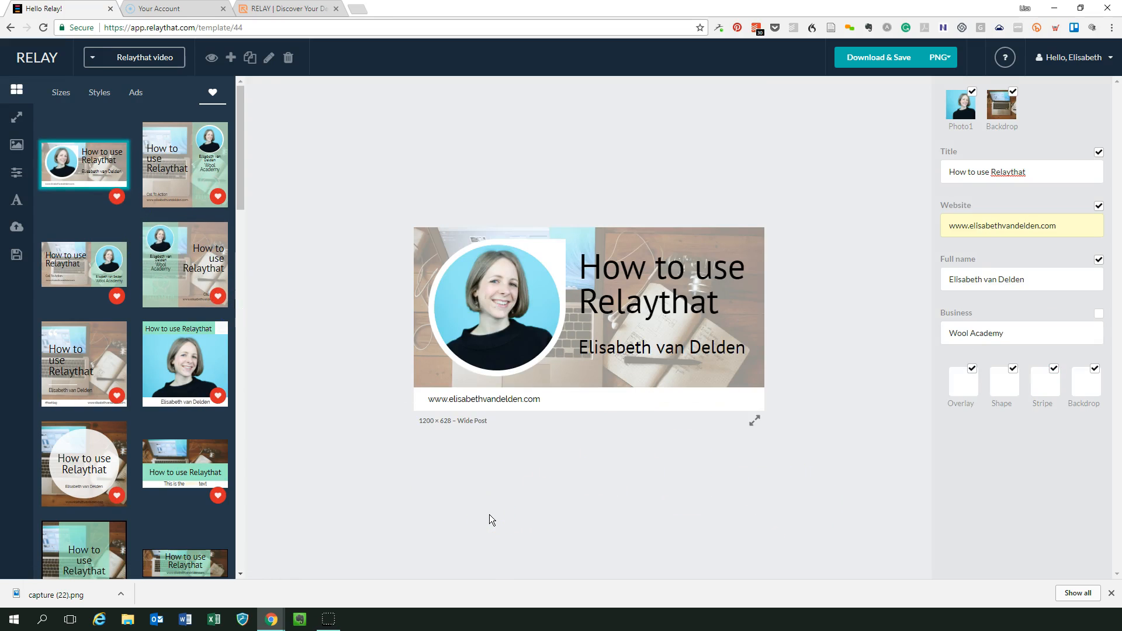
{"action": "mouse_move", "coordinate": [21, 594]}
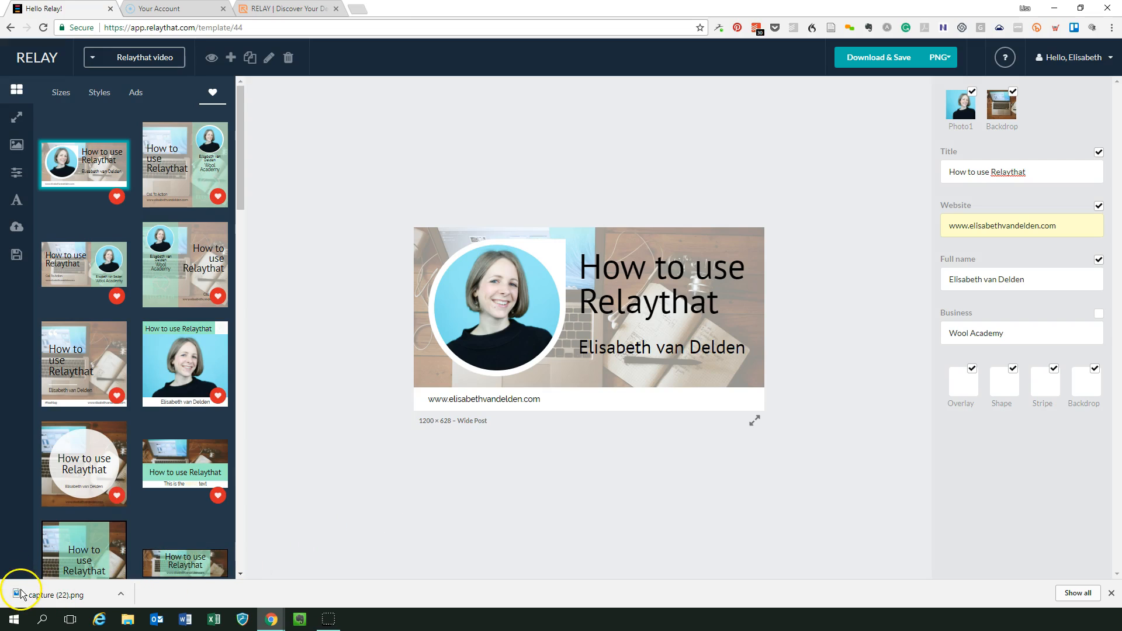